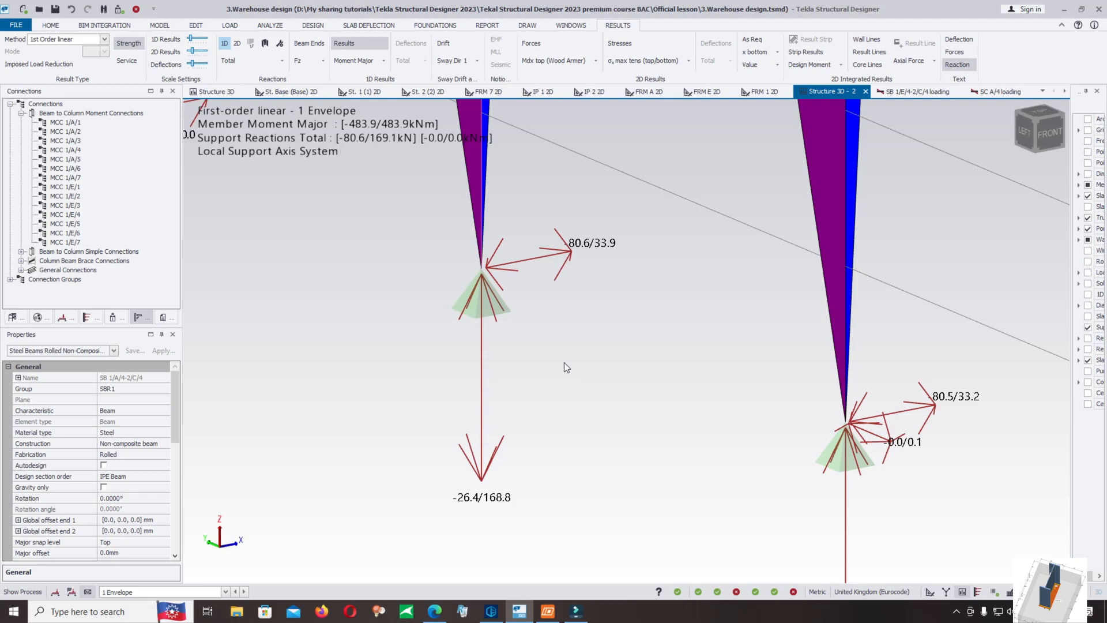
pyautogui.moveTo(368, 25)
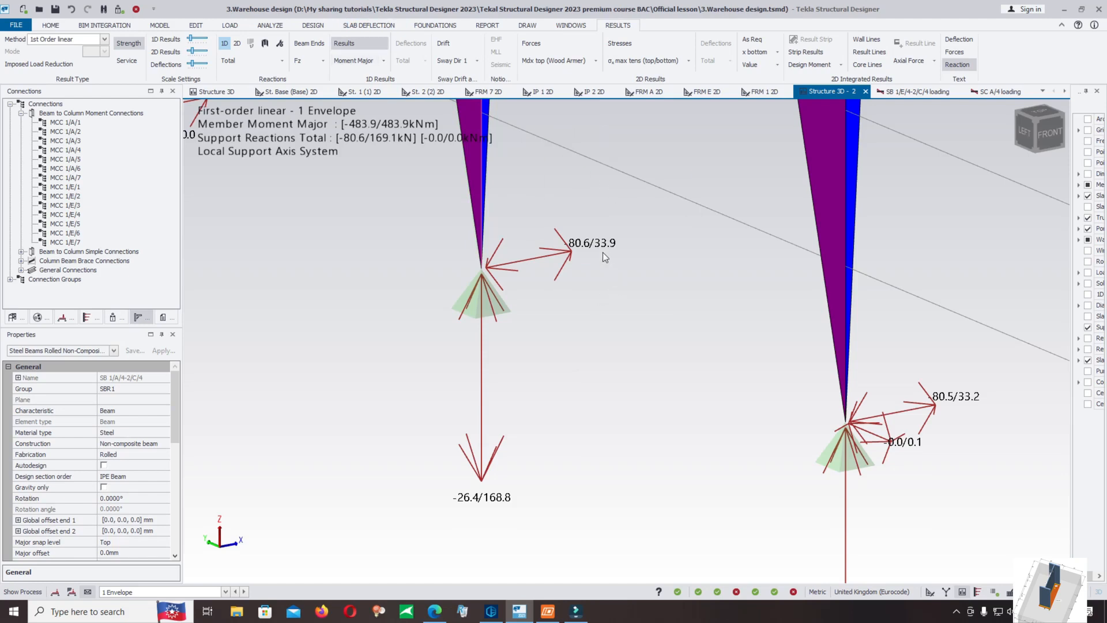
pyautogui.moveTo(613, 254)
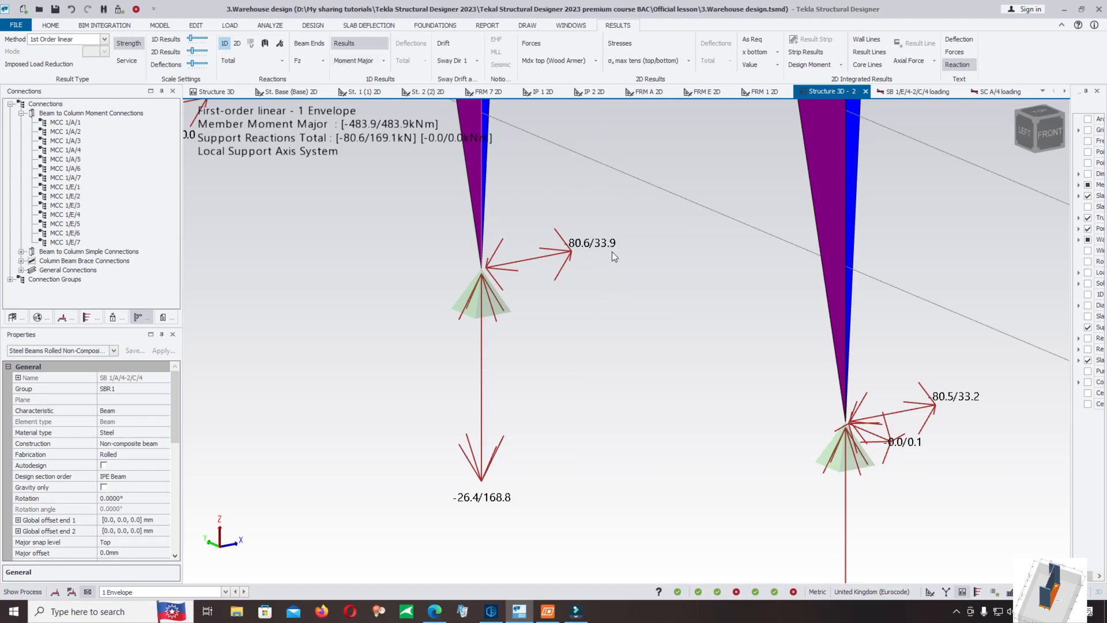
pyautogui.moveTo(627, 505)
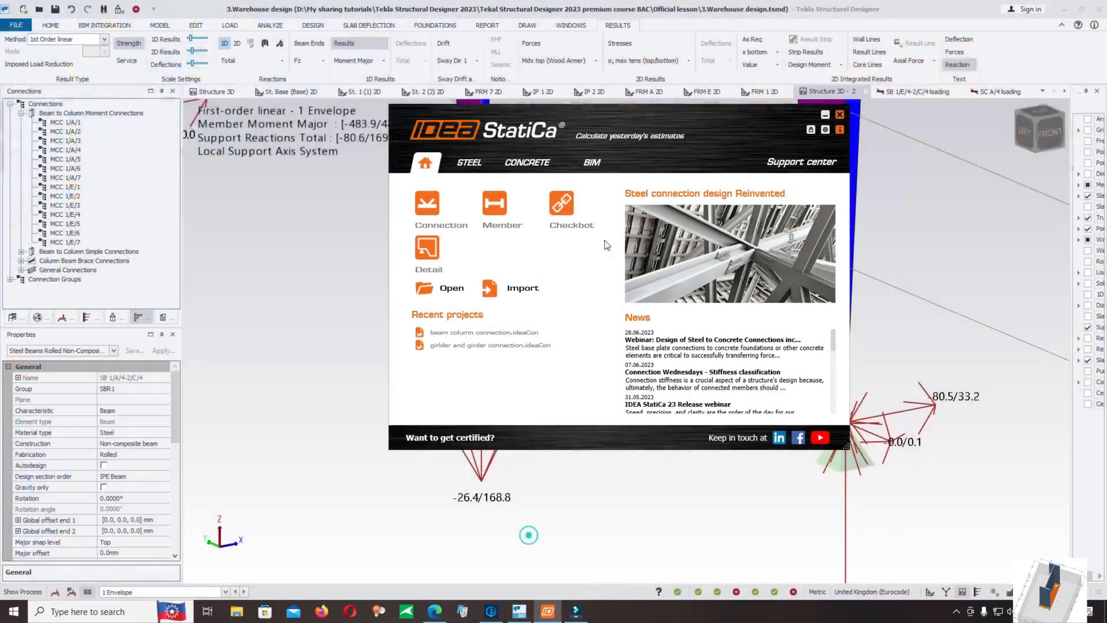
# Start the IDEA StatiCa Connection module from the IDEA StatiCa launcher on the taskbar.
pyautogui.click(840, 114)
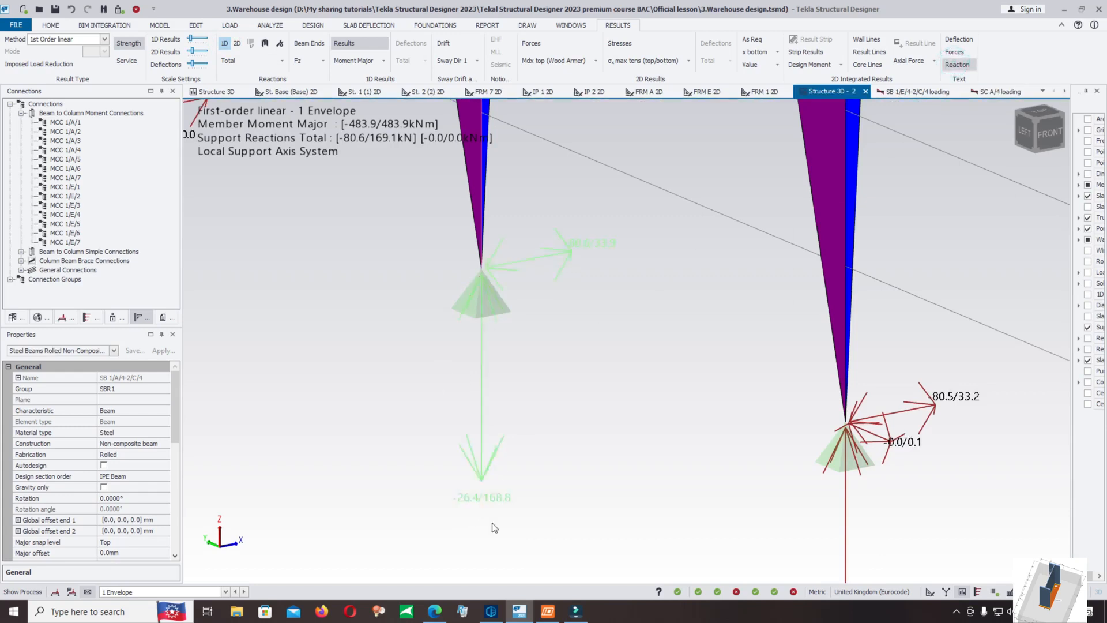
pyautogui.moveTo(548, 611)
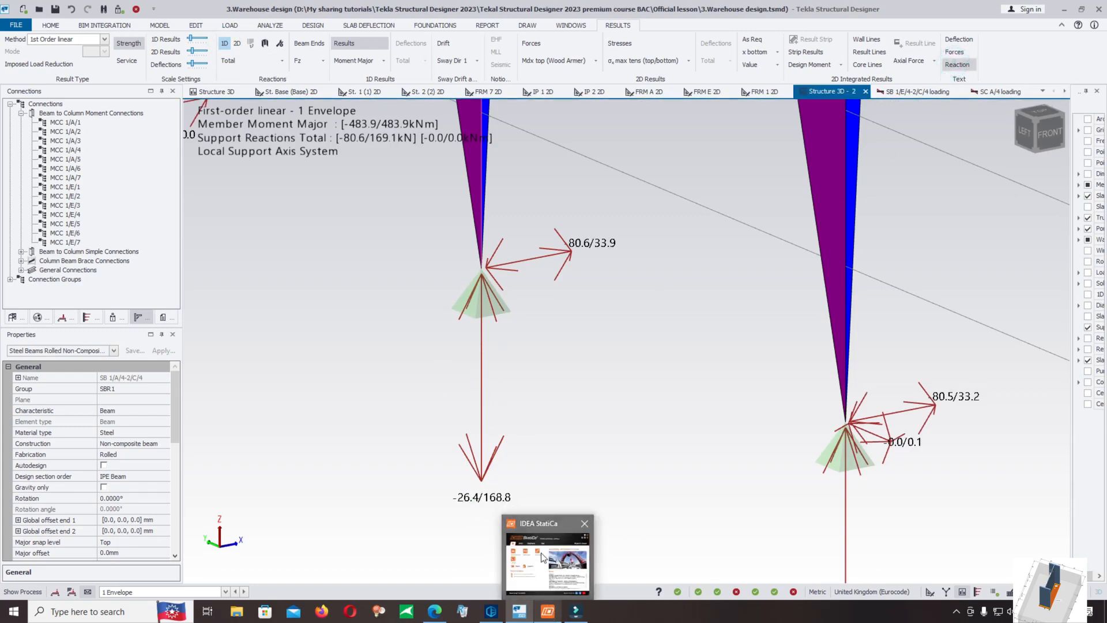
pyautogui.click(547, 558)
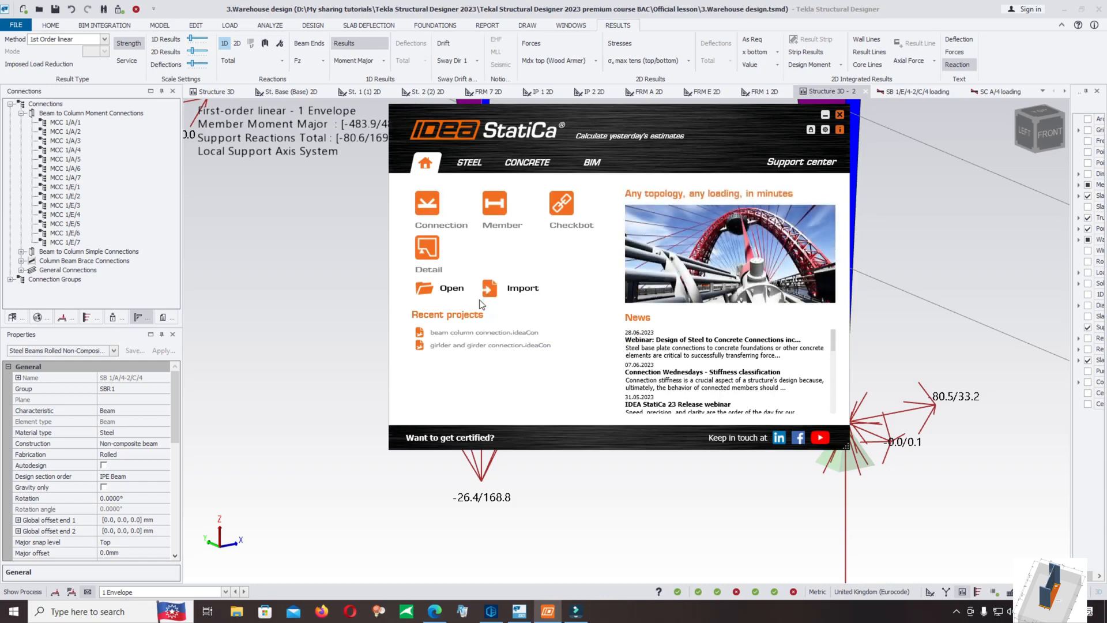
pyautogui.click(441, 203)
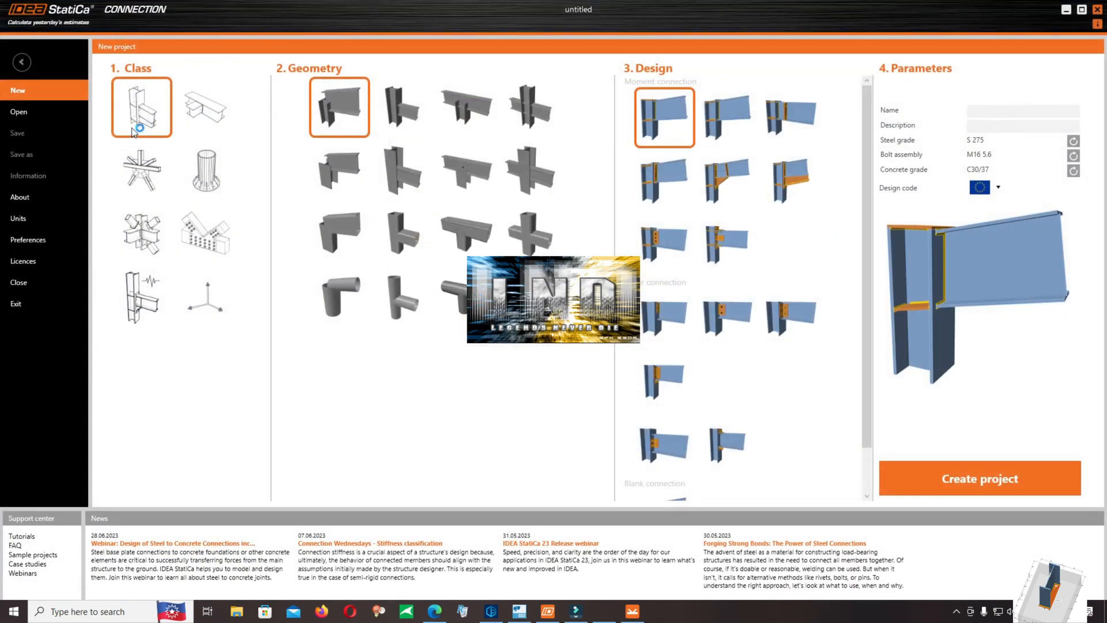
# Choose the column base plate class, open-section column geometry and the shear connection design template.
pyautogui.click(205, 171)
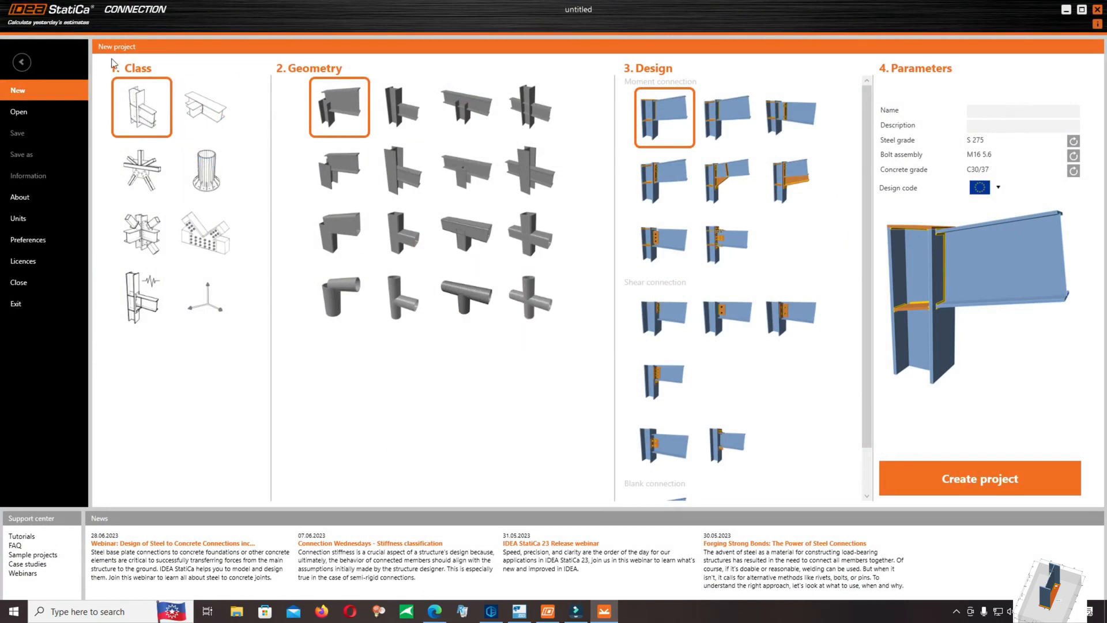
pyautogui.click(205, 297)
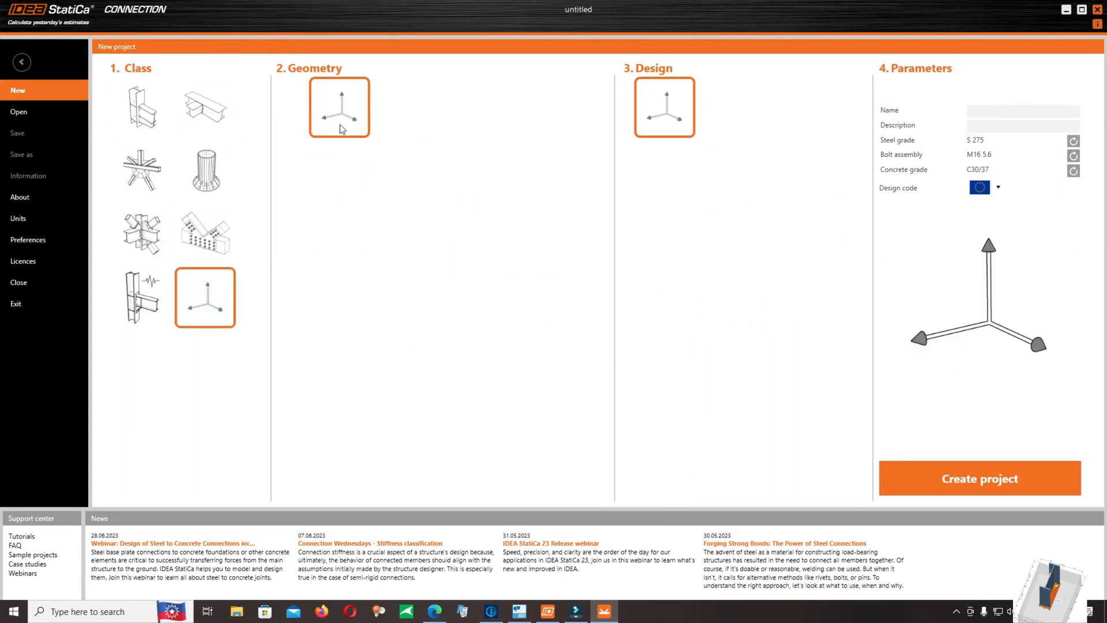
pyautogui.moveTo(330, 132)
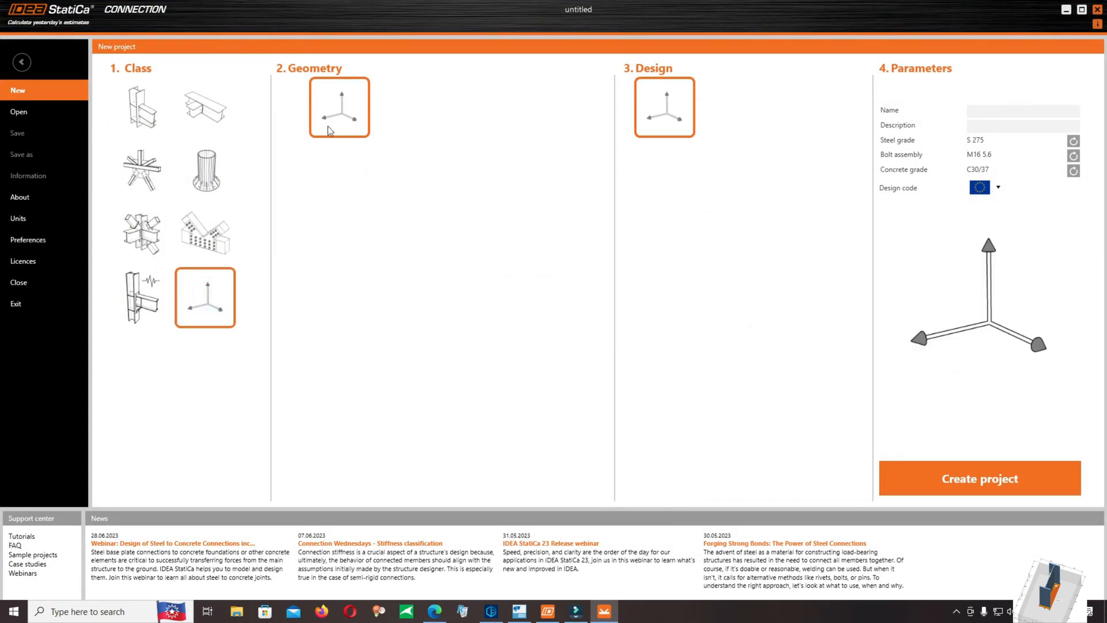
pyautogui.click(141, 107)
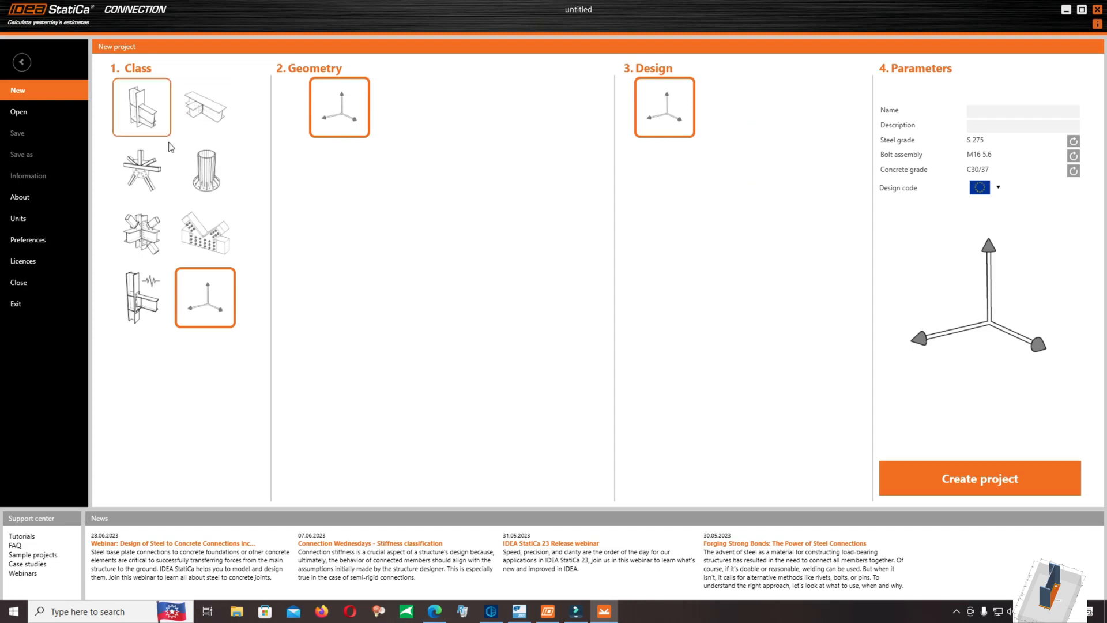
pyautogui.click(205, 171)
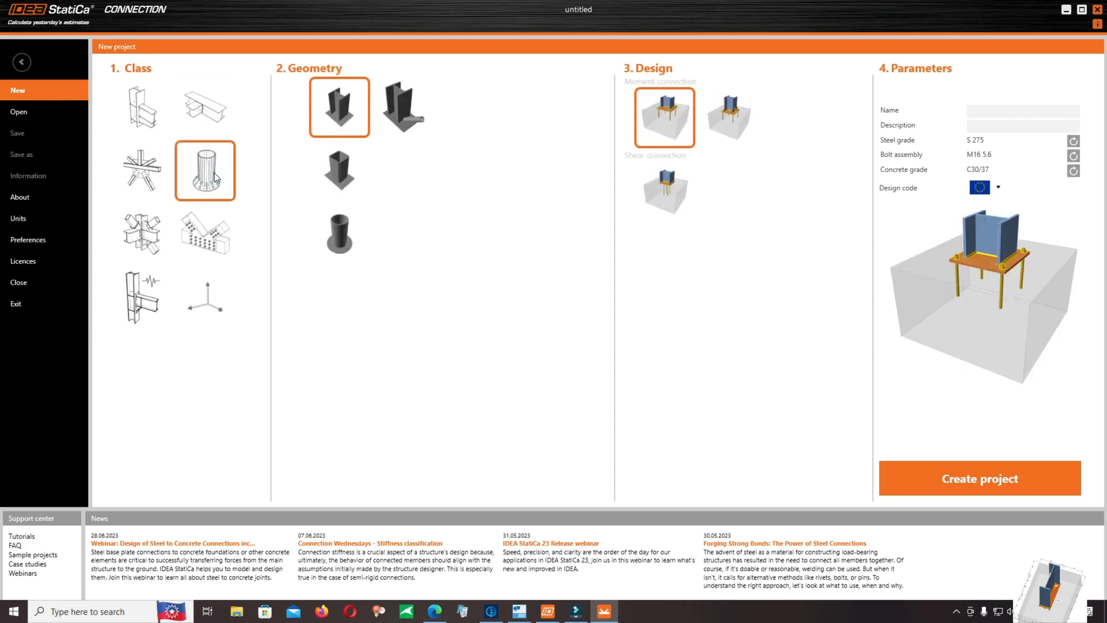
pyautogui.click(339, 171)
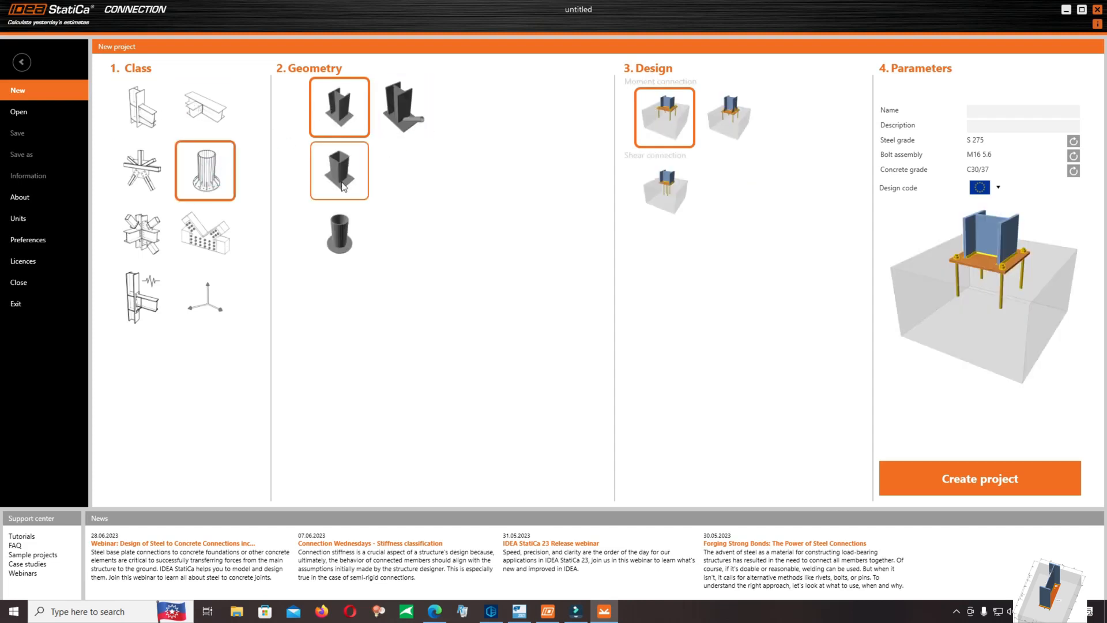
pyautogui.click(339, 107)
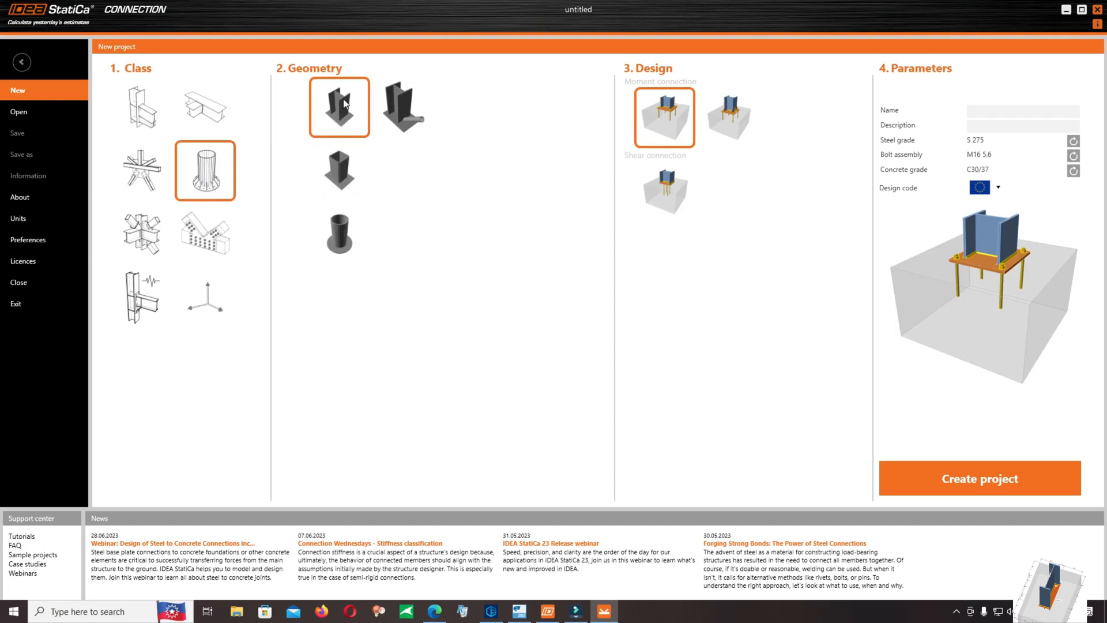
pyautogui.moveTo(541, 187)
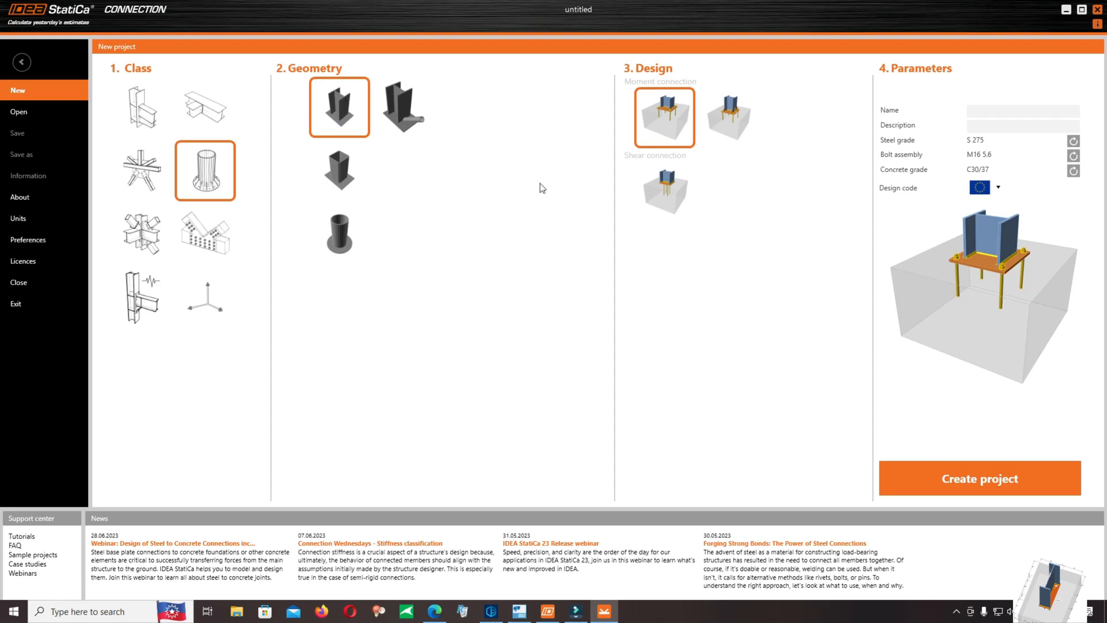
pyautogui.moveTo(661, 103)
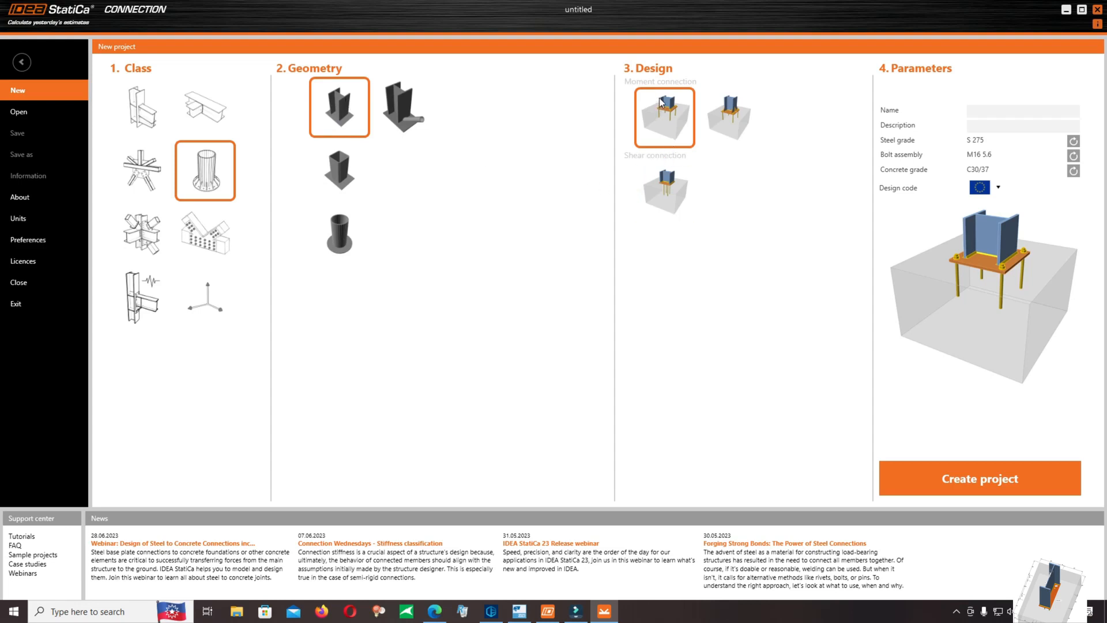
pyautogui.moveTo(642, 178)
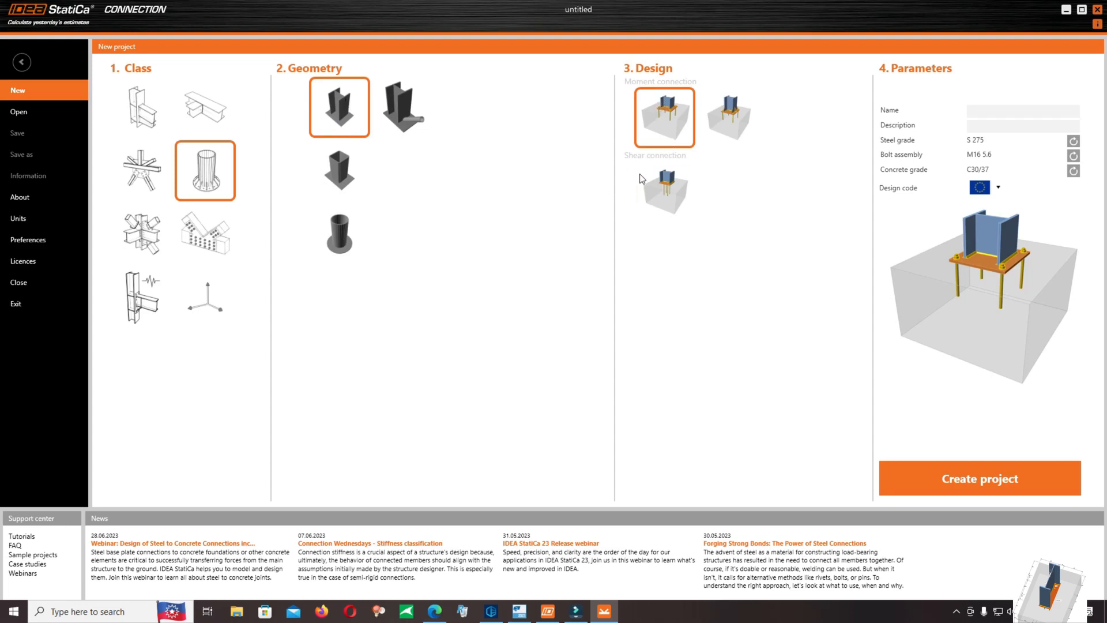
pyautogui.click(664, 192)
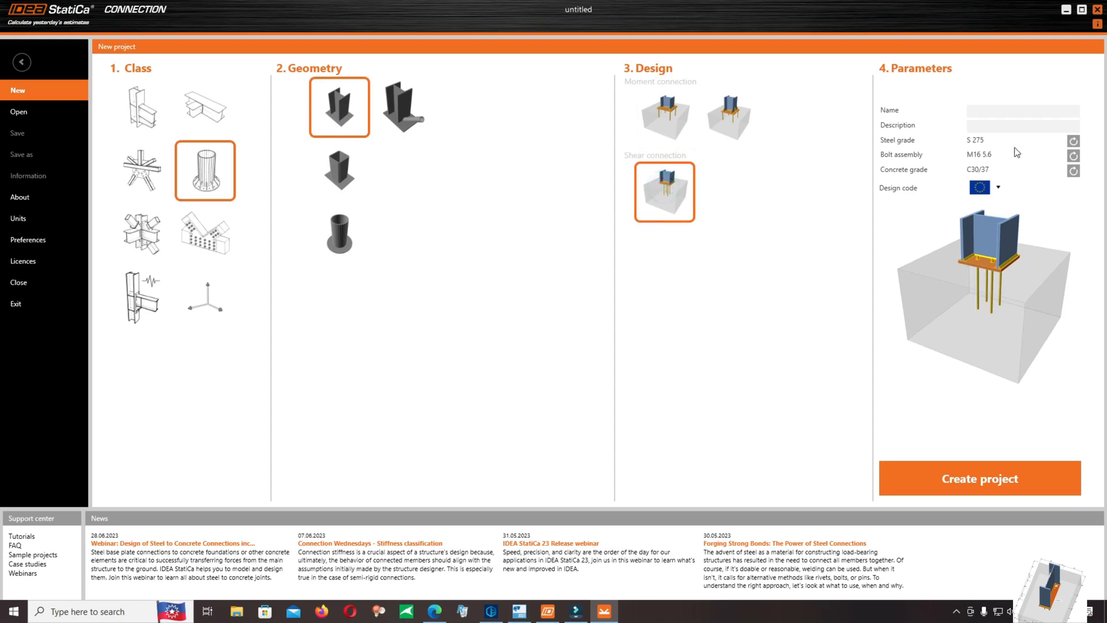
pyautogui.moveTo(982, 143)
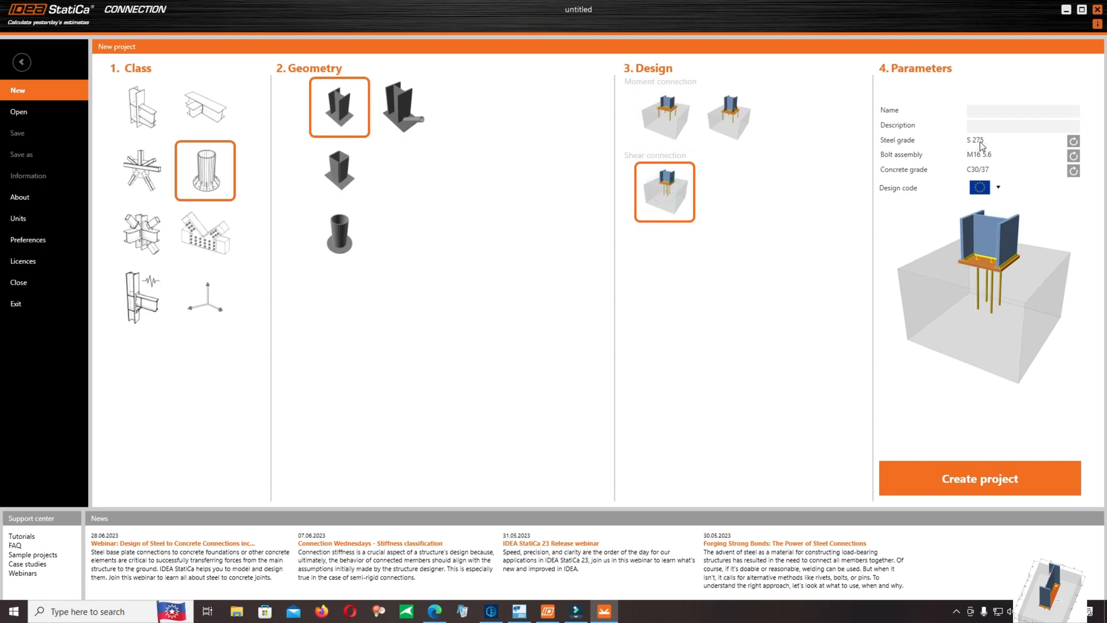
pyautogui.moveTo(983, 160)
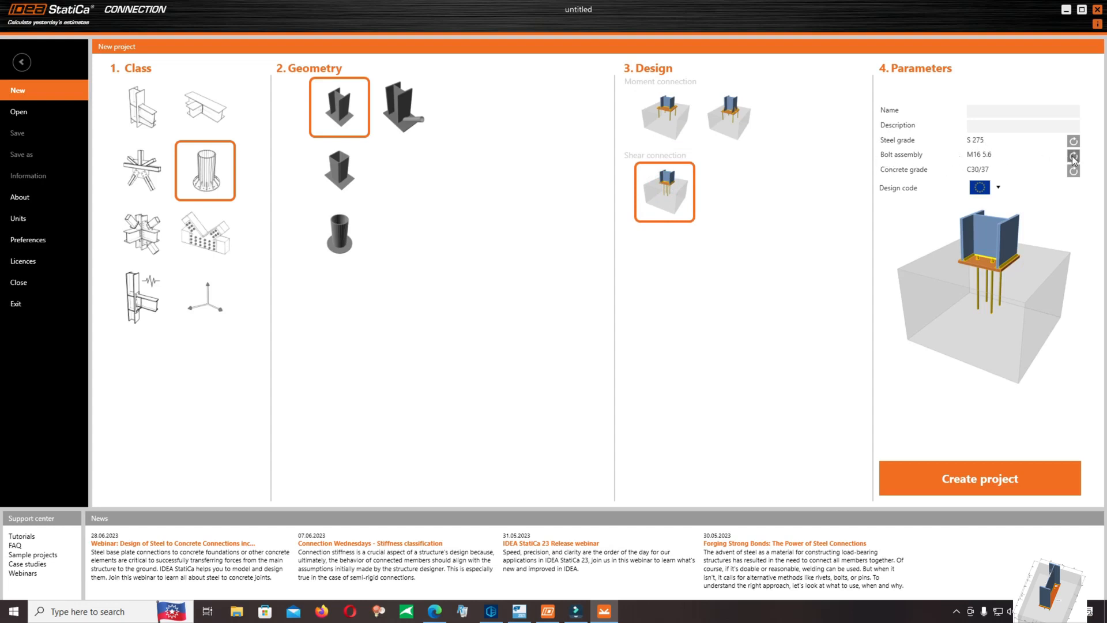
# Set the bolt assembly to M14 4.6 and confirm C30/37 concrete grade.
pyautogui.click(1073, 155)
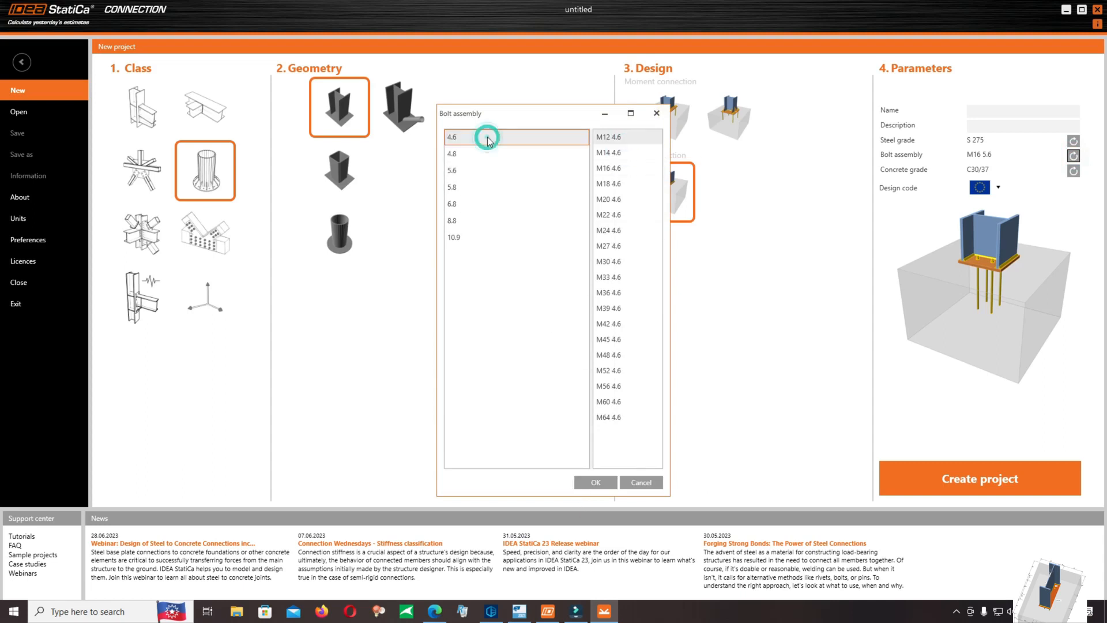
pyautogui.click(625, 152)
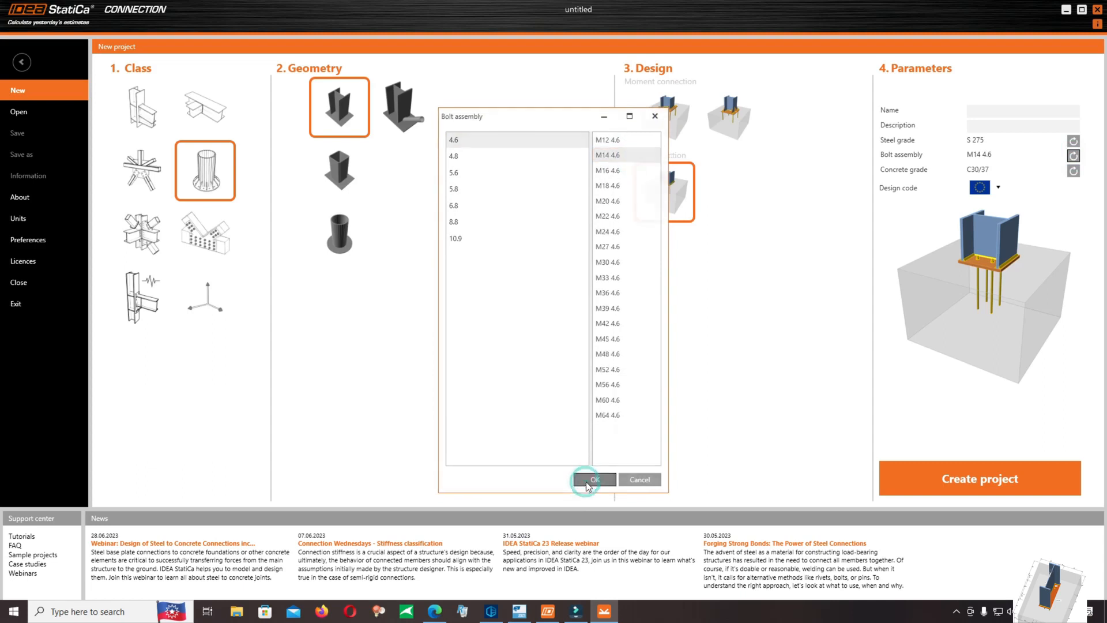
pyautogui.click(594, 479)
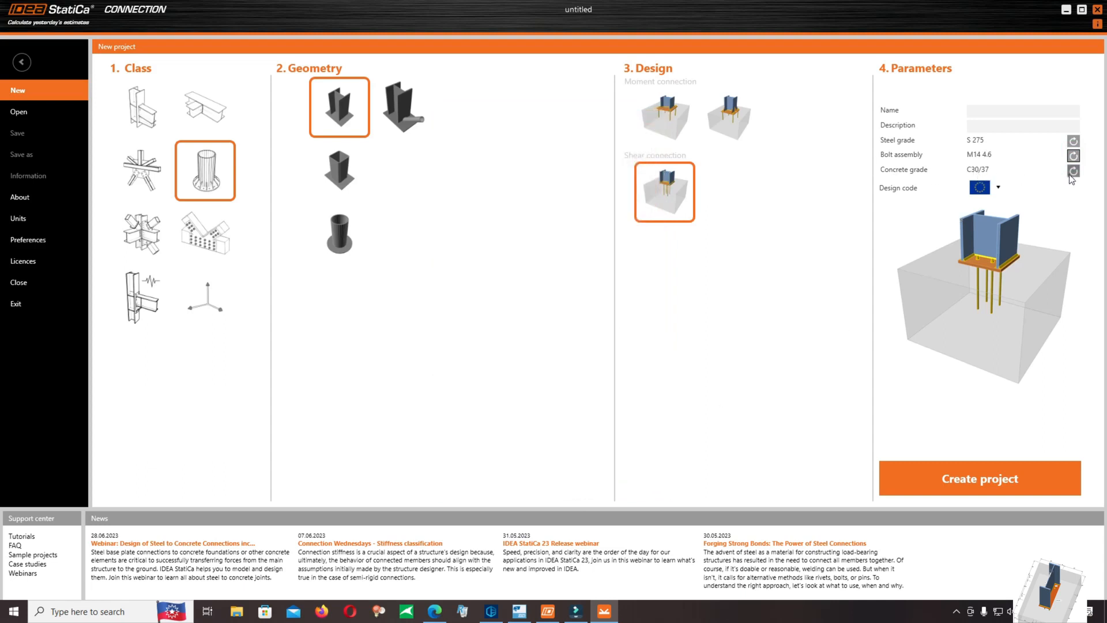
pyautogui.click(1073, 170)
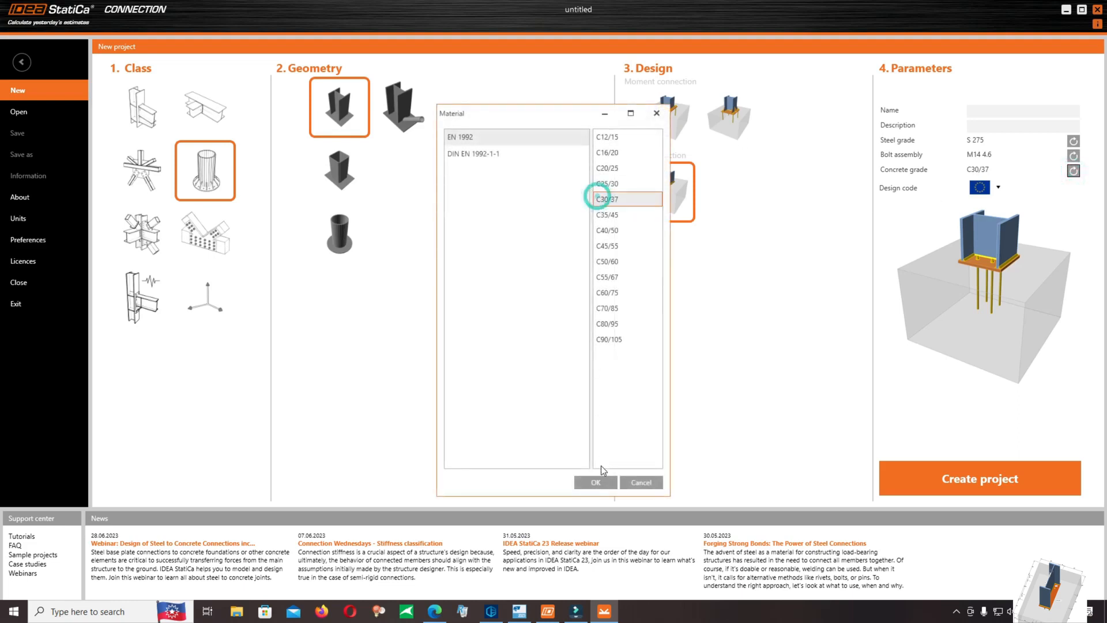
pyautogui.click(594, 482)
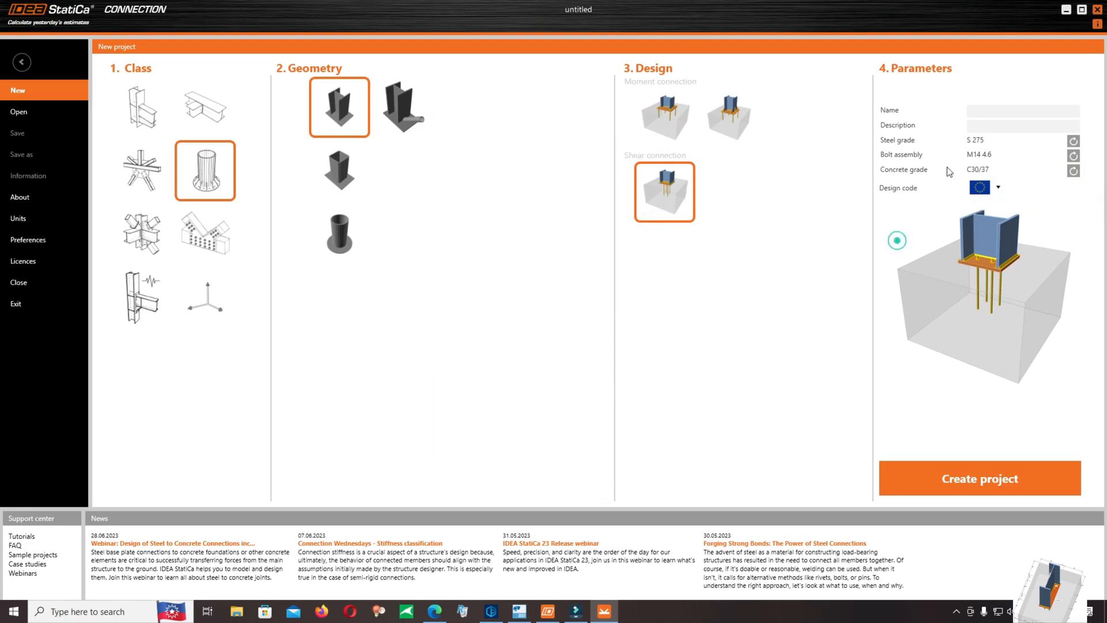
# Name the project 'Base plate A4' and create it.
pyautogui.click(1022, 111)
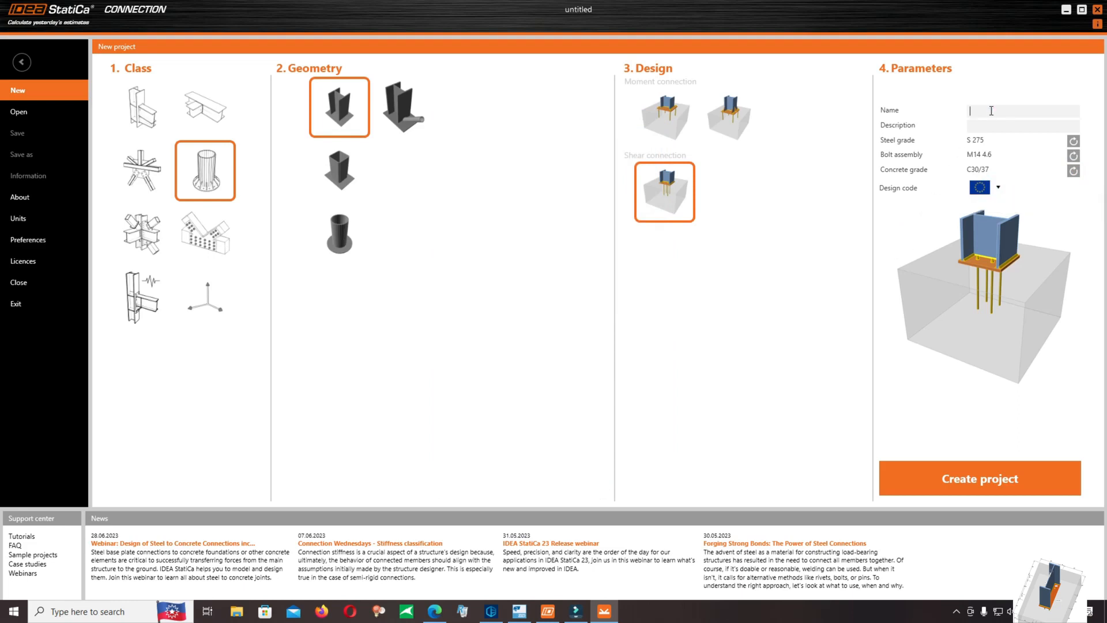
pyautogui.write('Base')
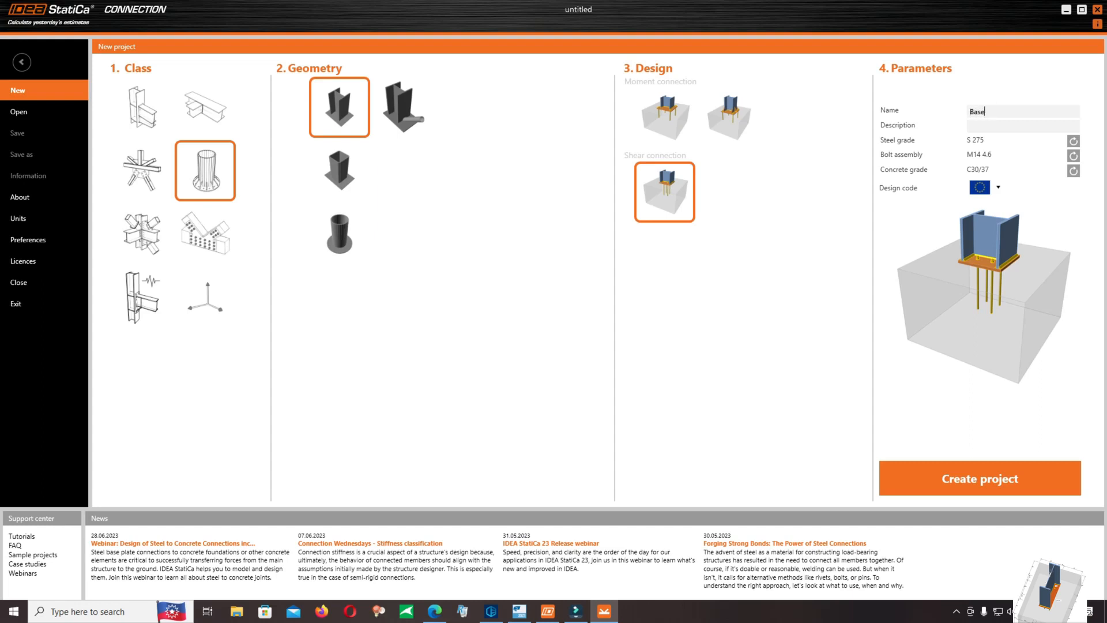
pyautogui.write('plate')
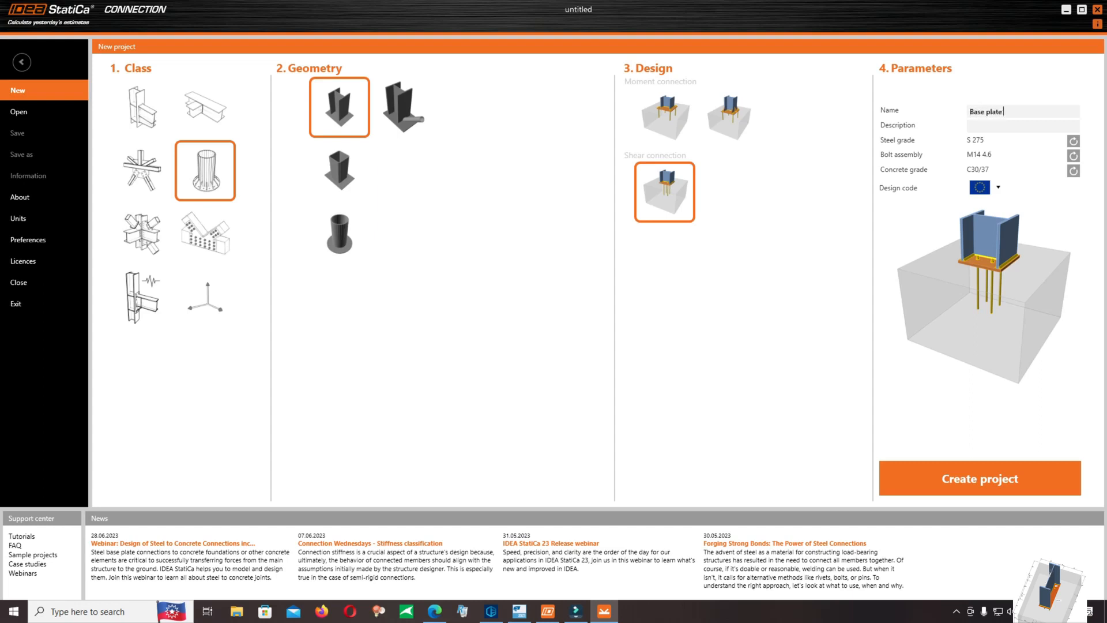
pyautogui.write('A')
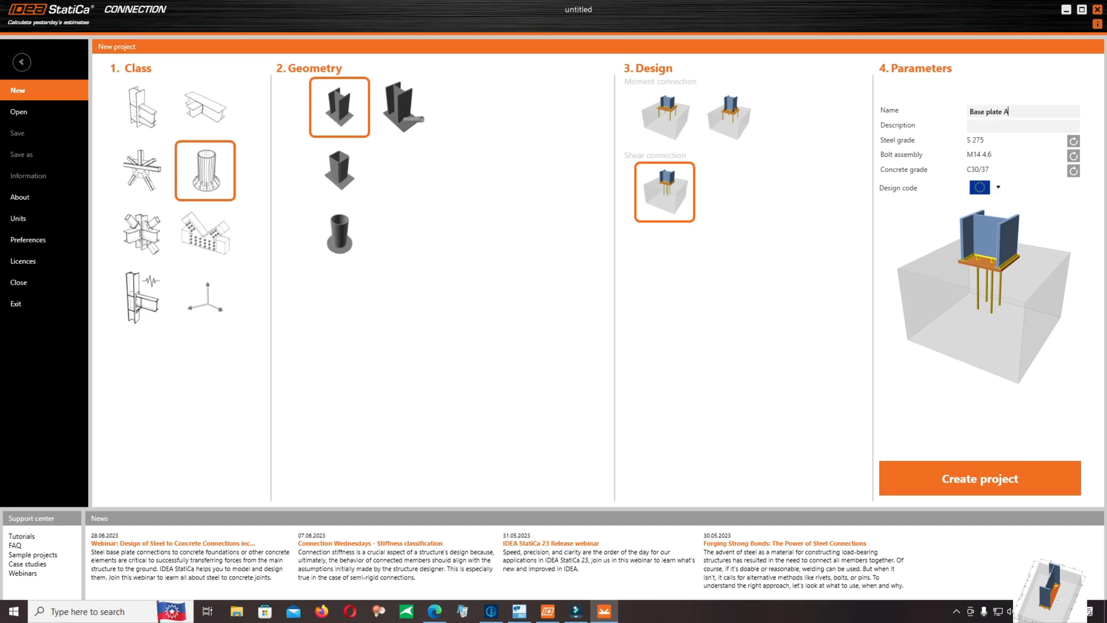
pyautogui.write('4')
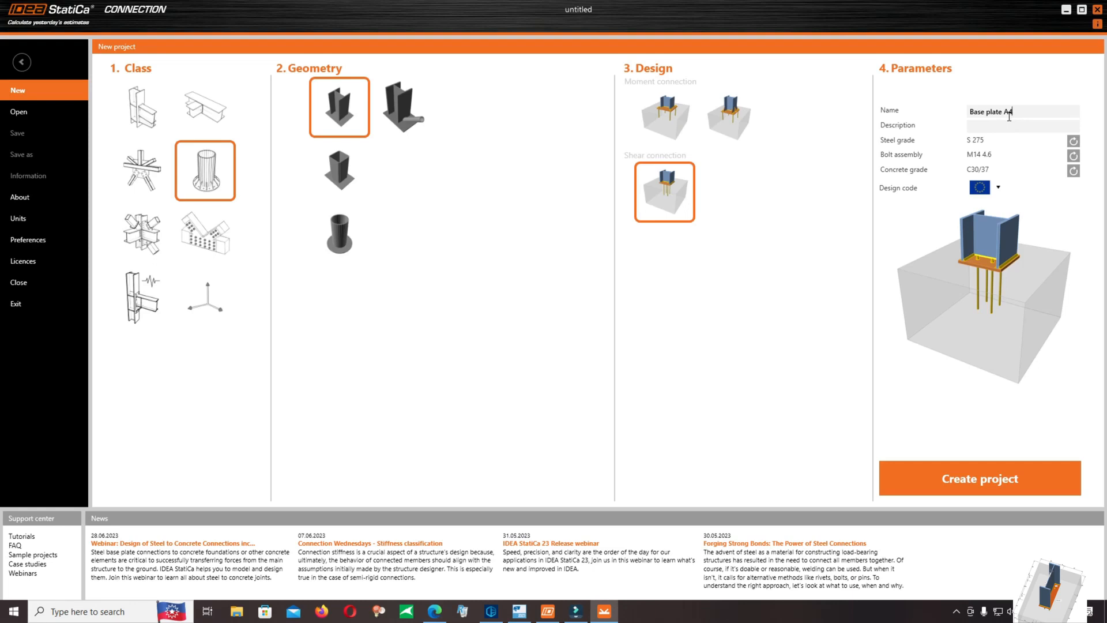
pyautogui.click(978, 479)
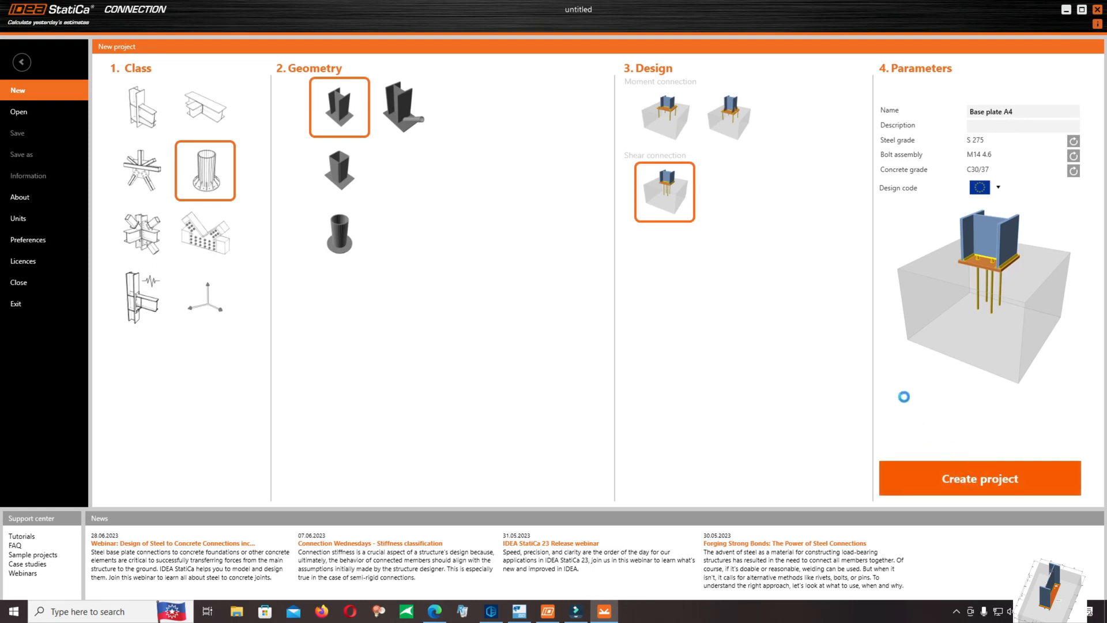
# Replace column COL's HEB300 cross-section with a new IPE550 section.
pyautogui.click(979, 478)
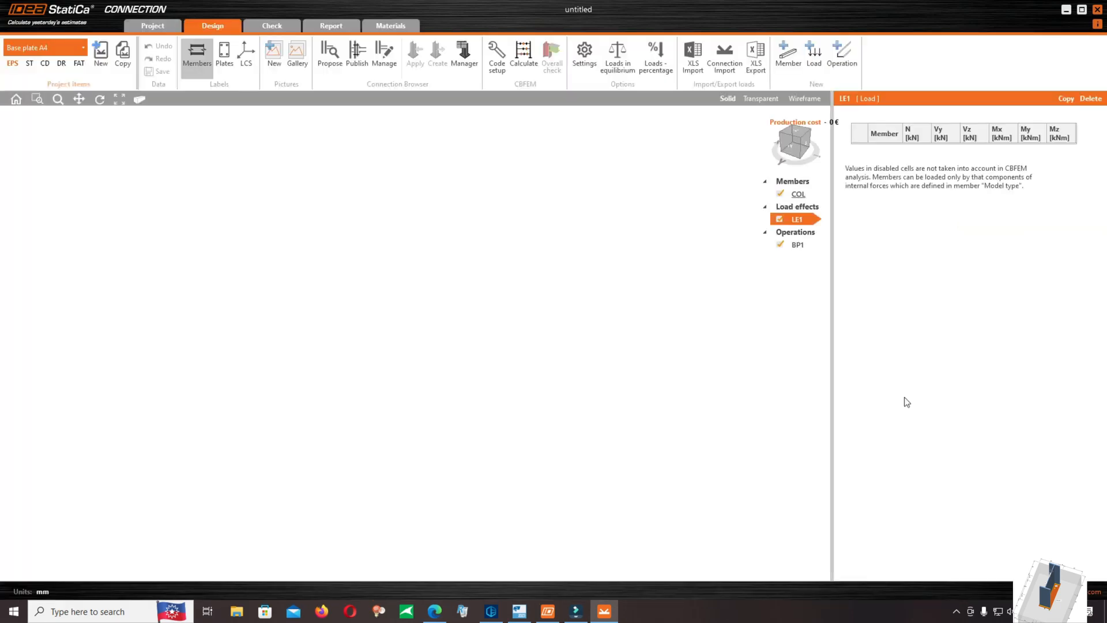
pyautogui.click(797, 244)
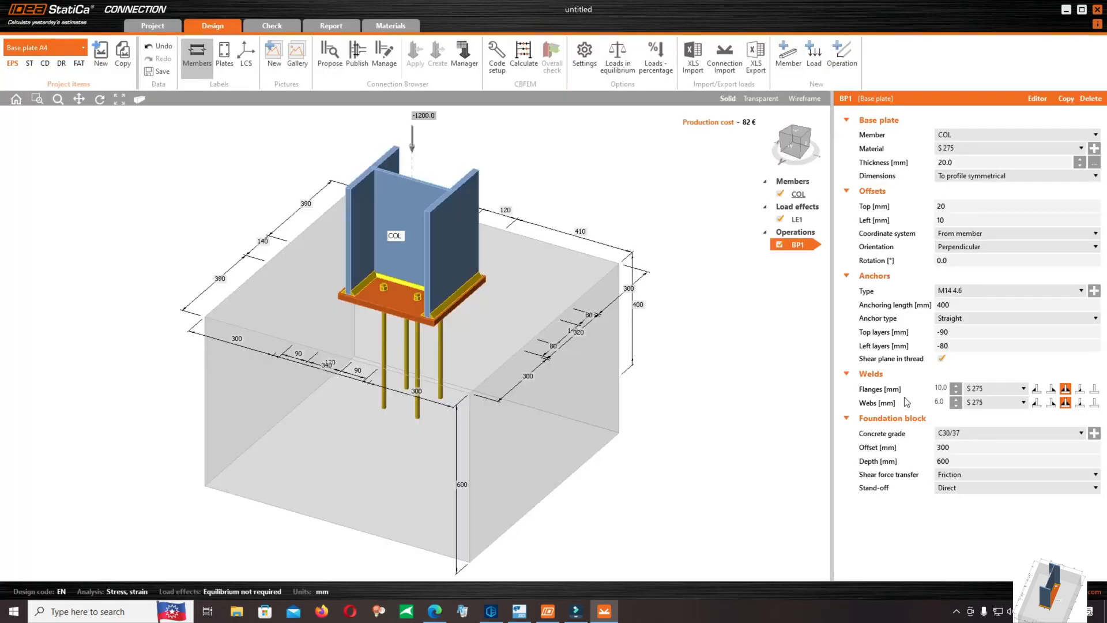
pyautogui.rightClick(635, 356)
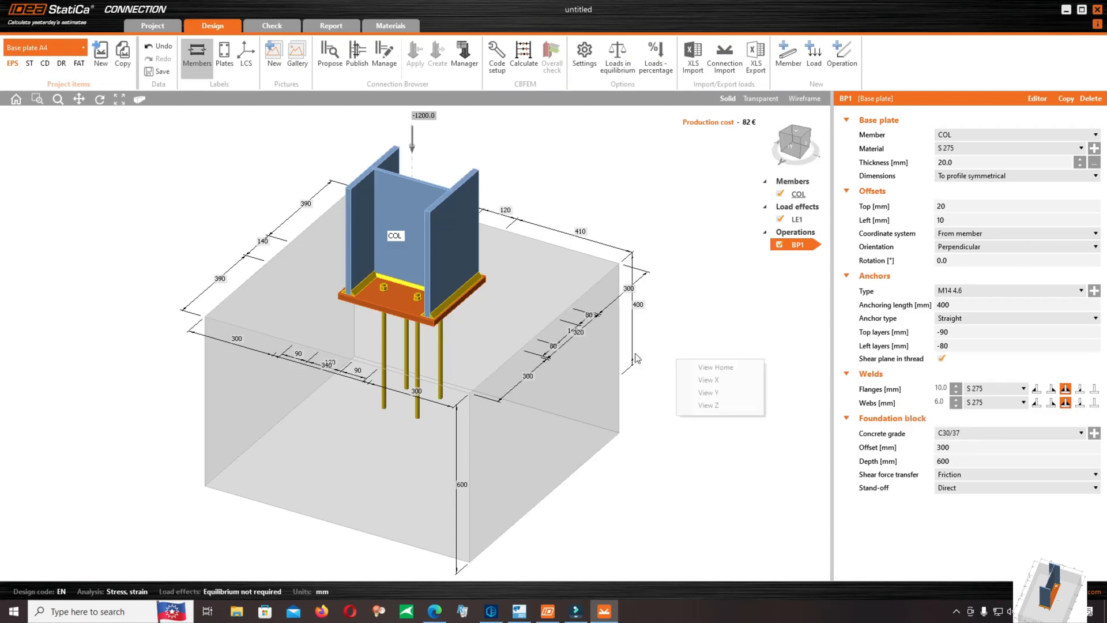
pyautogui.click(797, 193)
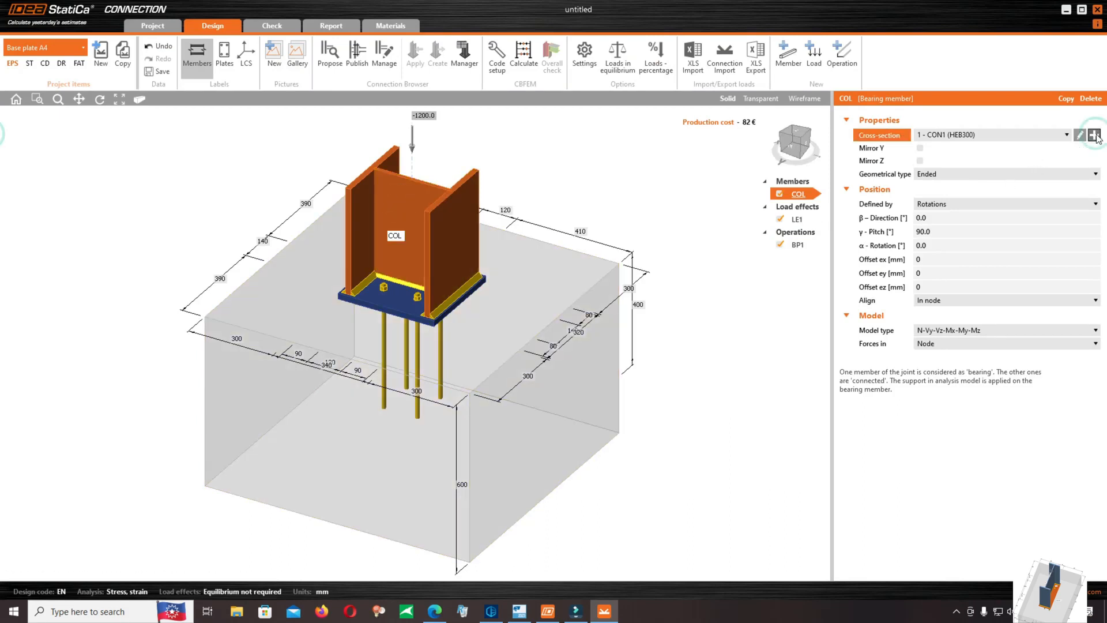
pyautogui.click(1080, 135)
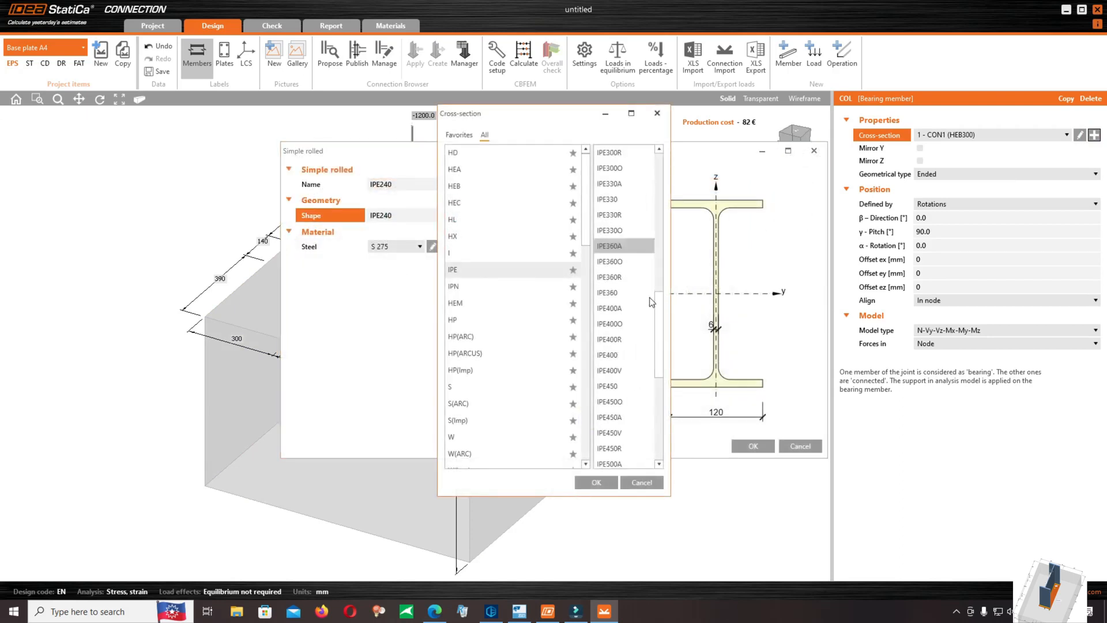
pyautogui.scroll(-3)
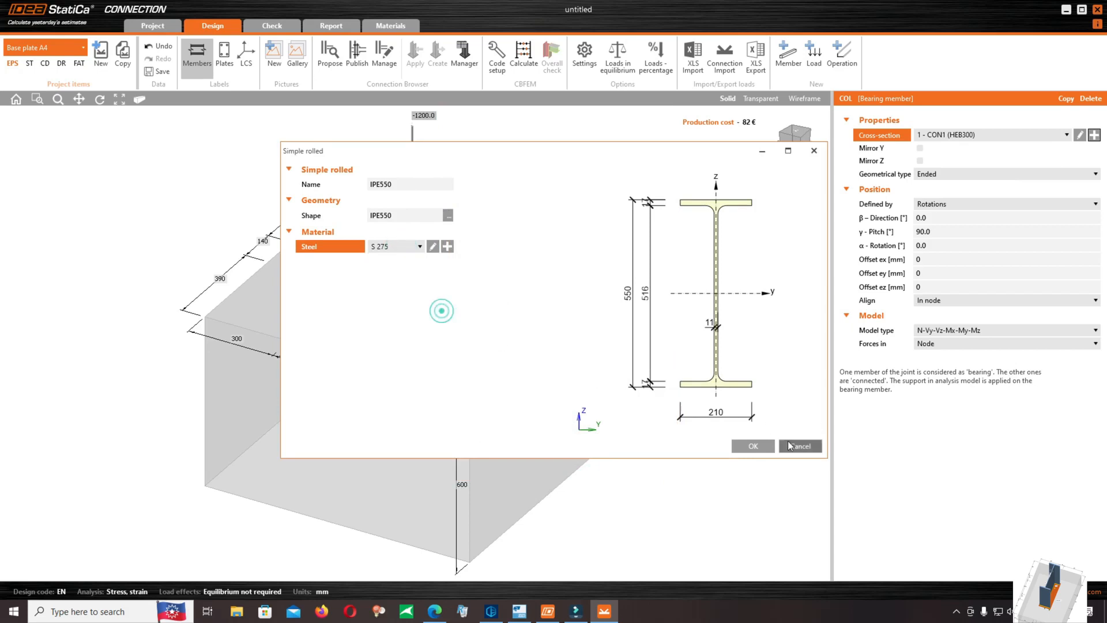
pyautogui.click(752, 446)
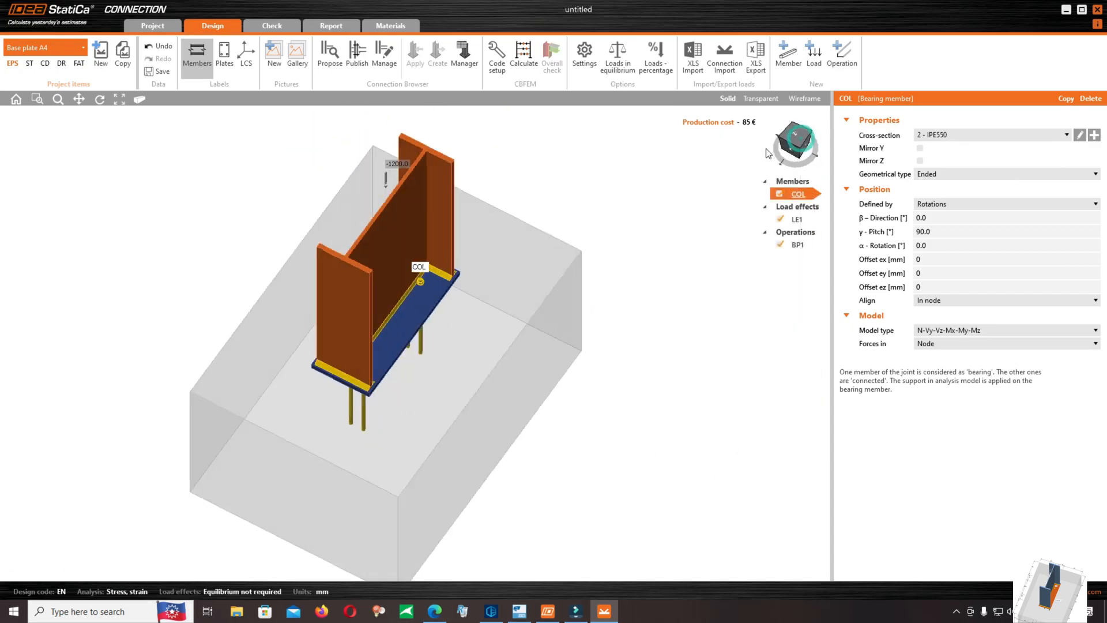
# Give base plate BP1 10 mm thickness, 300 mm anchors, 5 mm flange and web welds, 400 mm foundation depth.
pyautogui.click(798, 244)
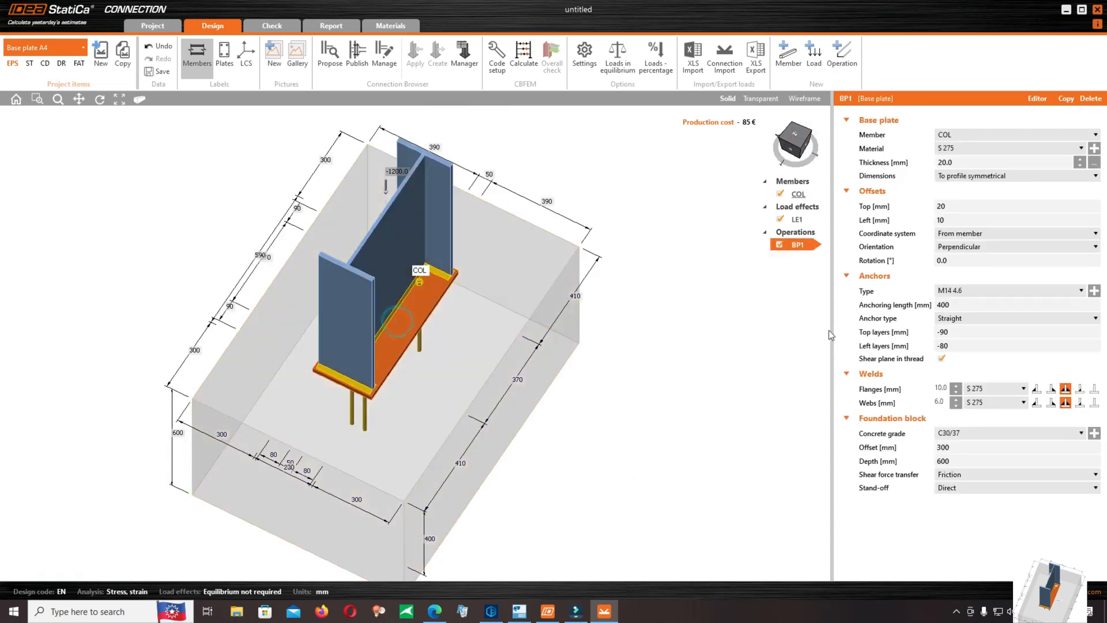
pyautogui.moveTo(909, 346)
pyautogui.write('-60')
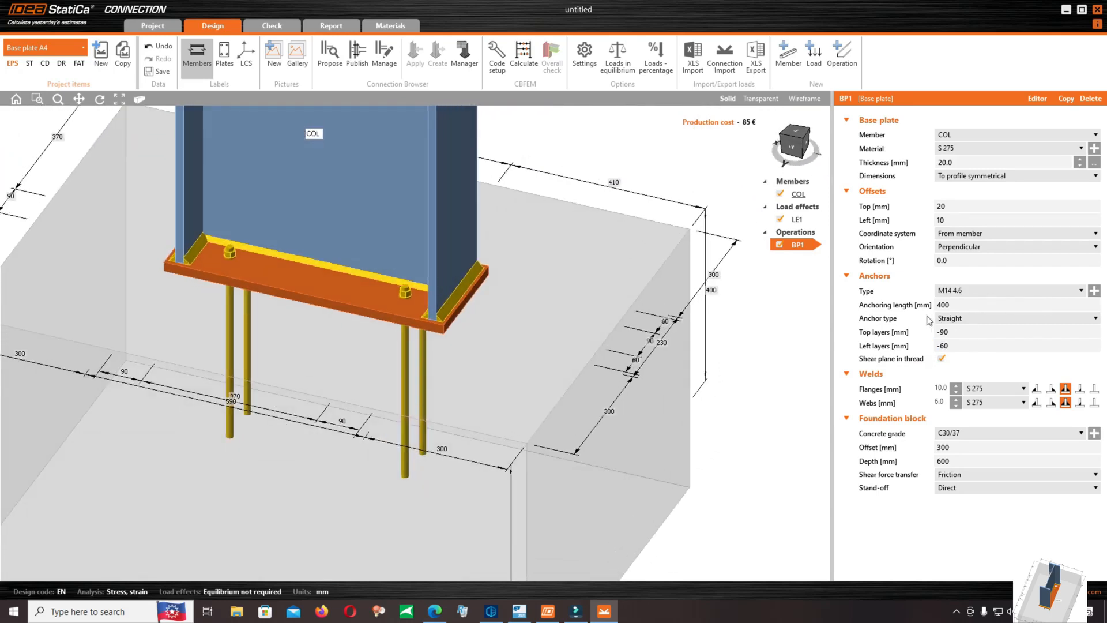
pyautogui.moveTo(978, 327)
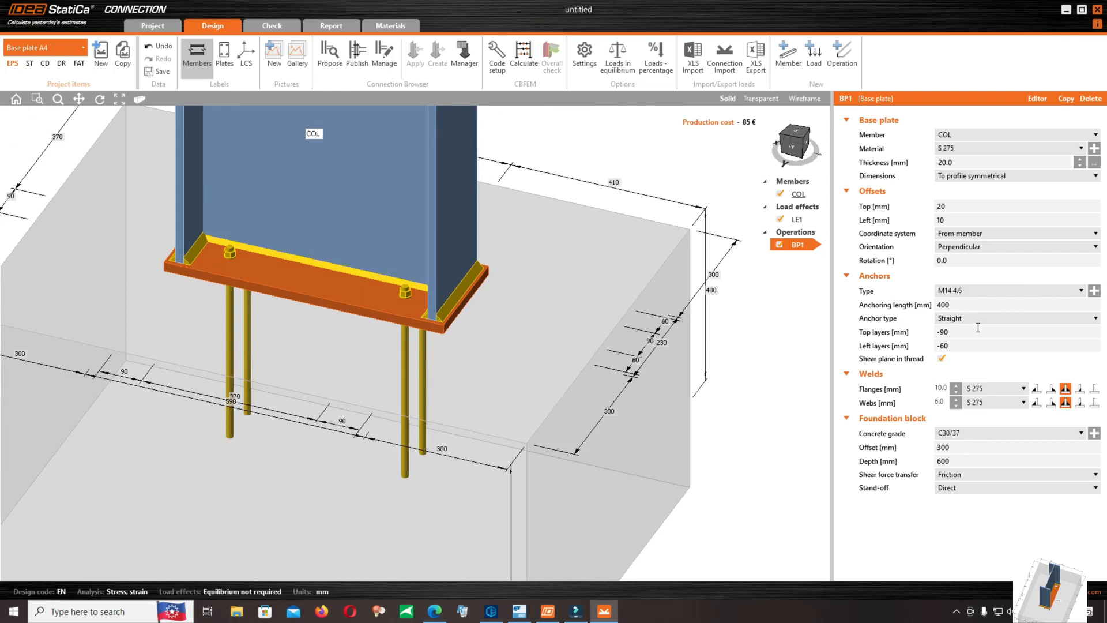
pyautogui.moveTo(946, 331)
pyautogui.write('300')
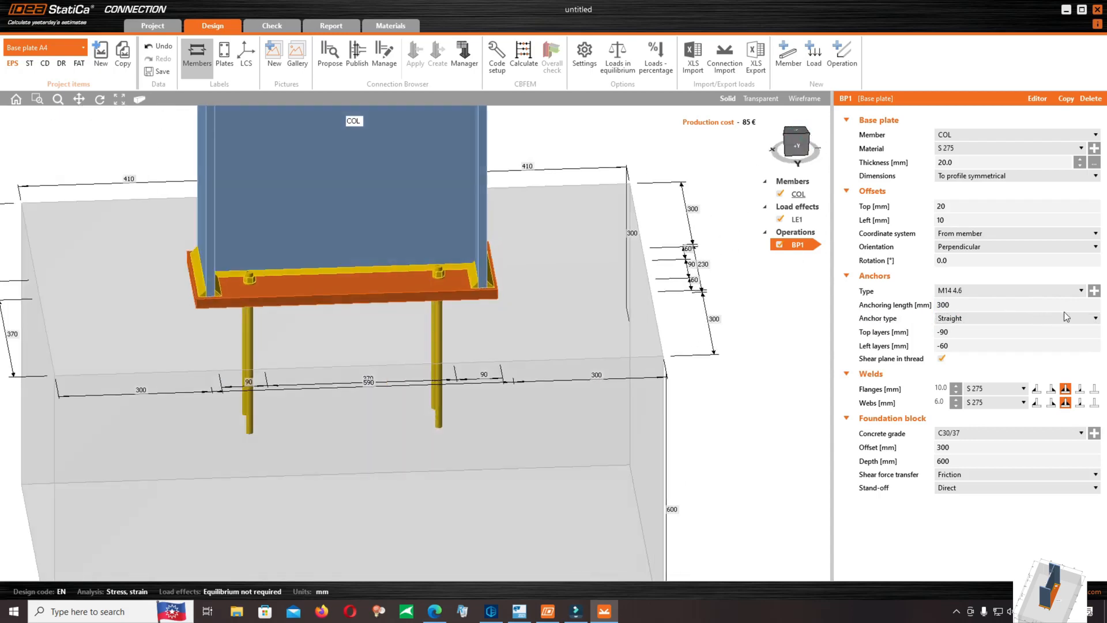
pyautogui.click(956, 392)
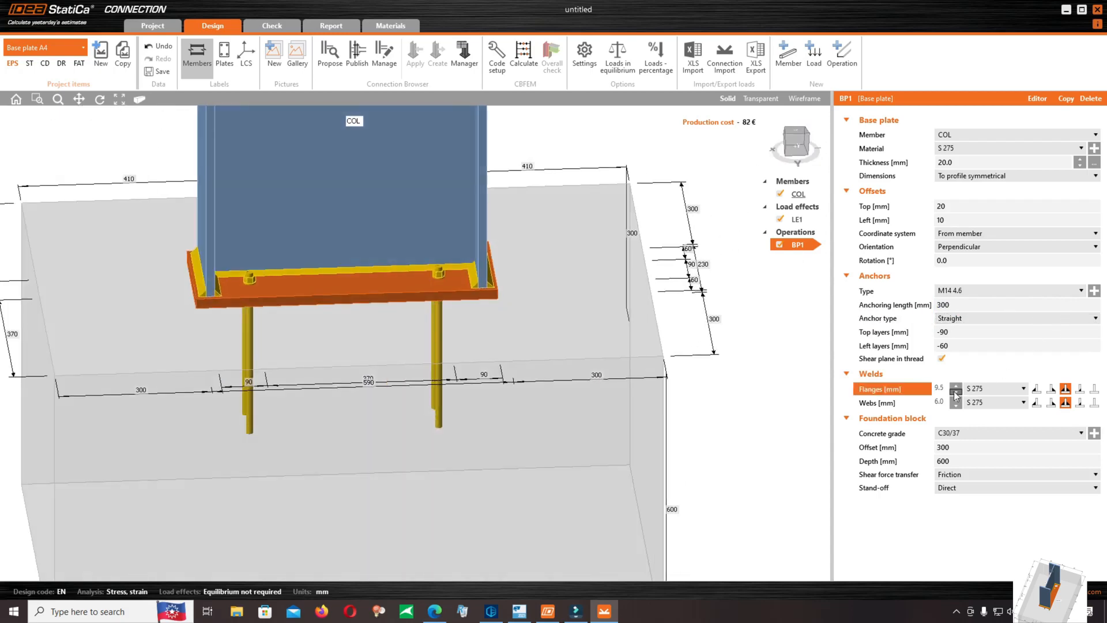
pyautogui.click(955, 391)
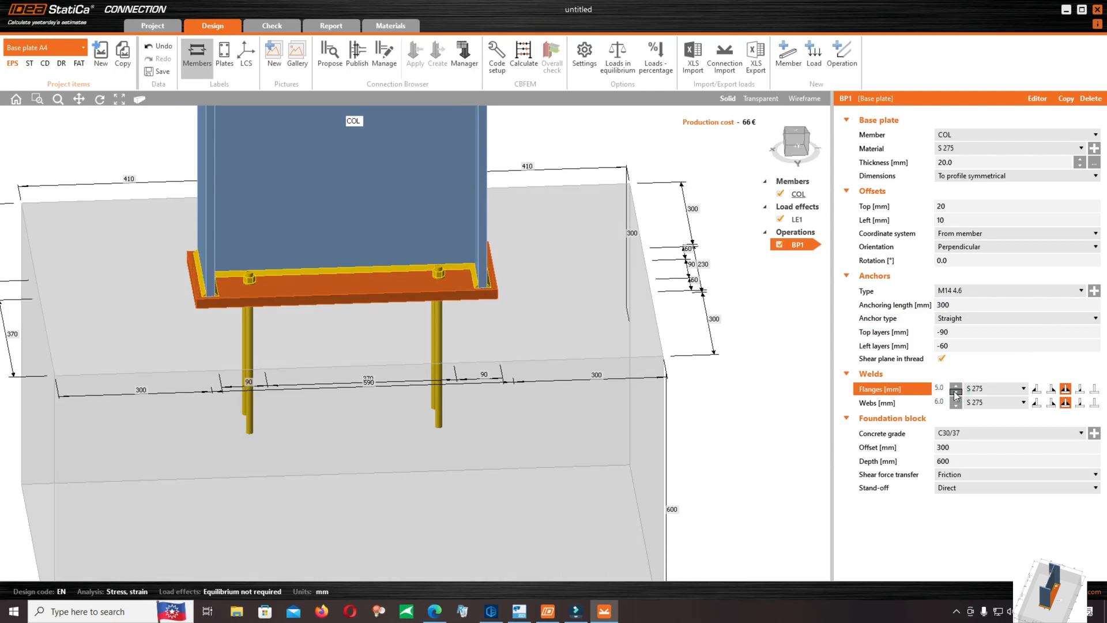
pyautogui.click(956, 406)
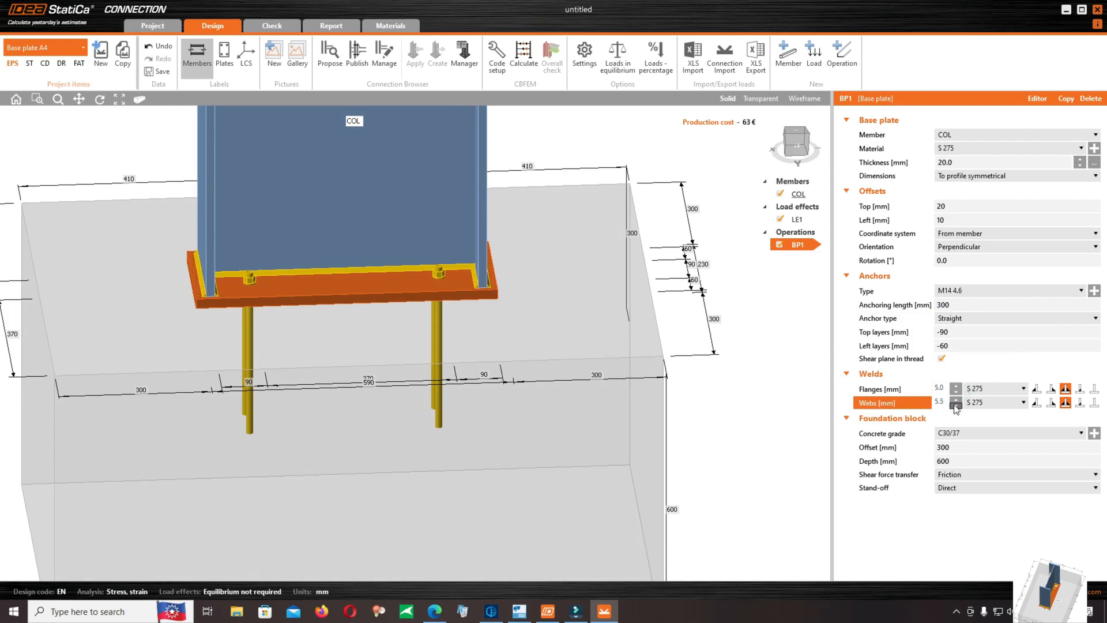
pyautogui.click(956, 405)
pyautogui.write('400')
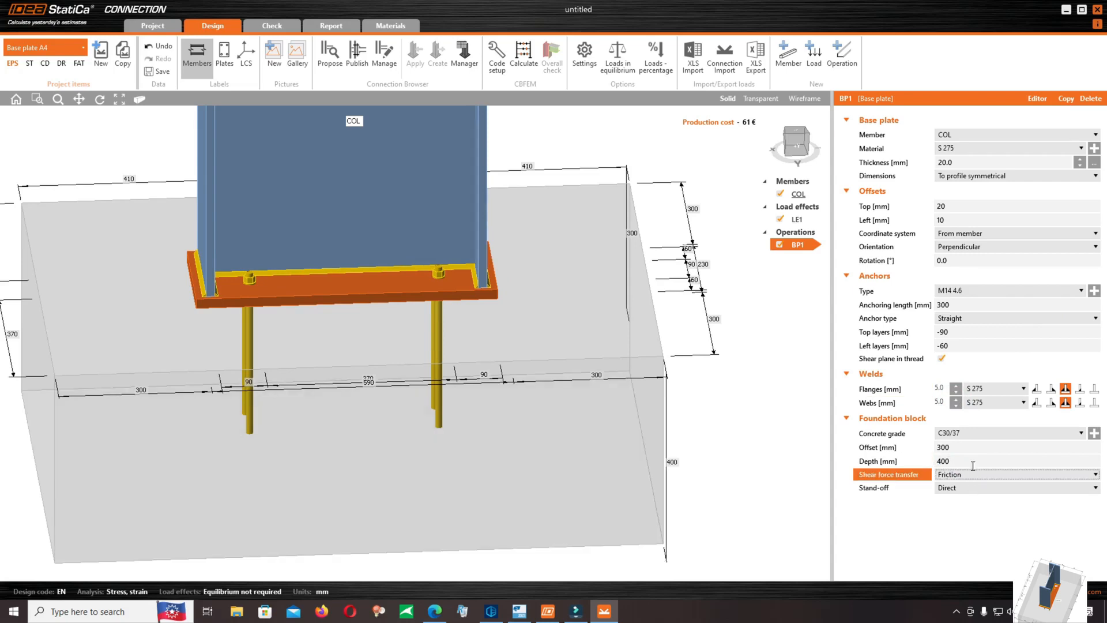
pyautogui.moveTo(657, 274)
pyautogui.write('10')
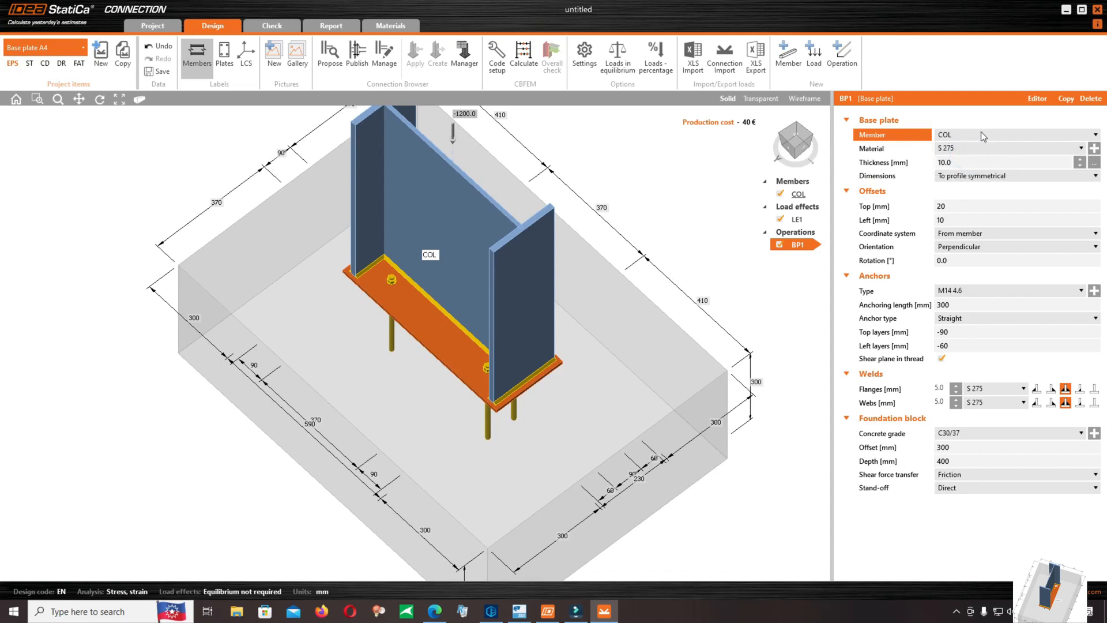
pyautogui.moveTo(890, 219)
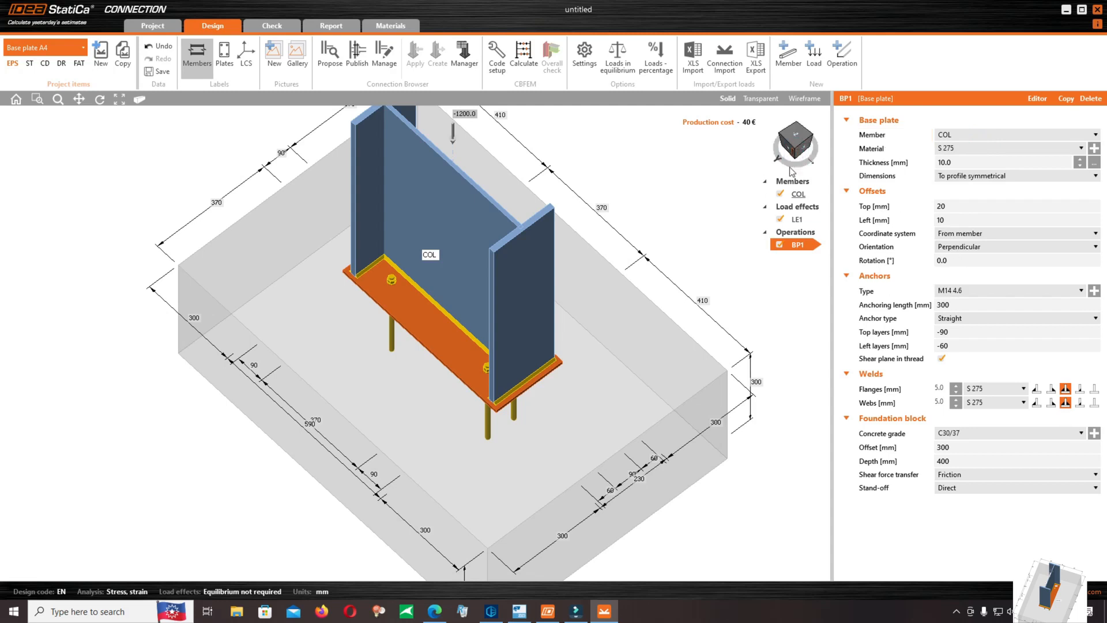
# Show the LE1 load table with its -1200 kN column axial force.
pyautogui.click(797, 219)
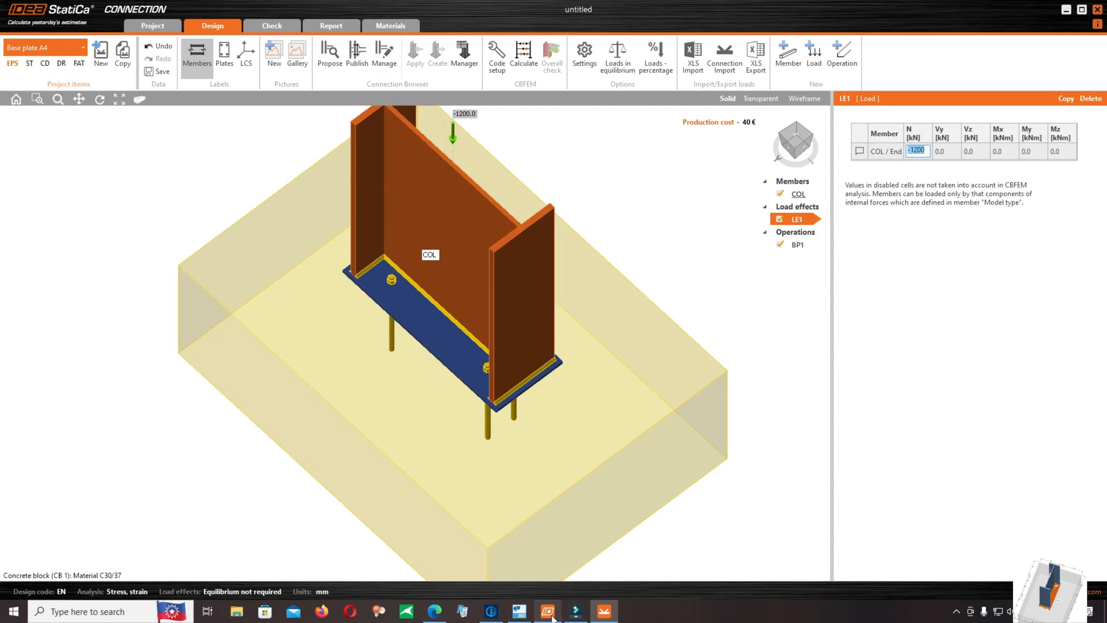
# Switch to Tekla Structural Designer to view the column base support reactions (-26.4/168.8).
pyautogui.click(520, 612)
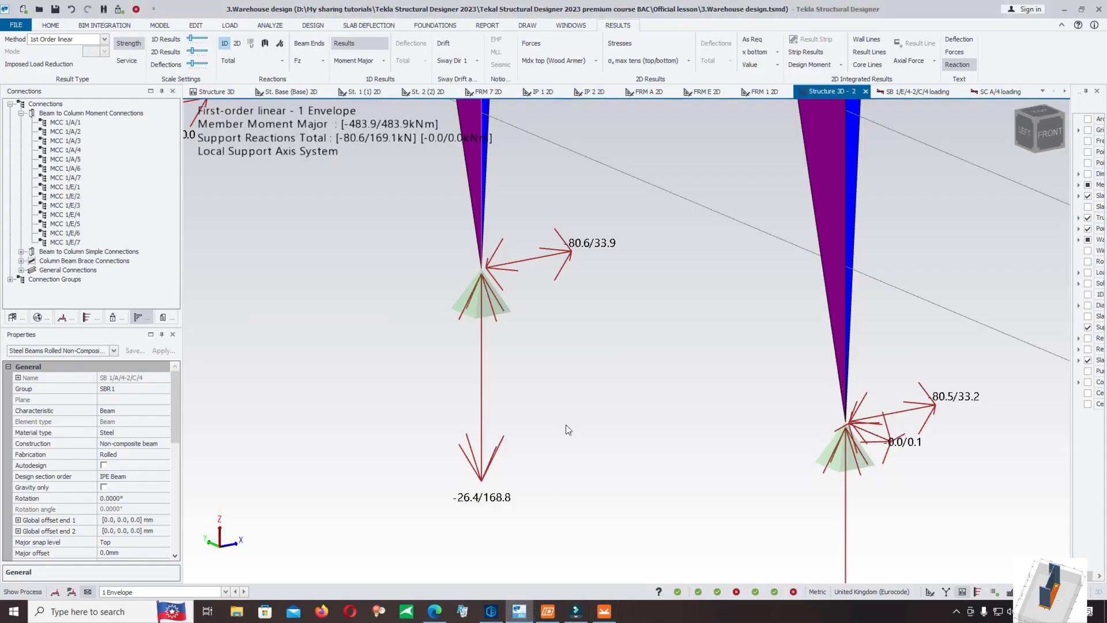
pyautogui.moveTo(482, 516)
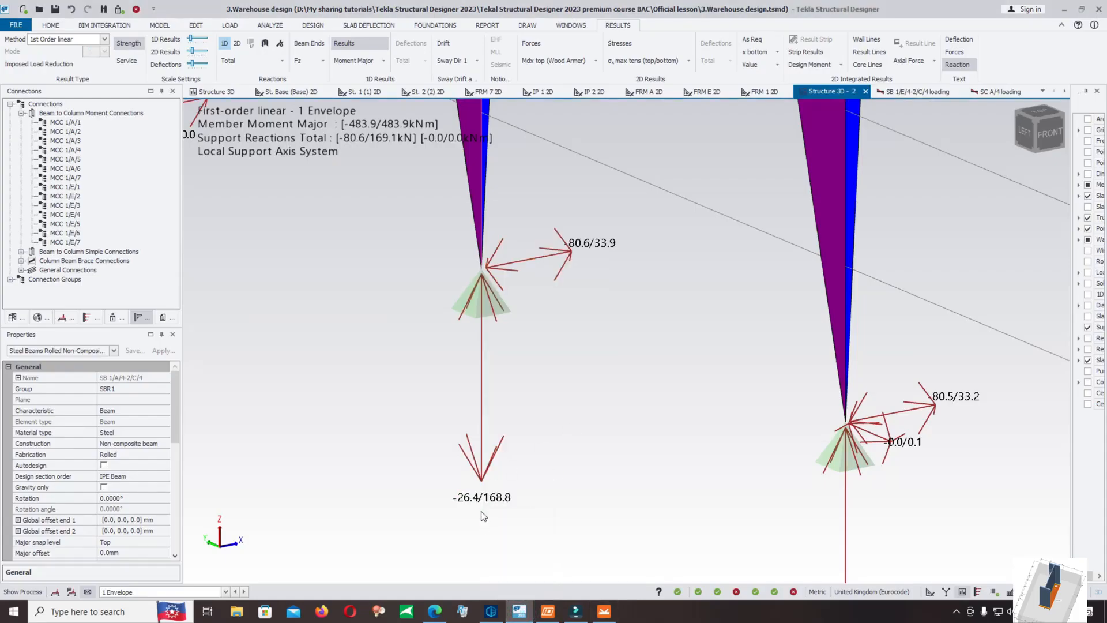
pyautogui.moveTo(488, 523)
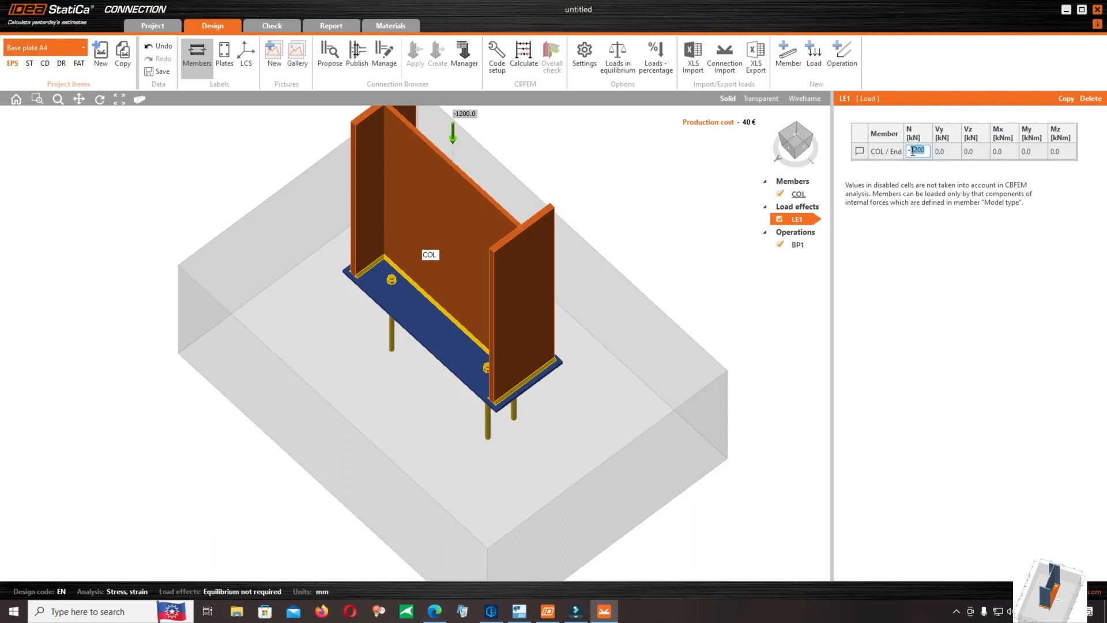
# Enter N = -168.8 kN and Vz = -80.6 kN for COL / End in LE1.
pyautogui.write('-168.8')
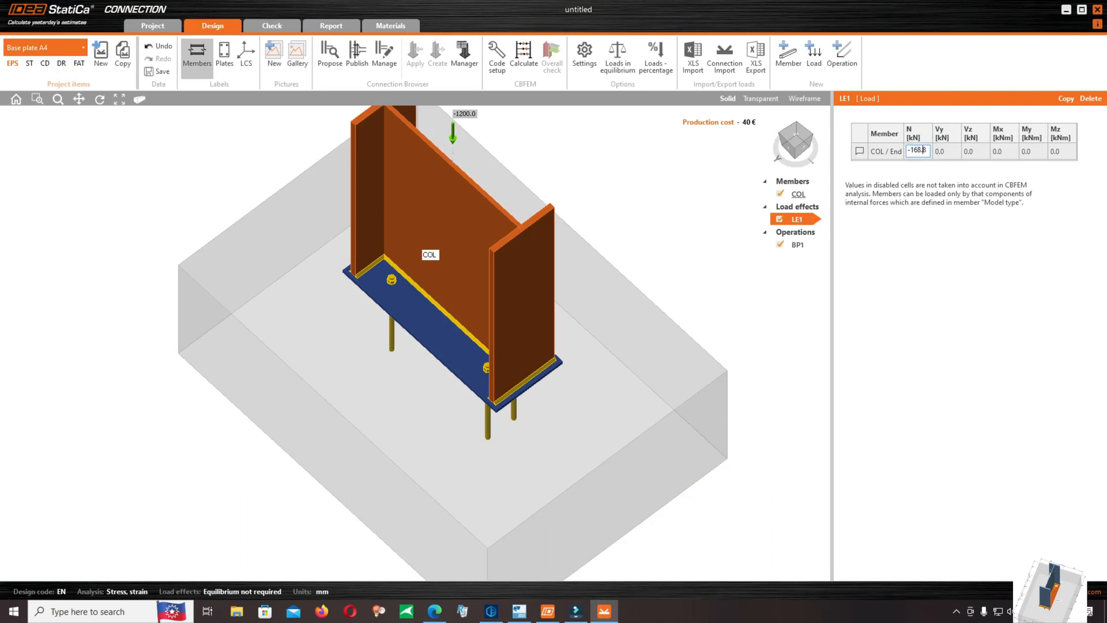
pyautogui.click(944, 151)
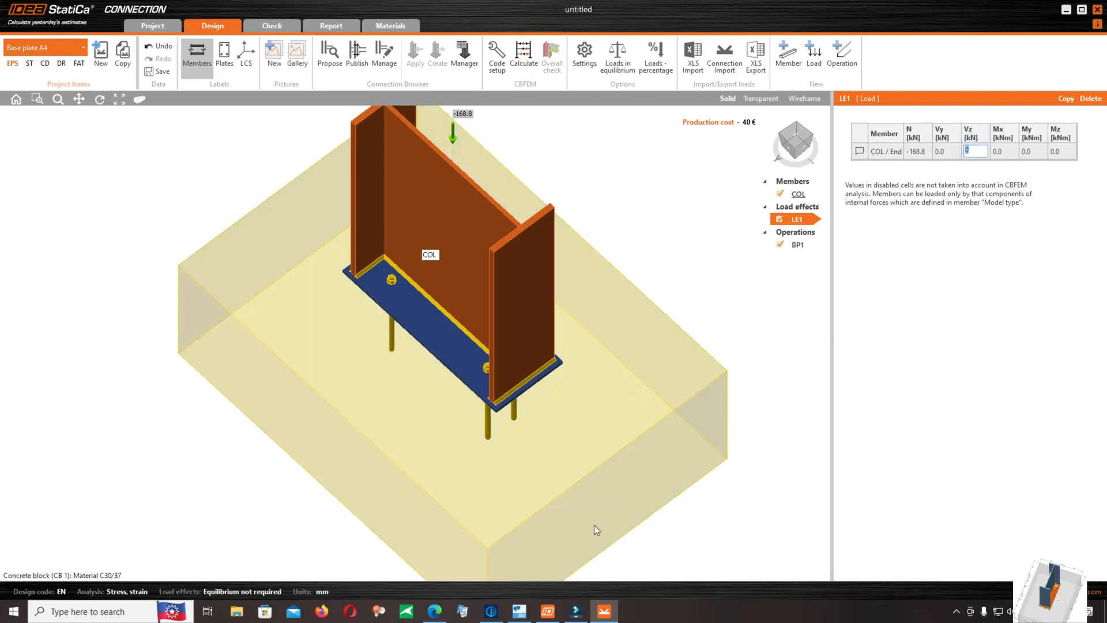
pyautogui.moveTo(547, 611)
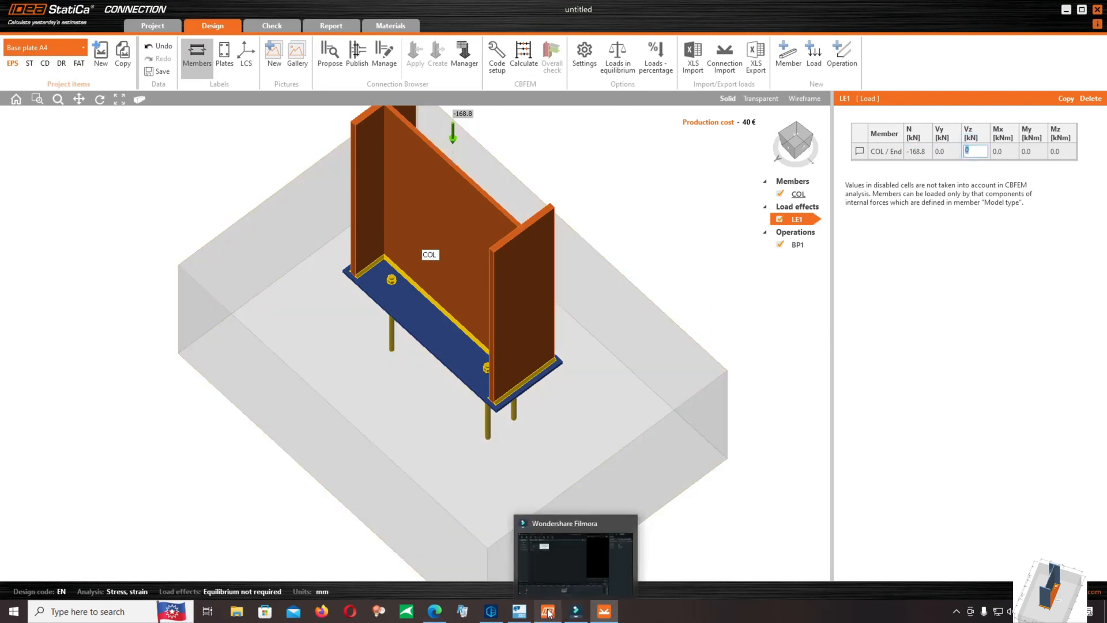
pyautogui.click(519, 611)
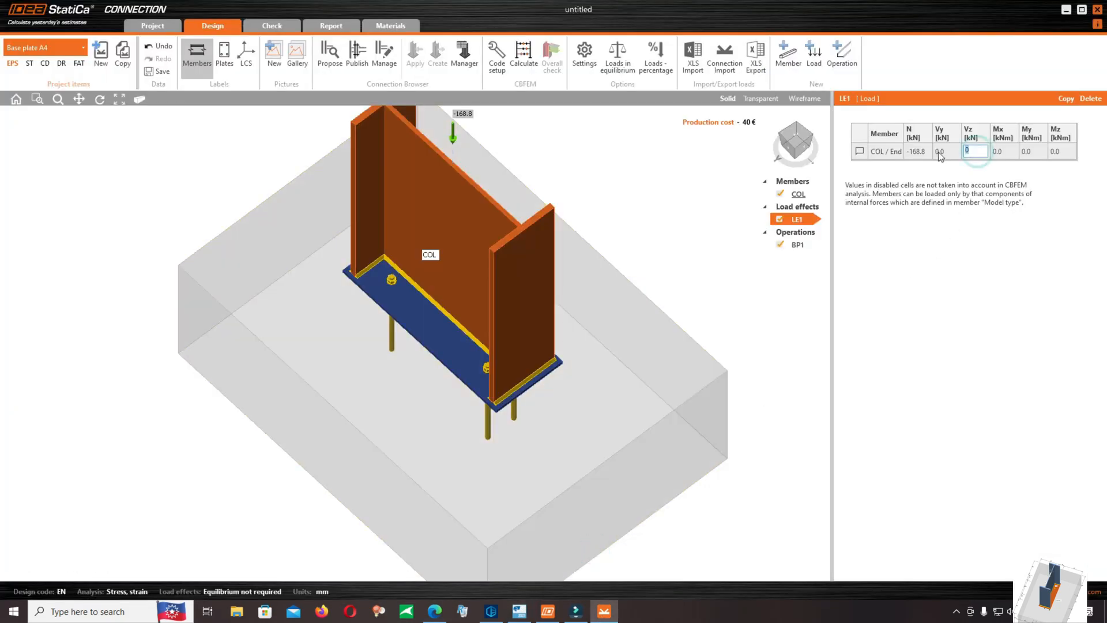
pyautogui.write('-')
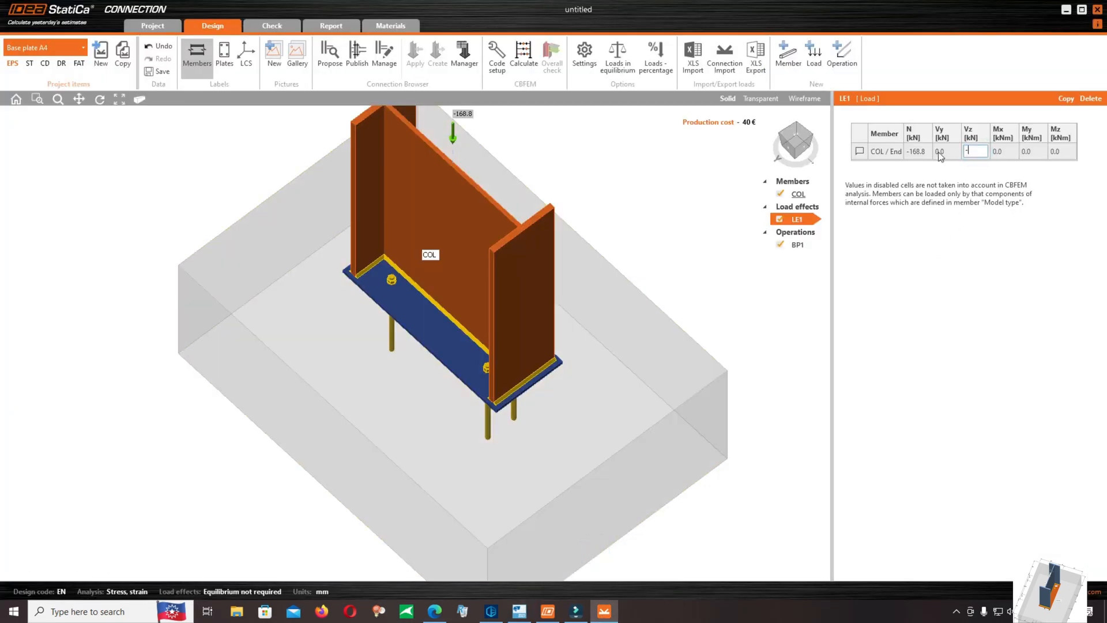
pyautogui.write('-80.6')
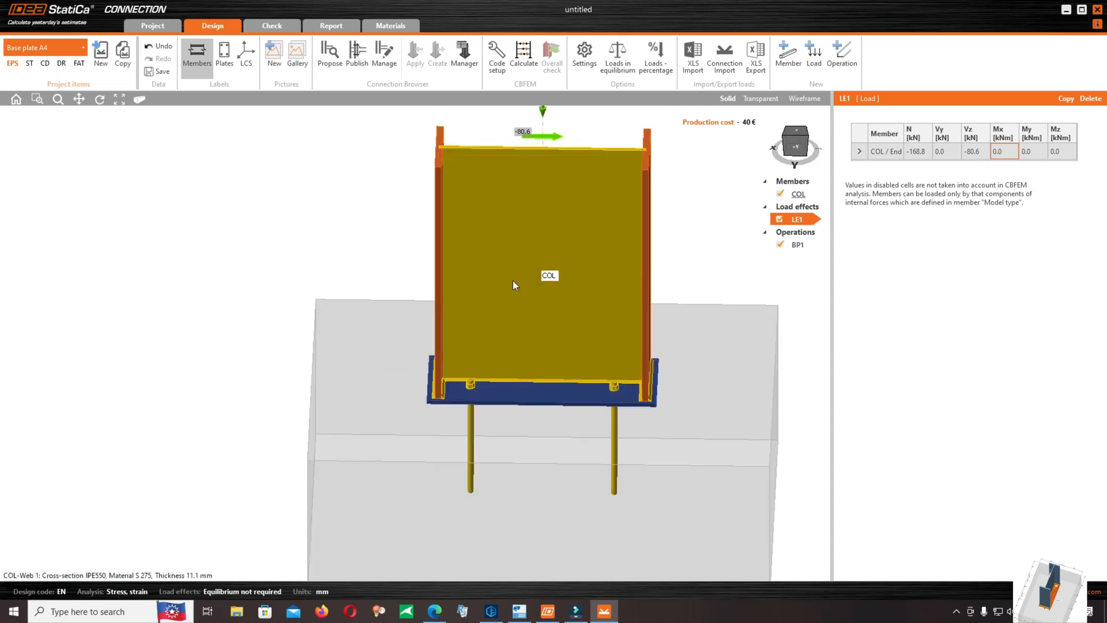
pyautogui.moveTo(517, 207)
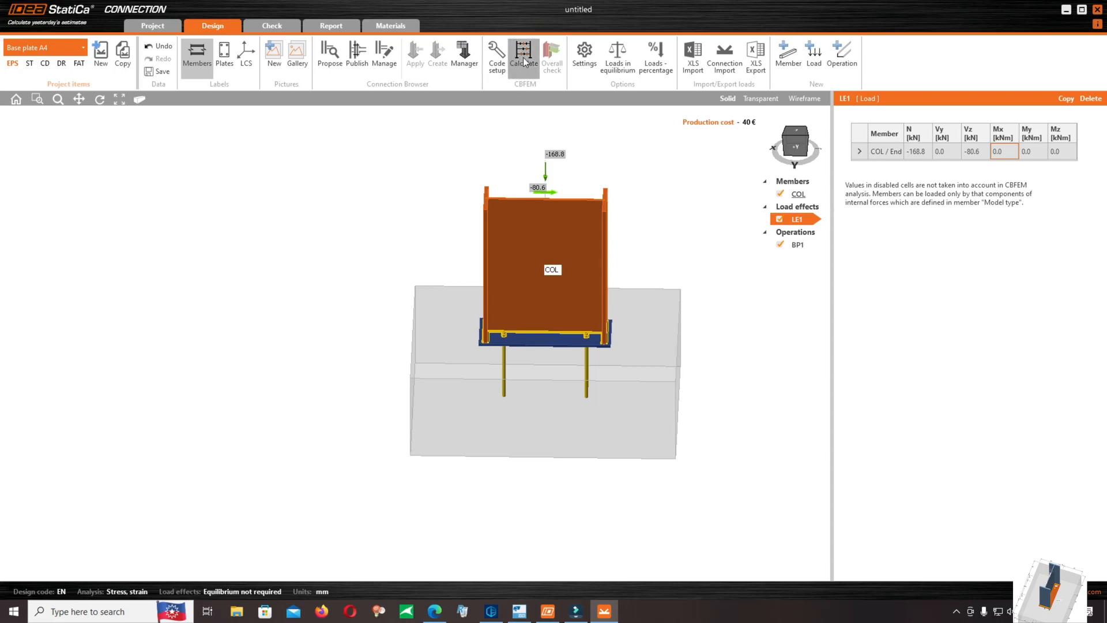
# Run the CBFEM calculation and review the overall check, where shear fails at 181.9%.
pyautogui.click(525, 53)
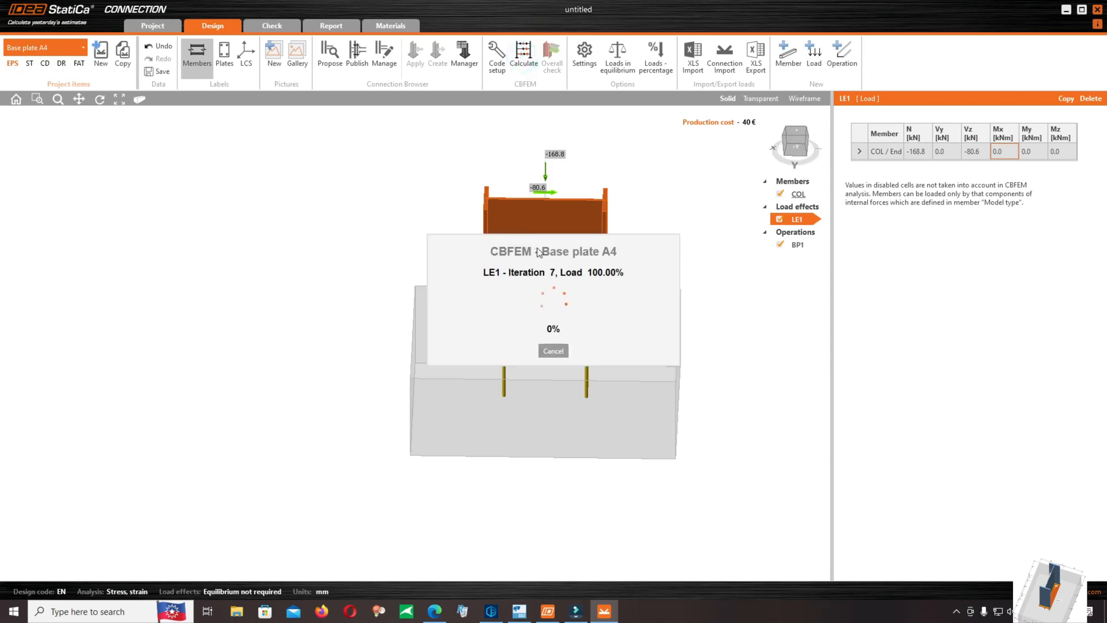
pyautogui.click(553, 54)
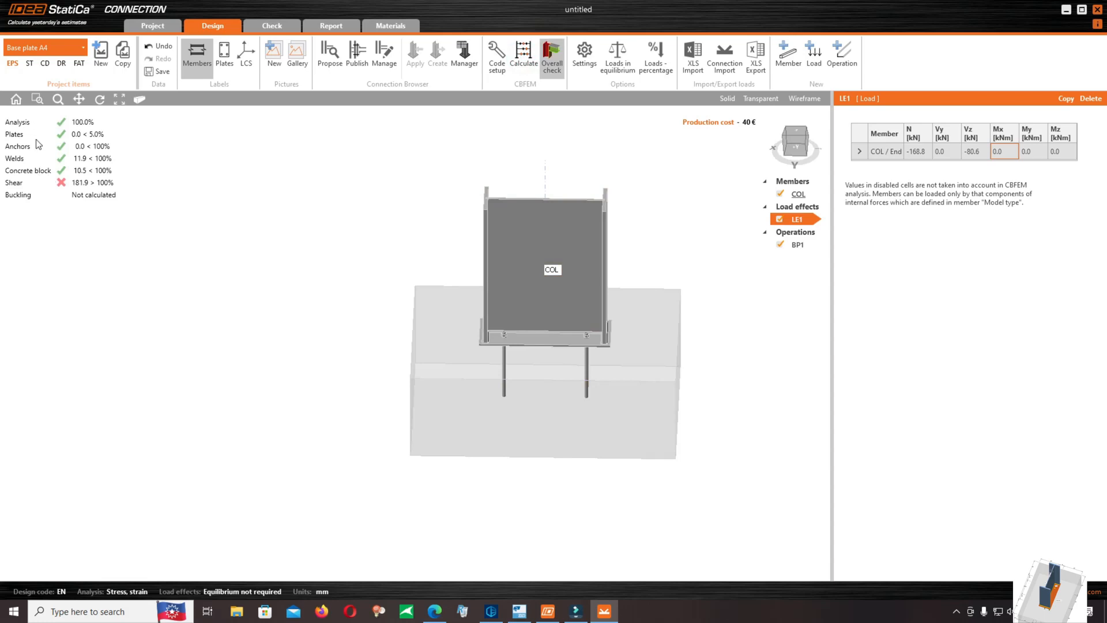
pyautogui.moveTo(49, 173)
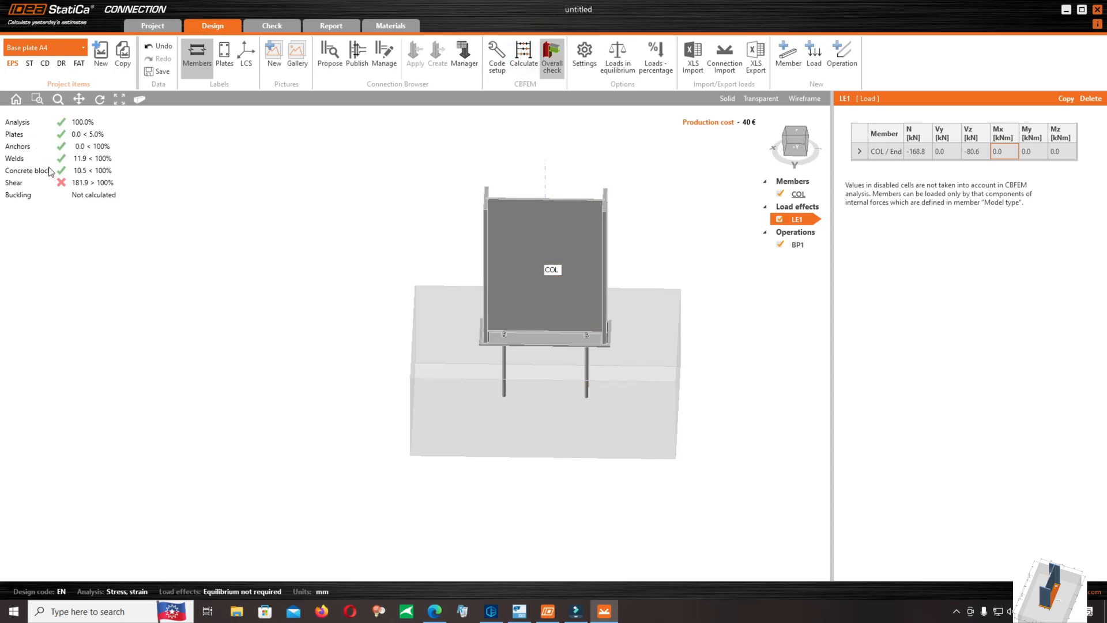
pyautogui.moveTo(31, 181)
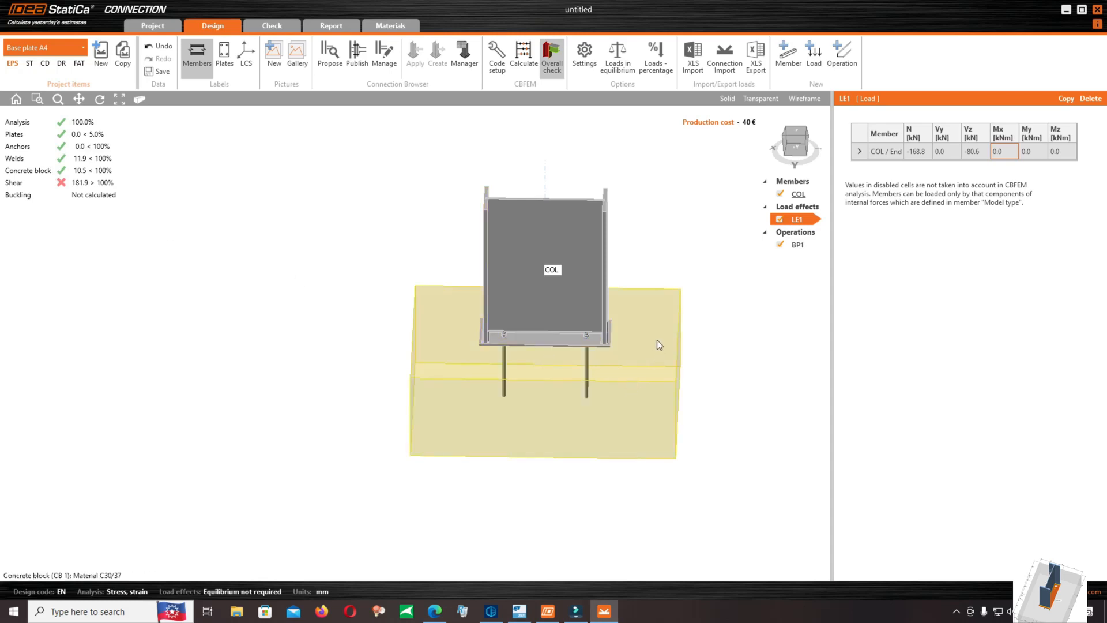
pyautogui.scroll(3)
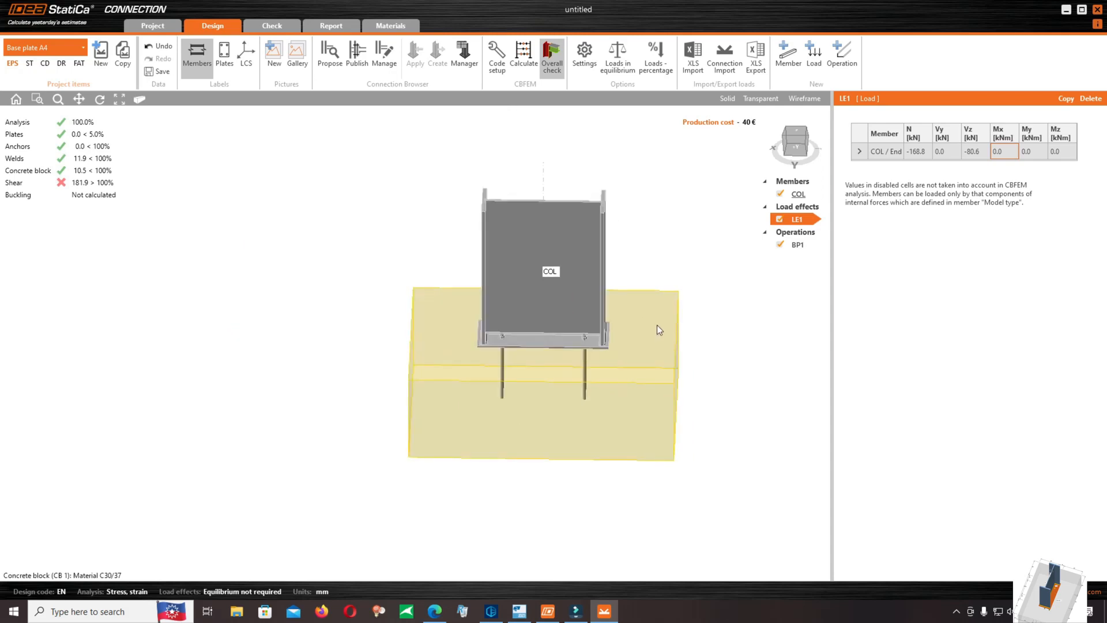
pyautogui.moveTo(643, 324)
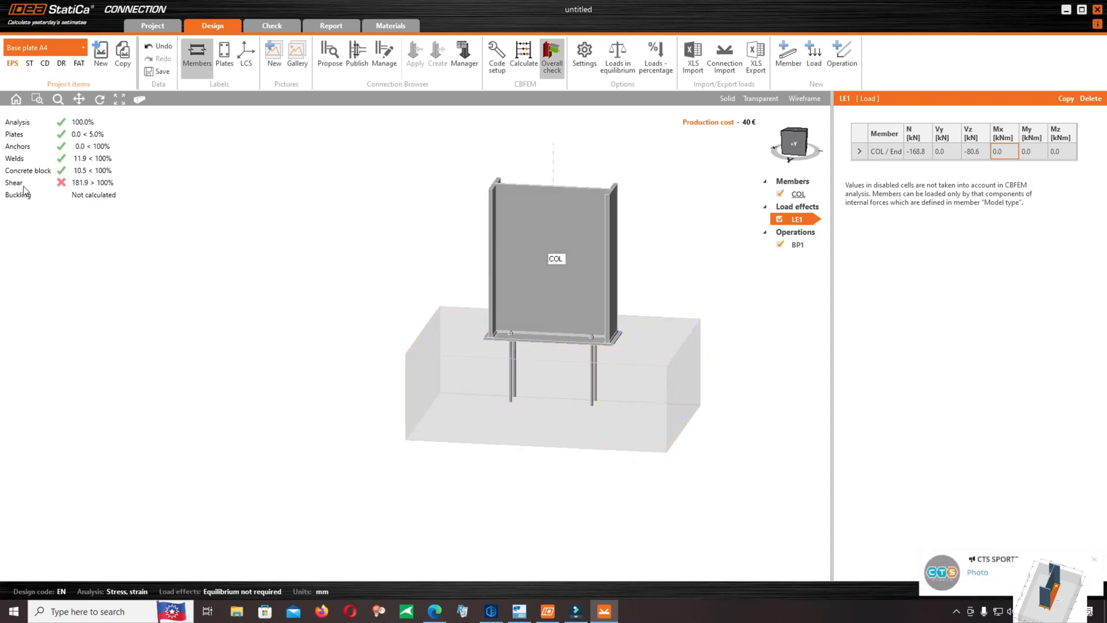
pyautogui.click(652, 416)
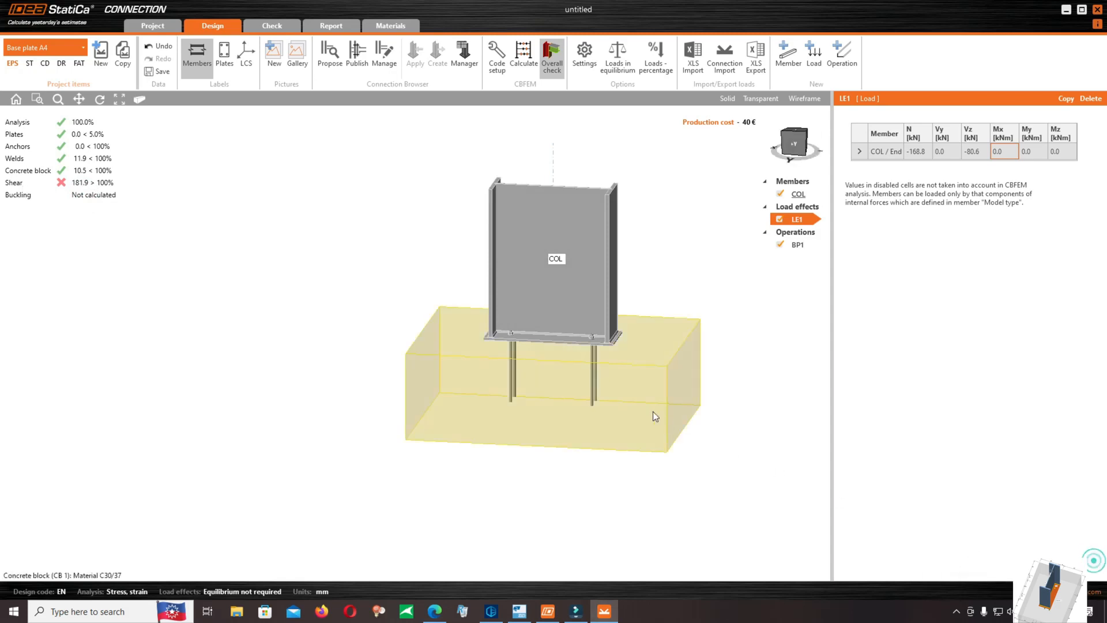
pyautogui.click(797, 244)
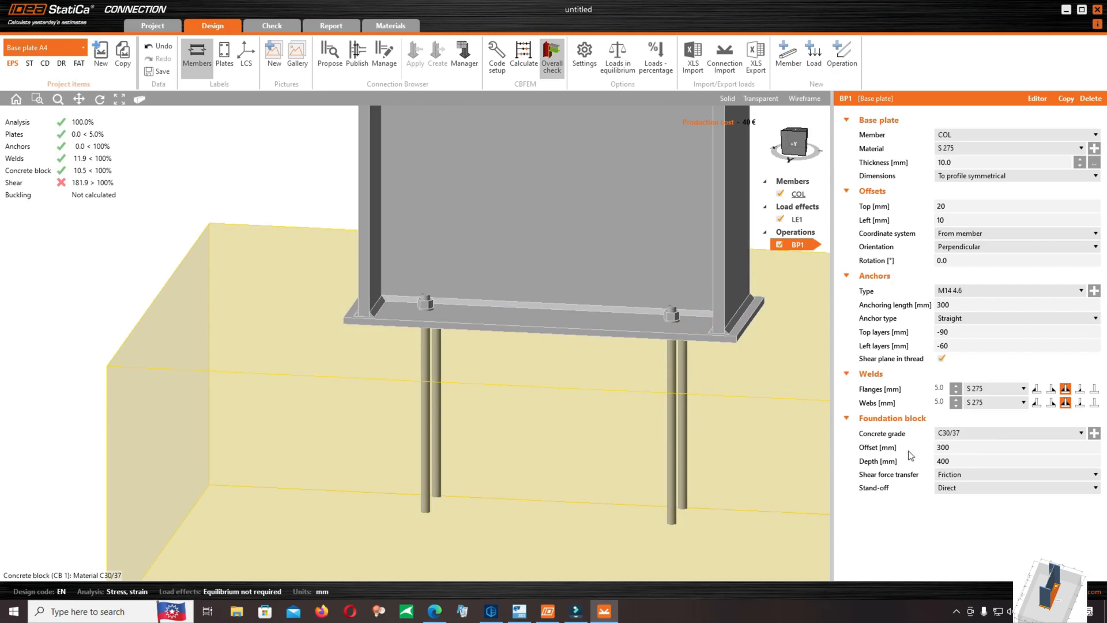
pyautogui.moveTo(994, 472)
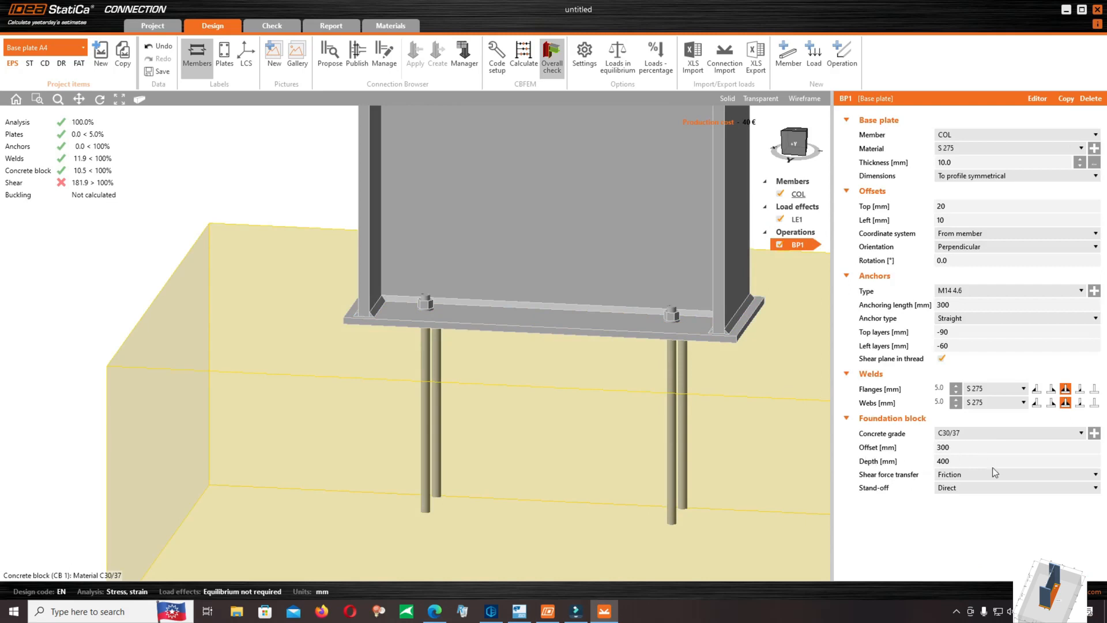
pyautogui.moveTo(955, 382)
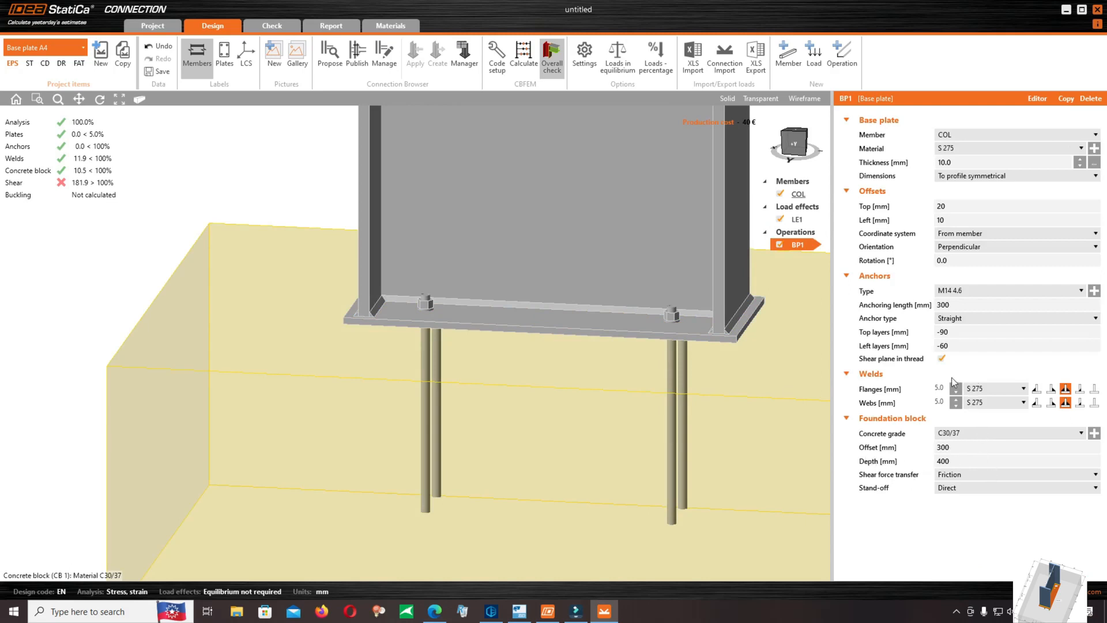
pyautogui.moveTo(998, 330)
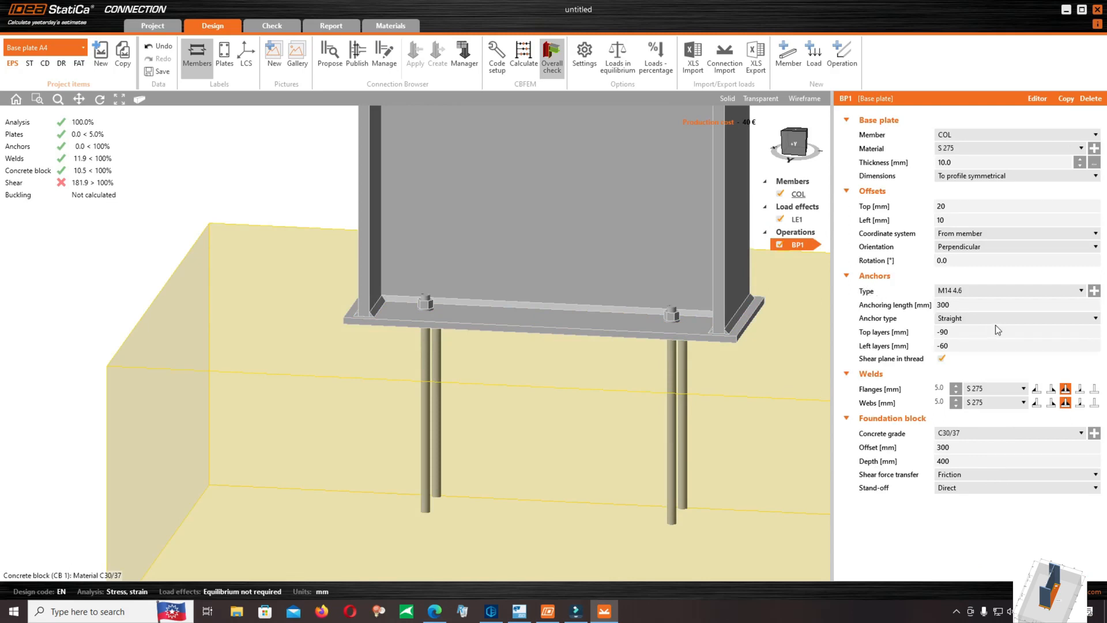
# Keep straight anchors, inspect column COL, and list shear-transfer options: friction, shear lug, anchors.
pyautogui.click(1095, 317)
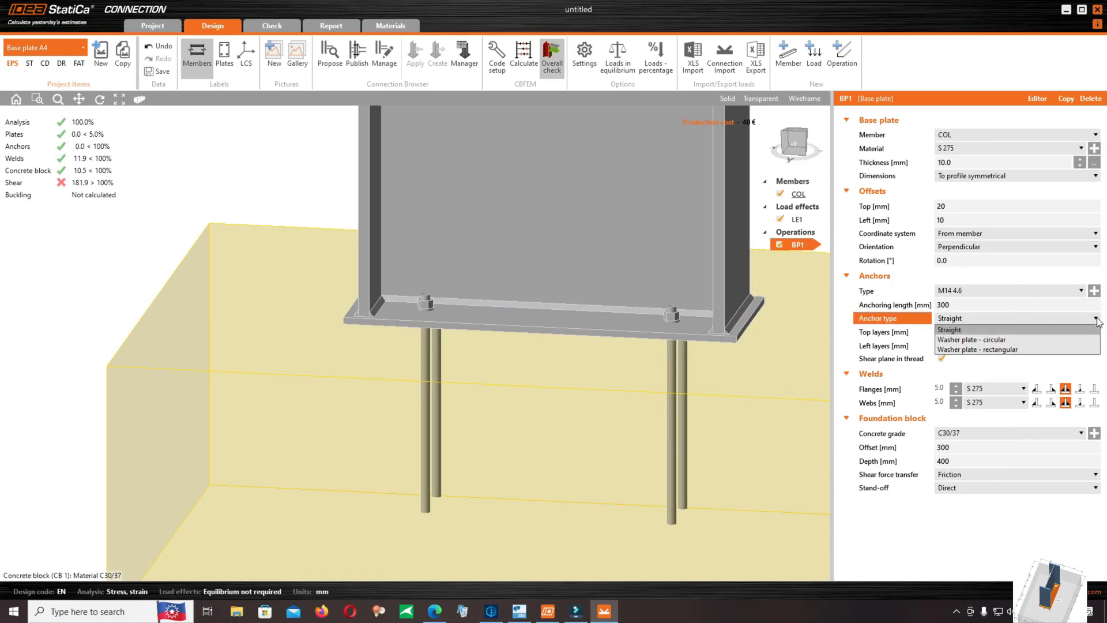
pyautogui.click(949, 329)
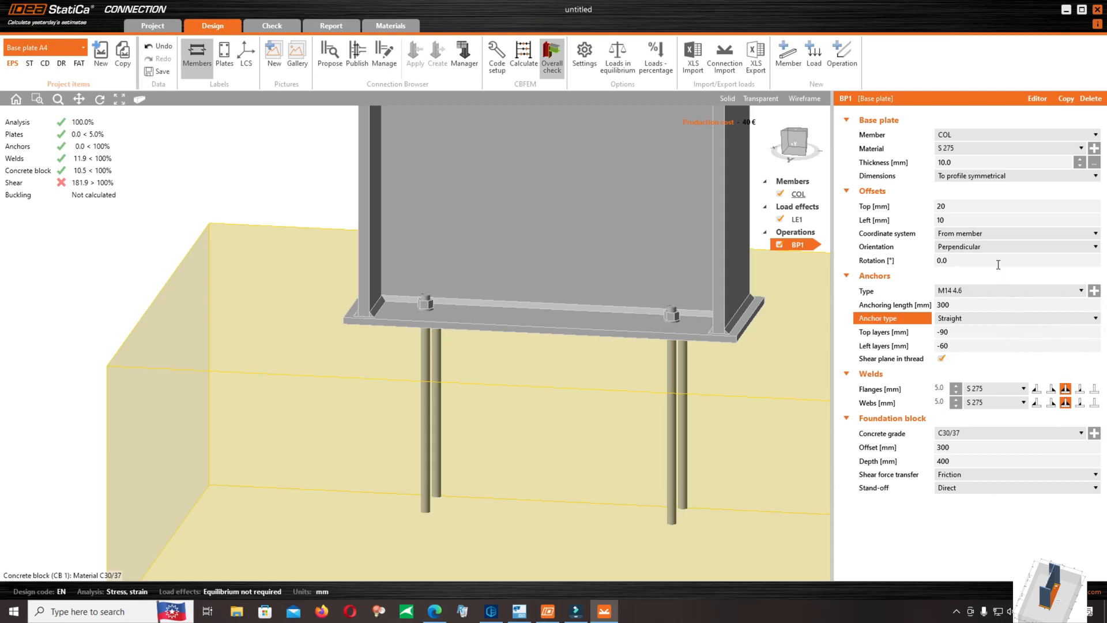
pyautogui.moveTo(932, 408)
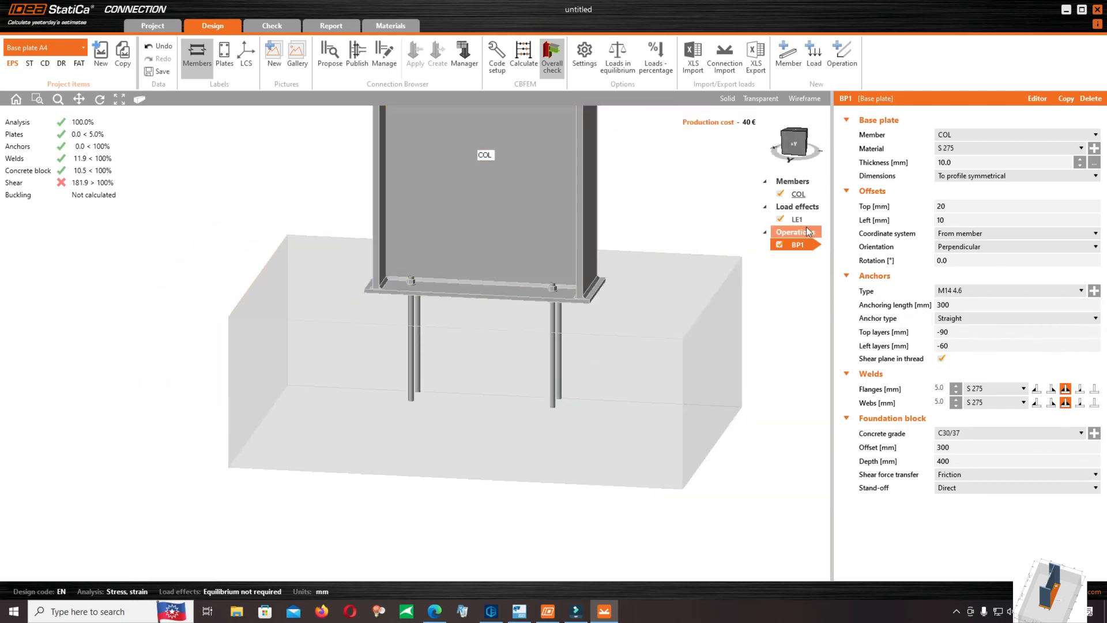
pyautogui.click(797, 193)
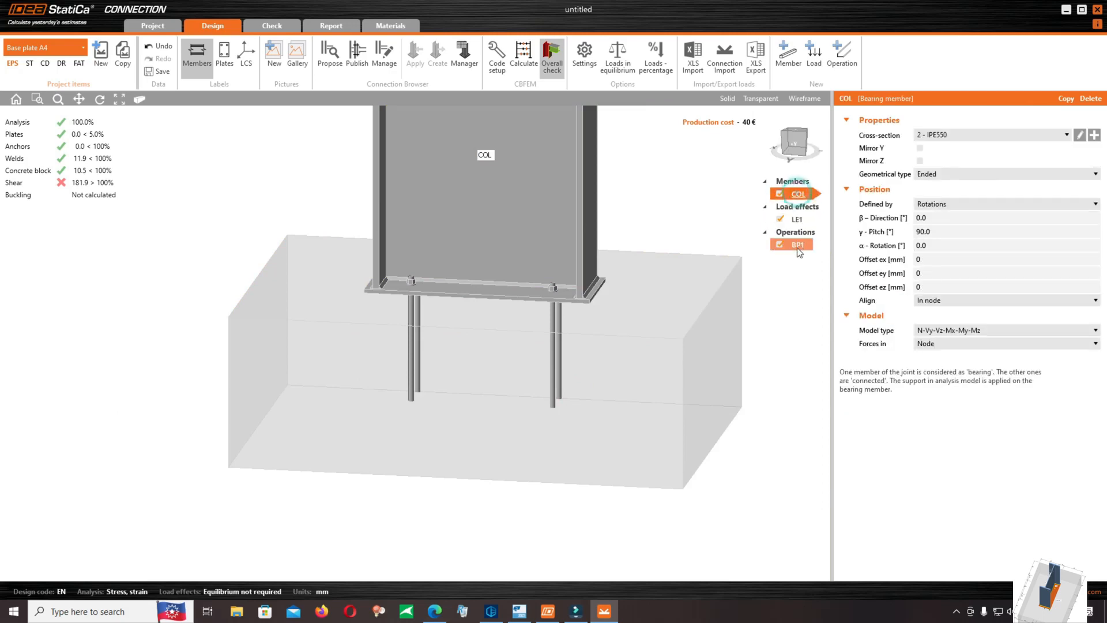
pyautogui.click(798, 243)
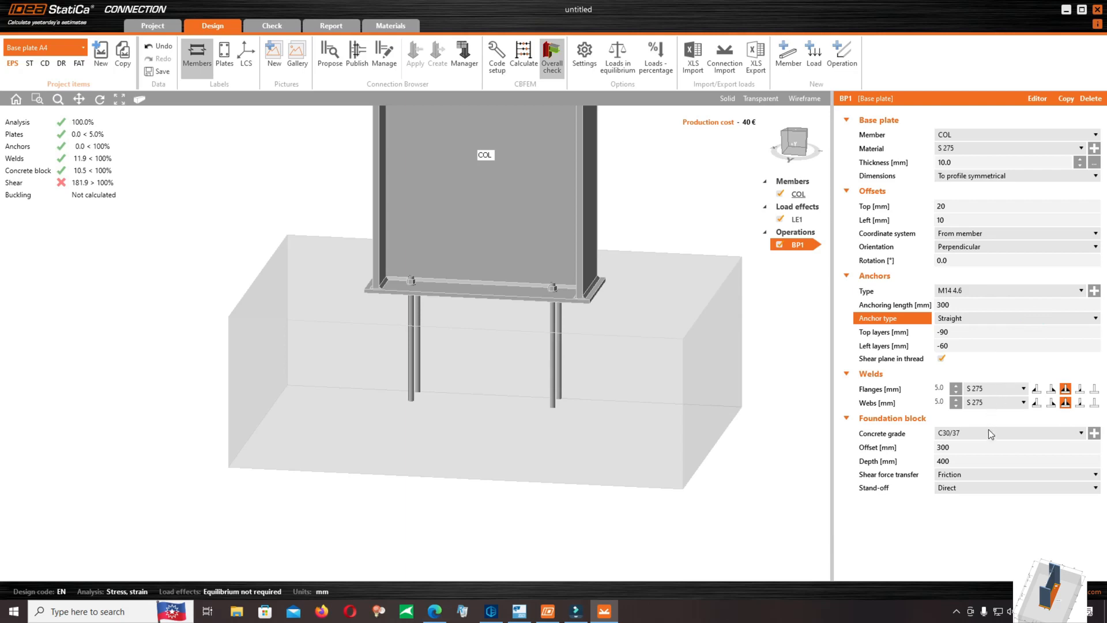
pyautogui.moveTo(1010, 192)
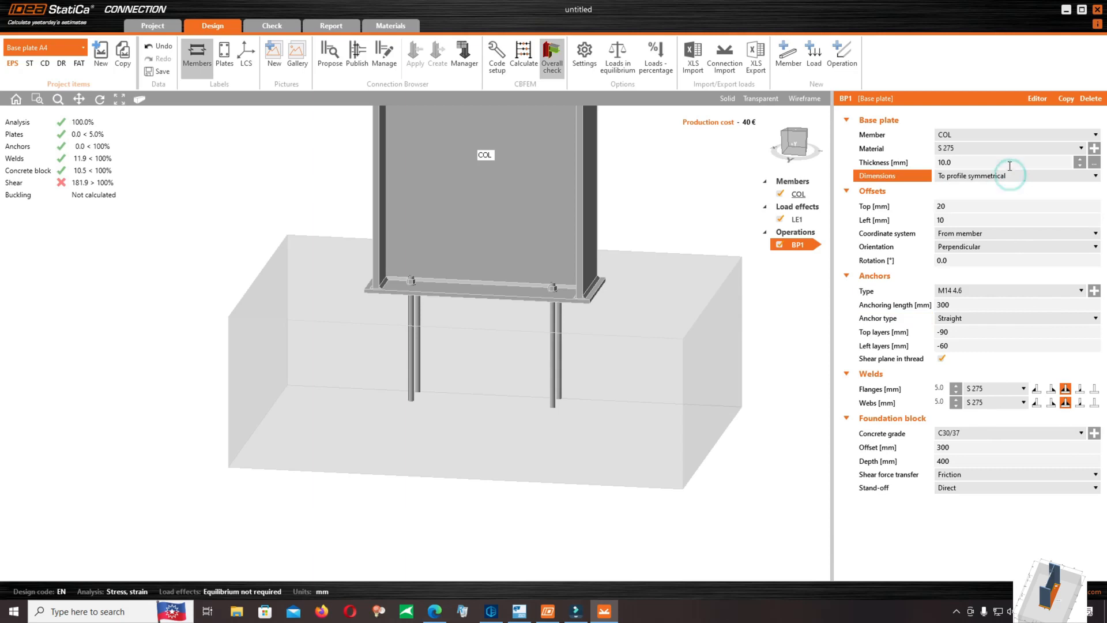
pyautogui.click(1095, 246)
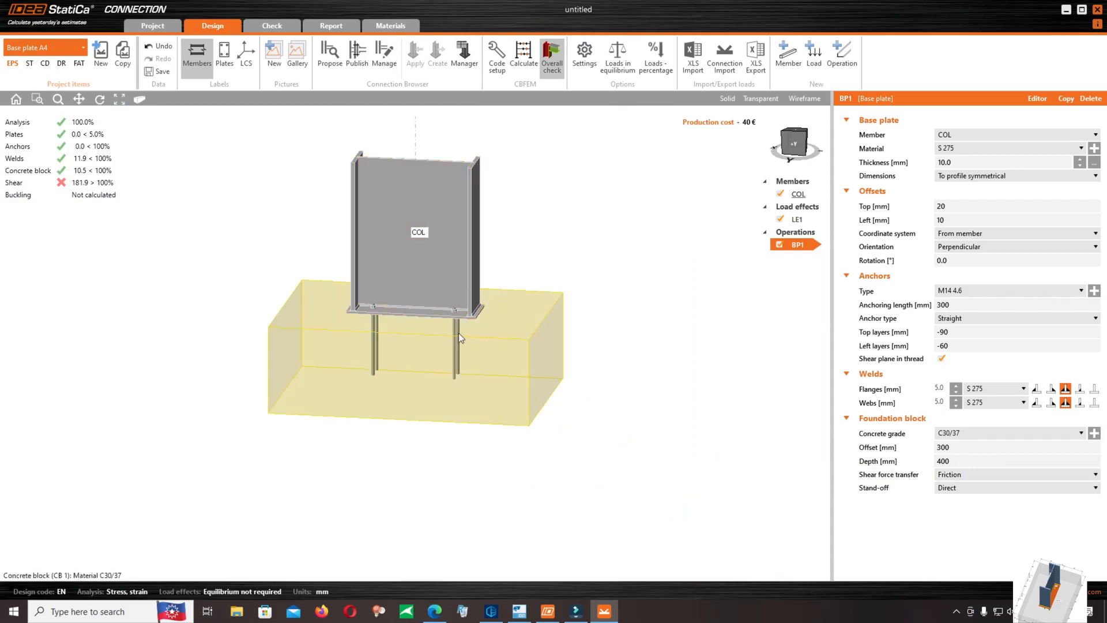
pyautogui.moveTo(425, 340)
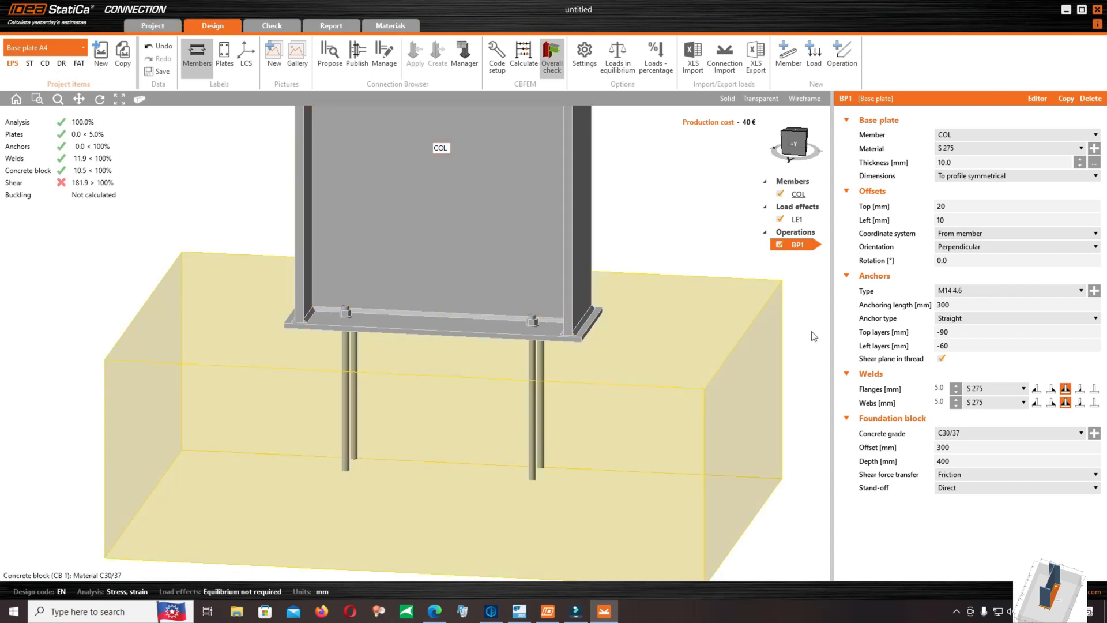
pyautogui.click(984, 434)
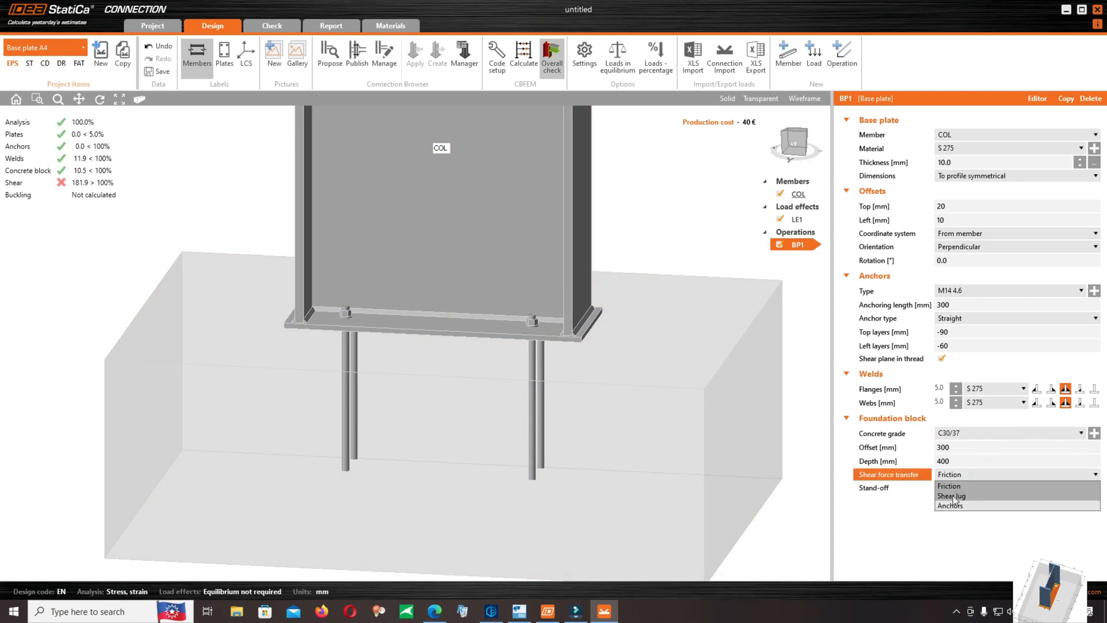
# Set shear force transfer to a shear lug with an IPE120 cross-section from the IPE catalogue.
pyautogui.click(951, 495)
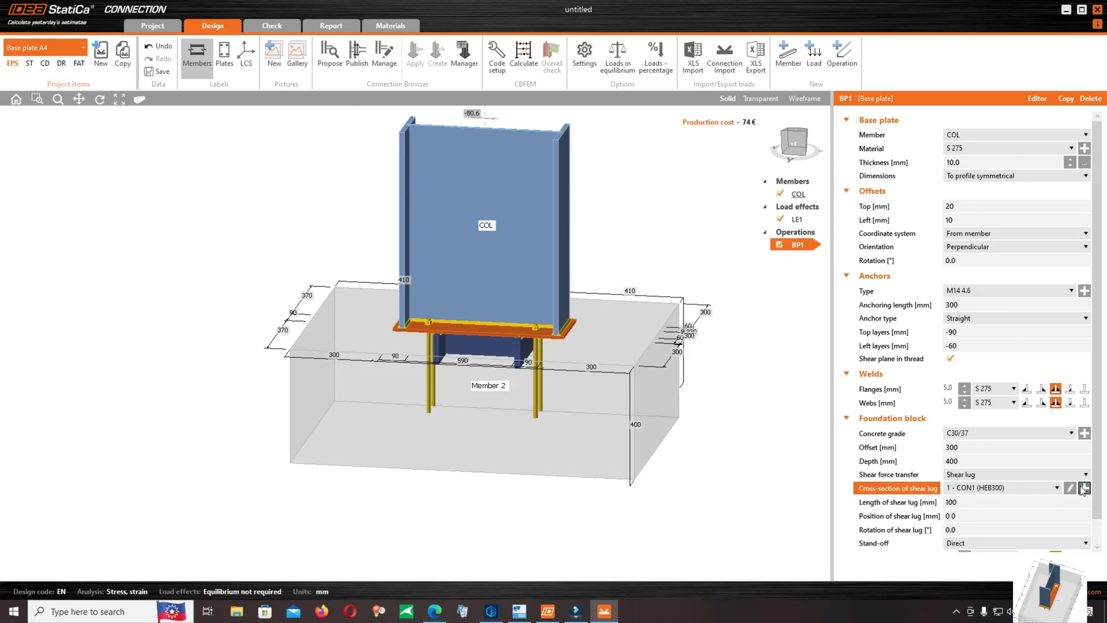
pyautogui.click(1069, 488)
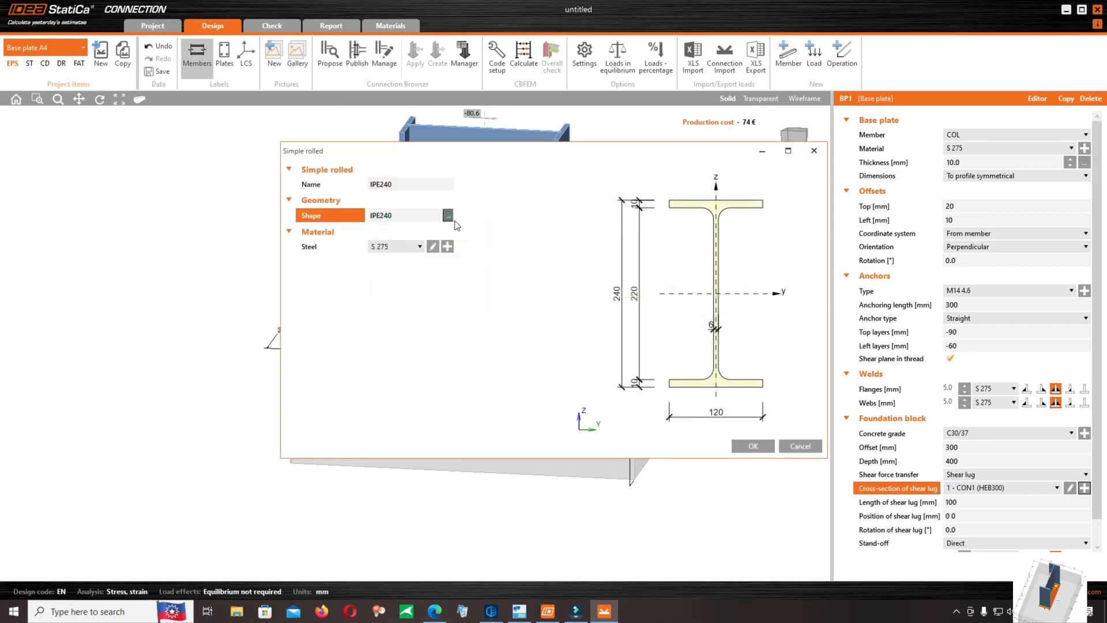
pyautogui.click(448, 215)
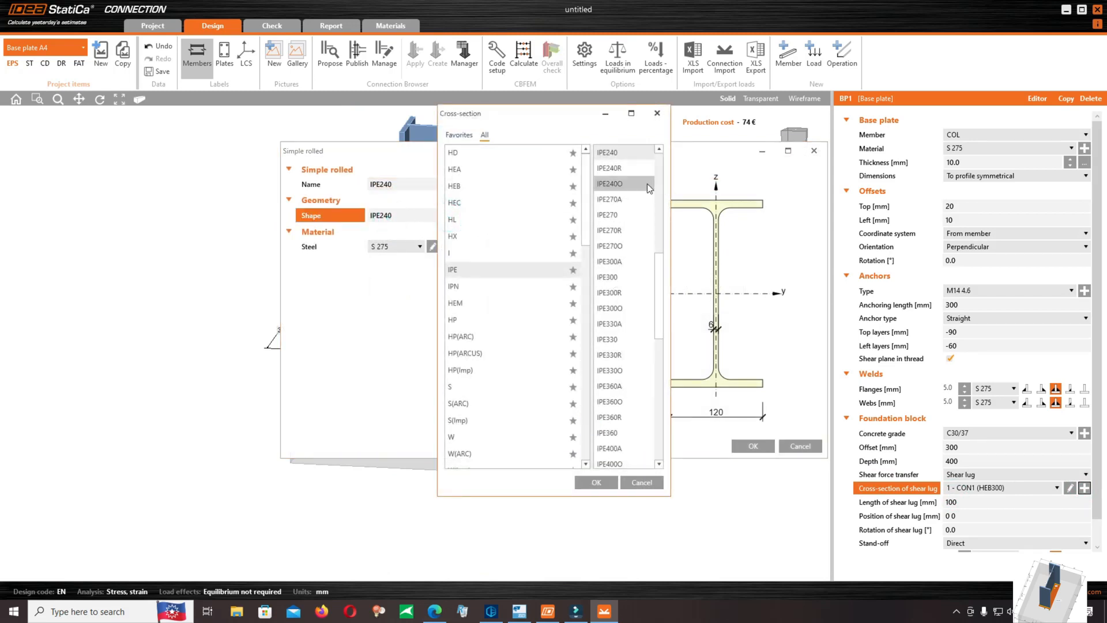
pyautogui.moveTo(632, 185)
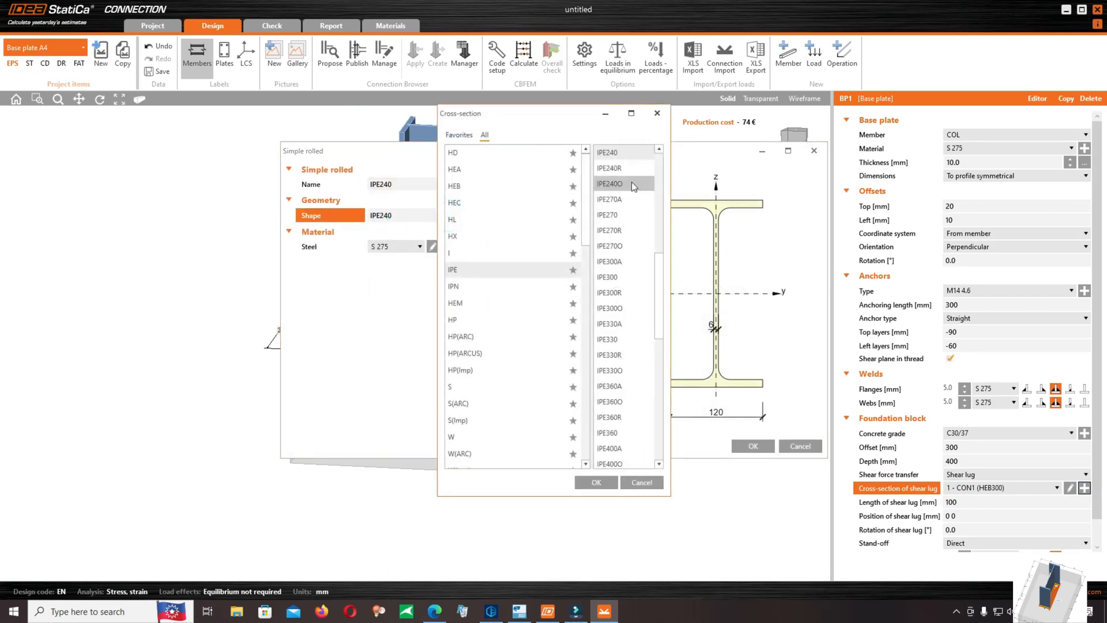
pyautogui.scroll(3)
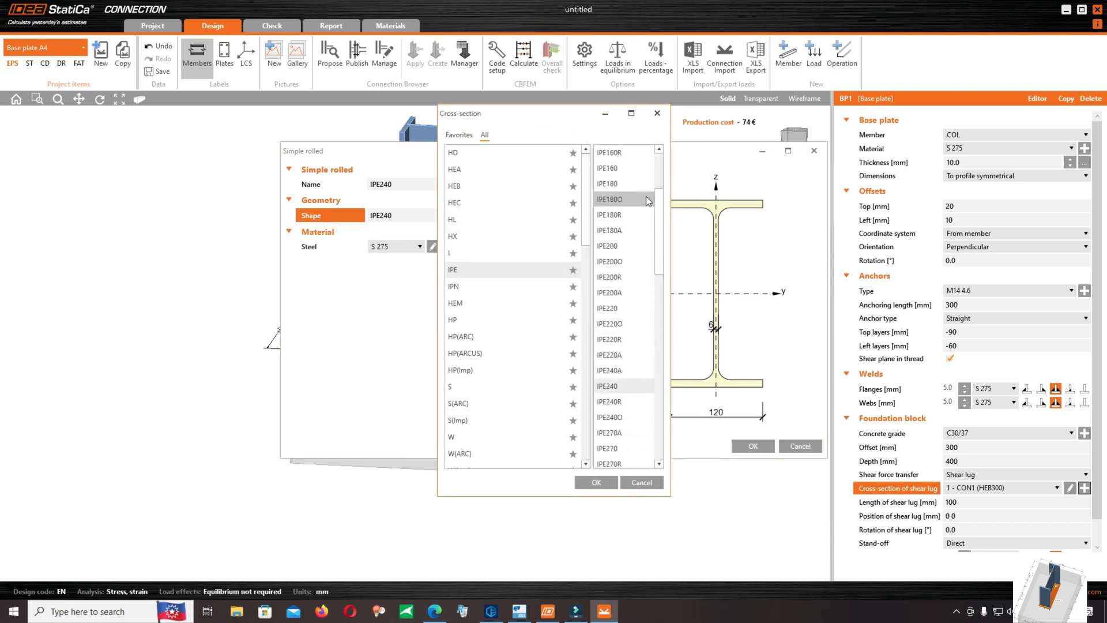
pyautogui.scroll(3)
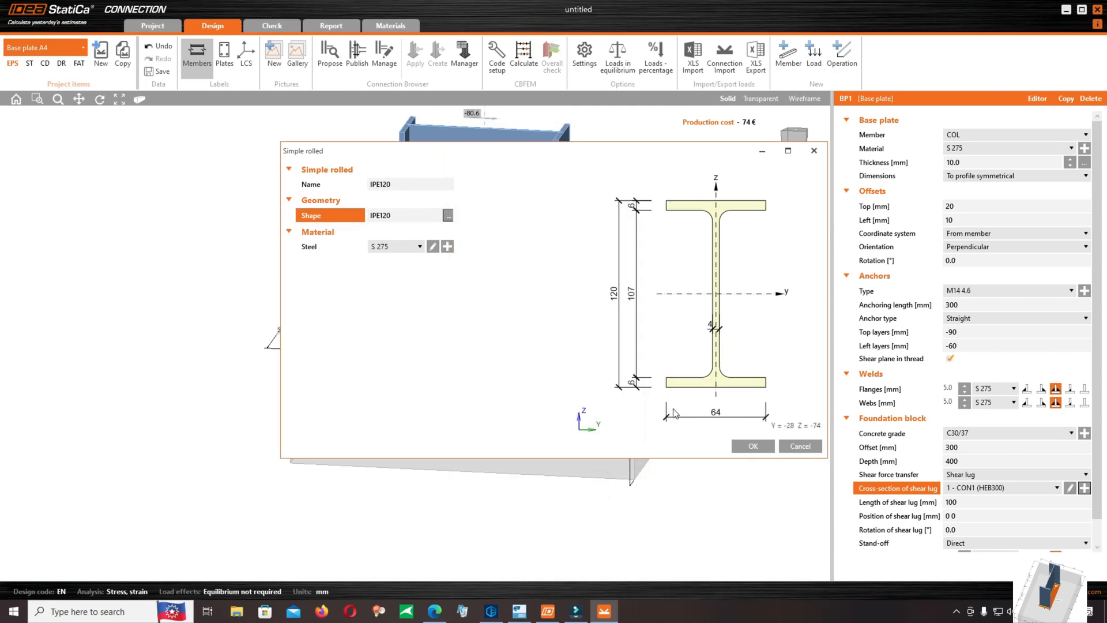
pyautogui.click(752, 446)
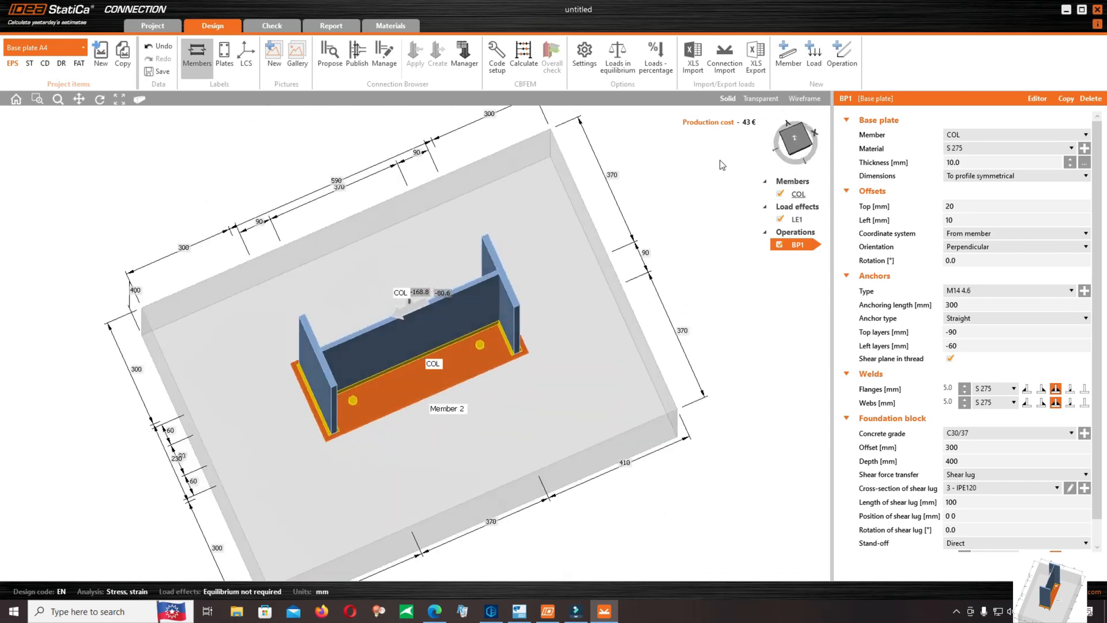
# Adjust the anchor settings in the base plate properties, giving a 250 mm anchoring length.
pyautogui.click(954, 331)
pyautogui.write('-120')
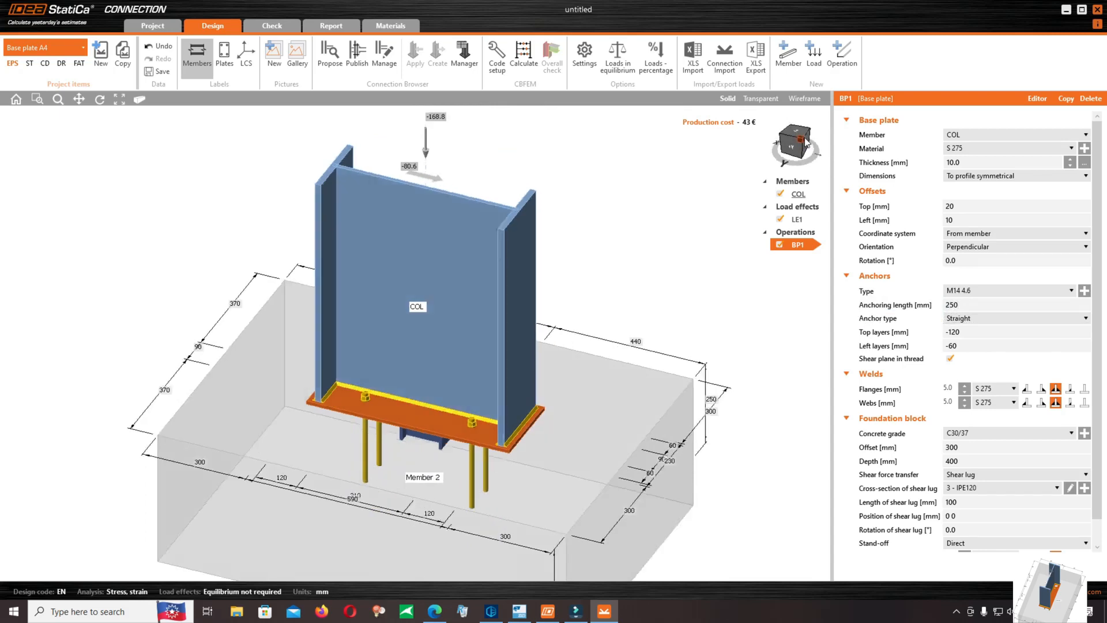
# Rerun the CBFEM analysis so all checks pass, with shear at 80.3%.
pyautogui.click(523, 56)
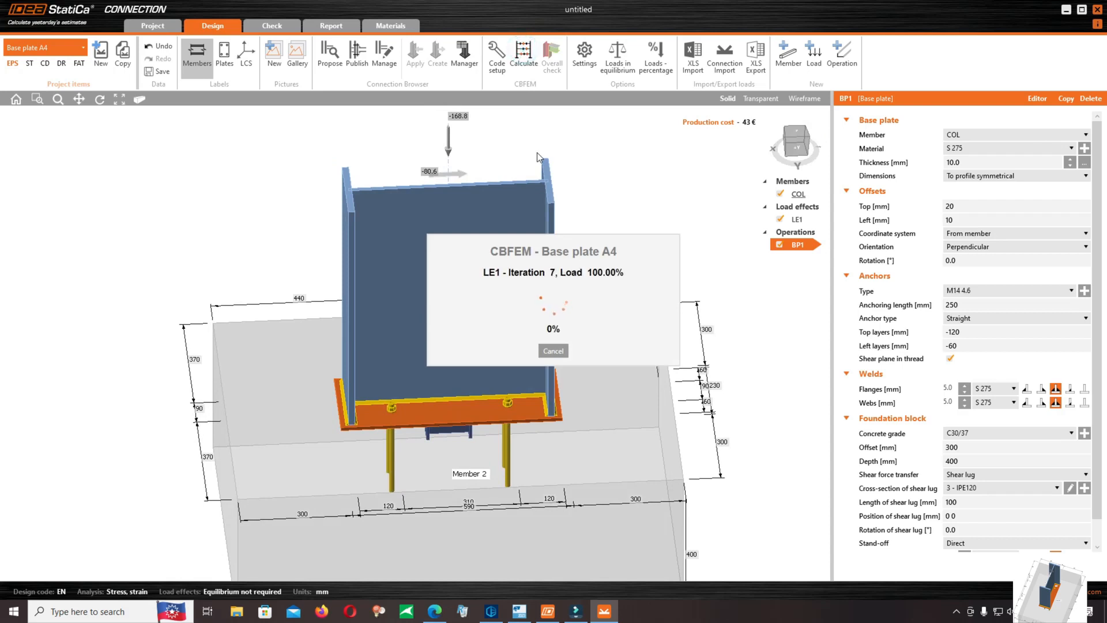
pyautogui.click(551, 55)
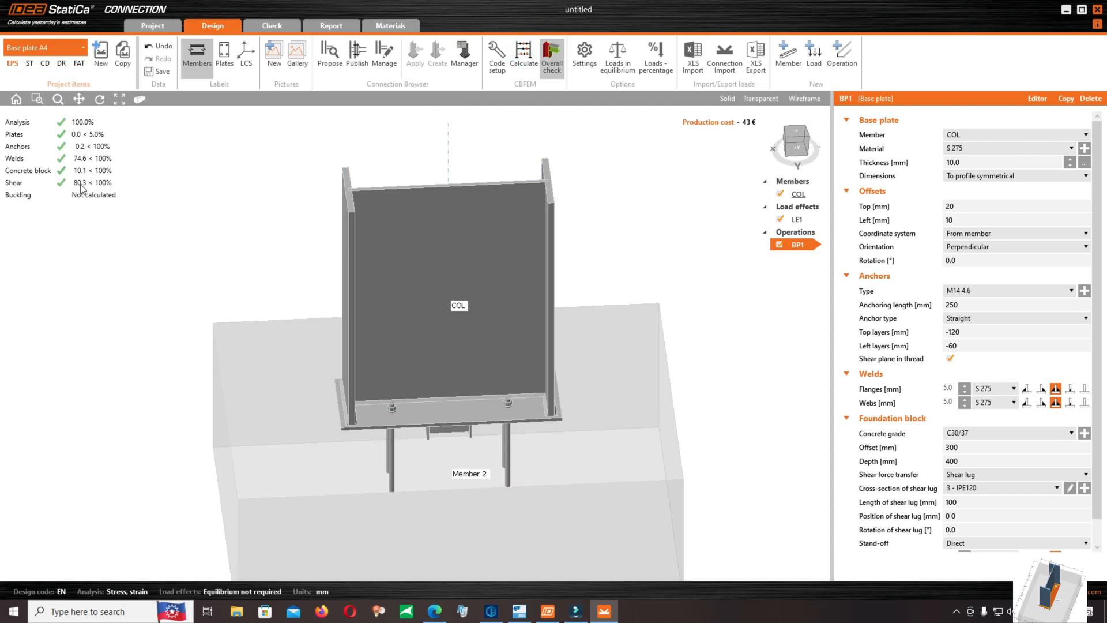
pyautogui.moveTo(283, 194)
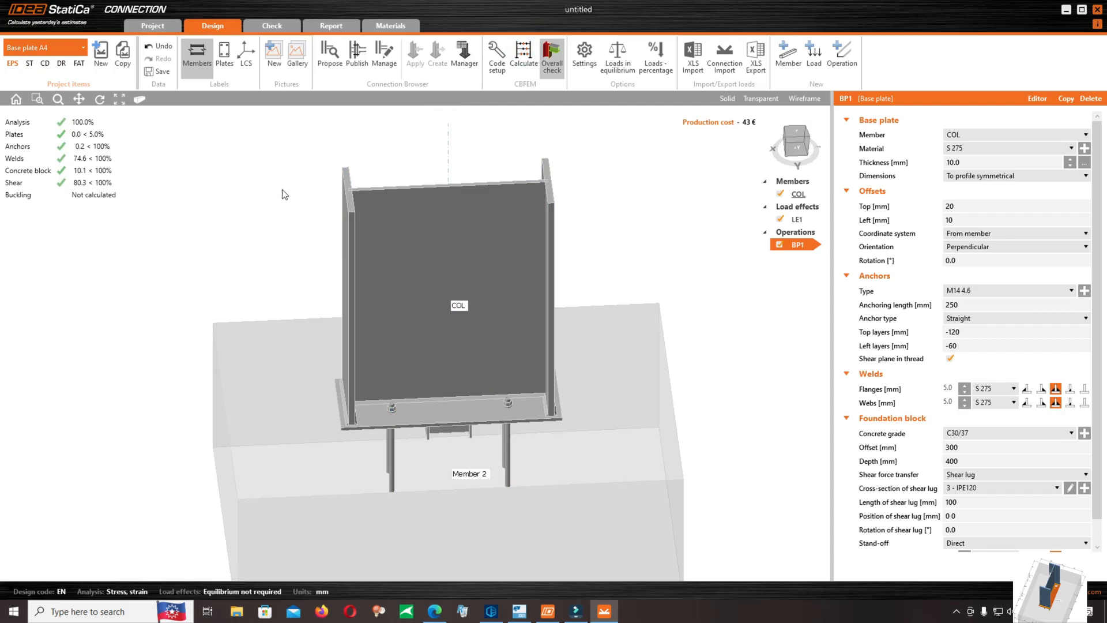
pyautogui.moveTo(377, 62)
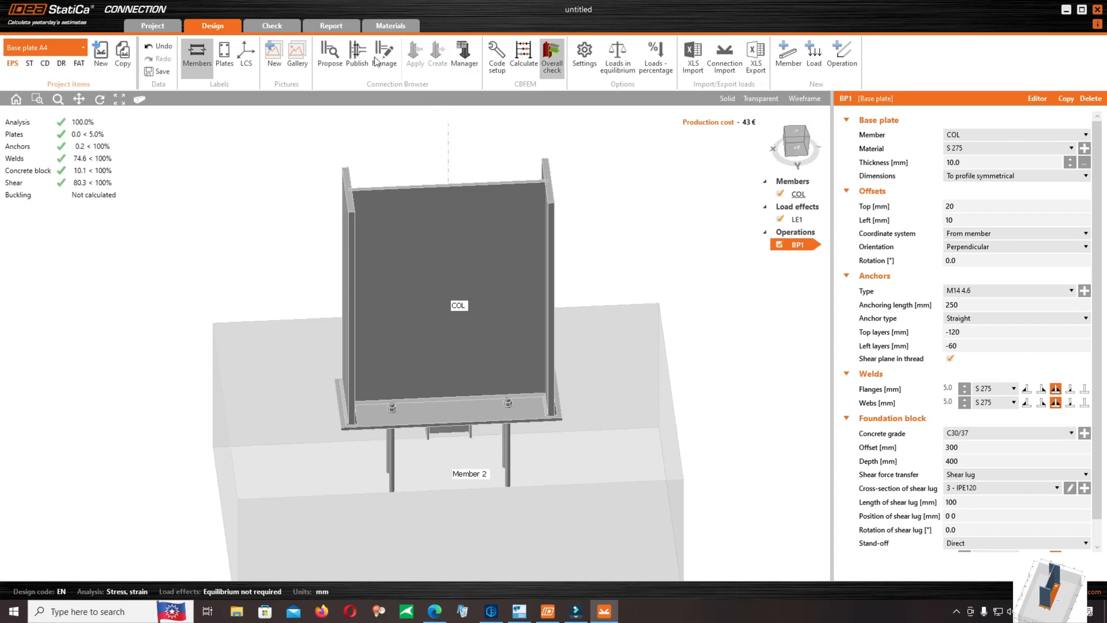
# In the Check stage, display concrete contact stress under the plate, peaking near 4.8 MPa.
pyautogui.click(272, 25)
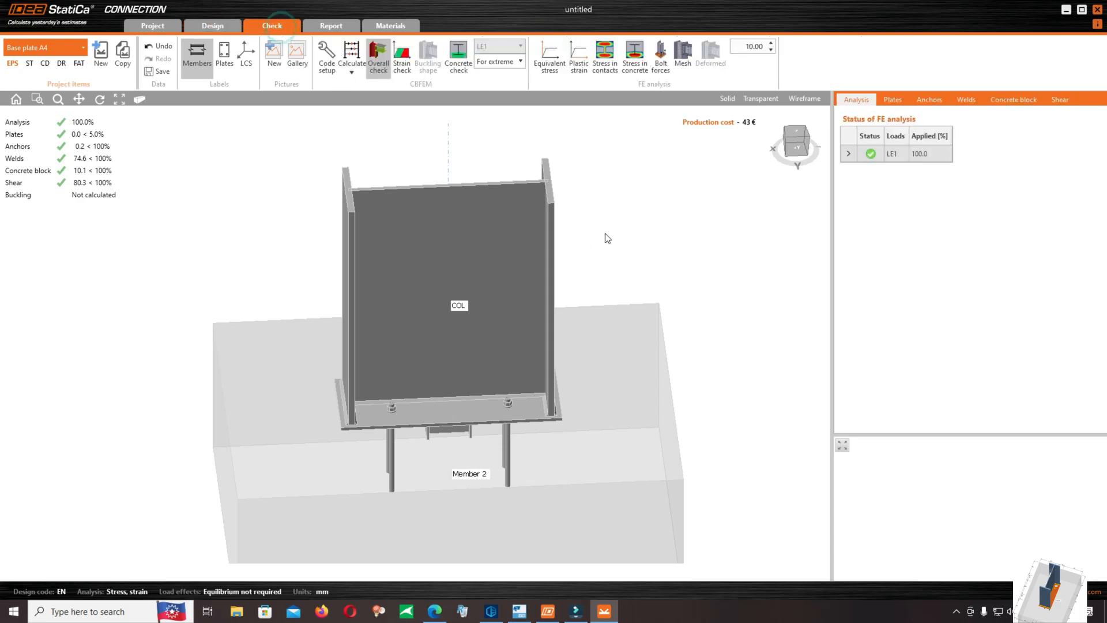
pyautogui.click(605, 53)
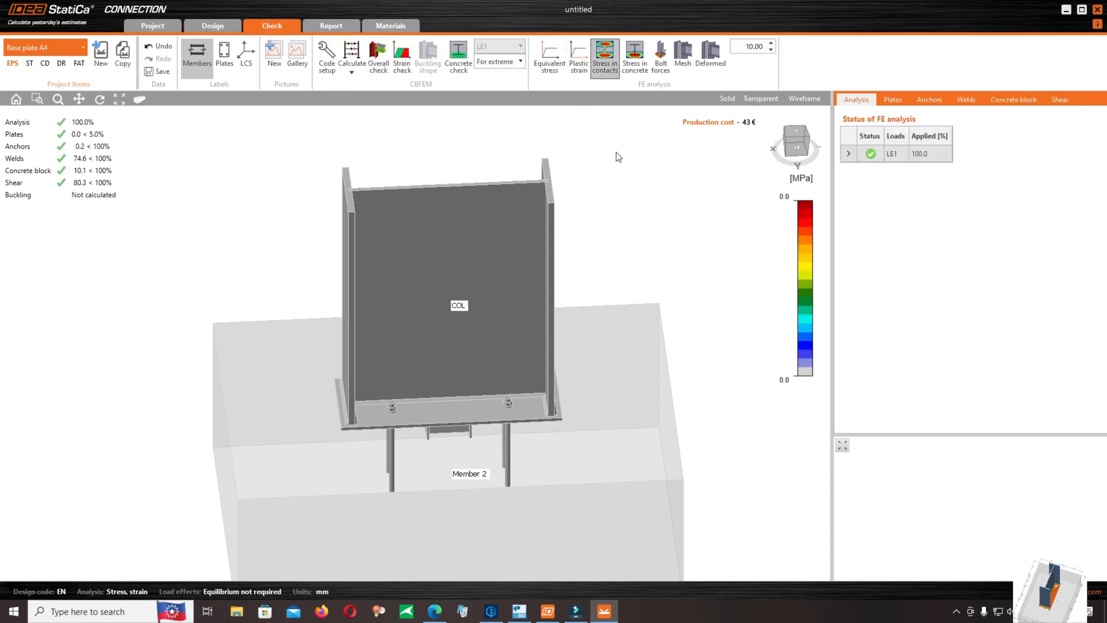
pyautogui.click(635, 57)
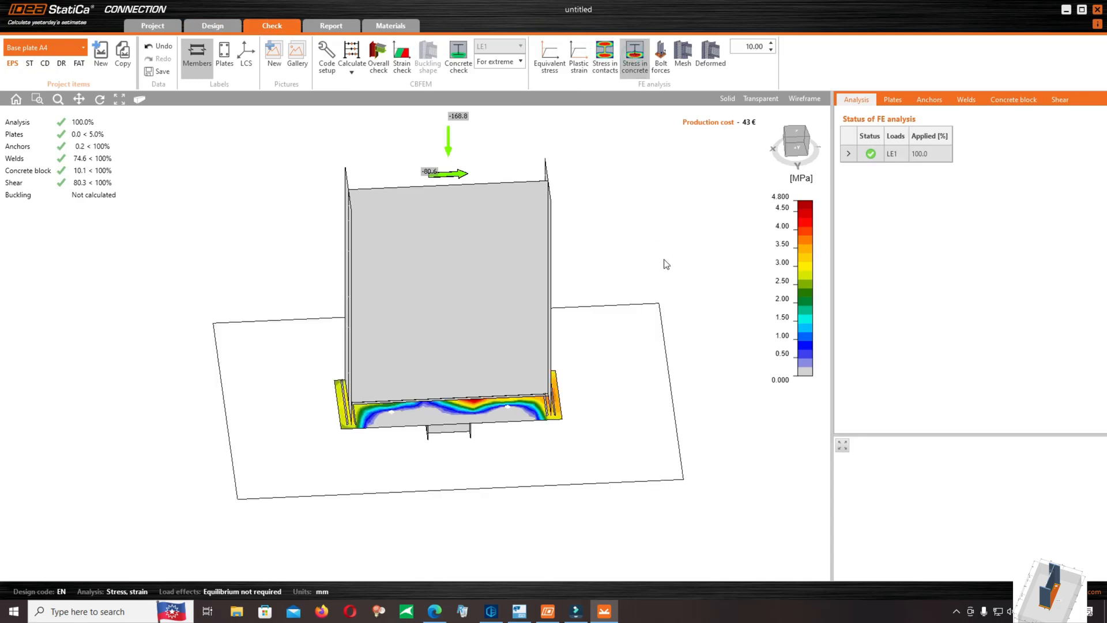
pyautogui.moveTo(803, 204)
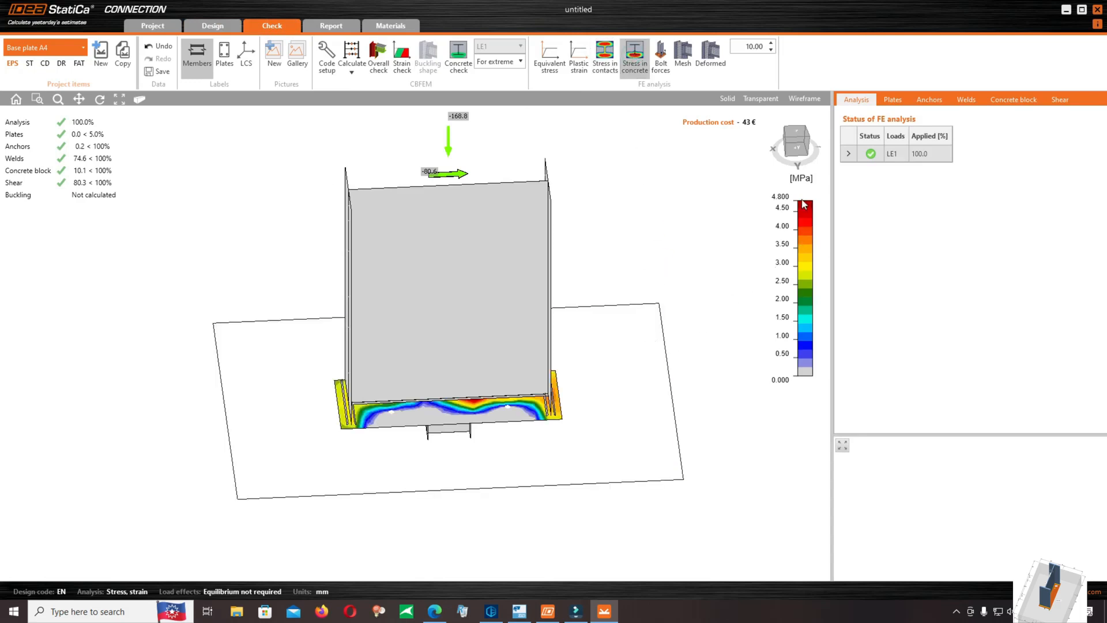
pyautogui.moveTo(660, 53)
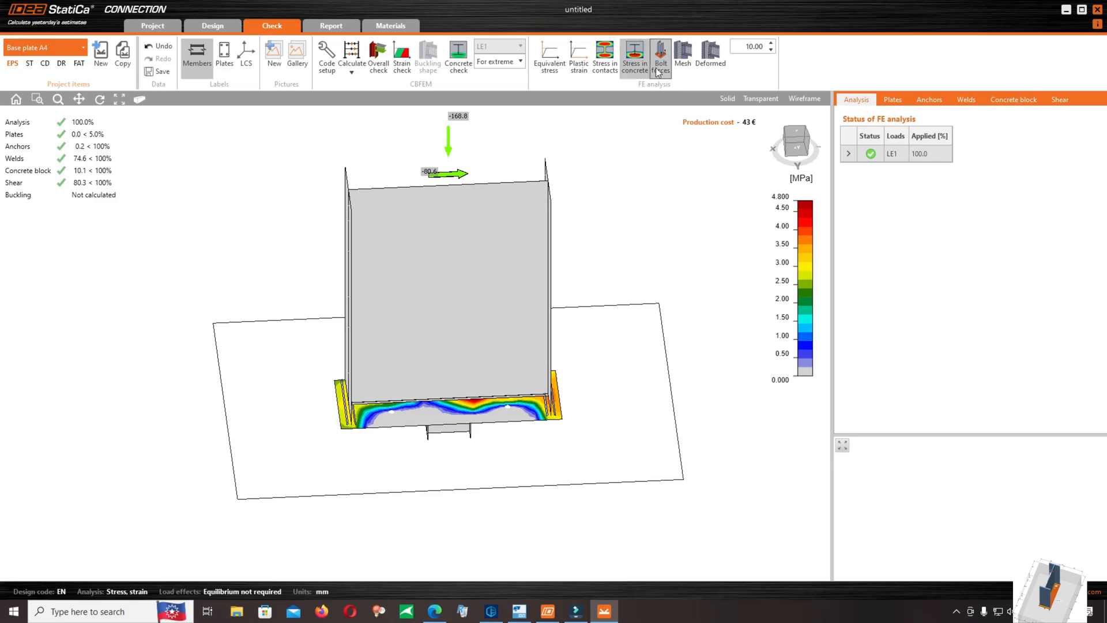
pyautogui.moveTo(813, 139)
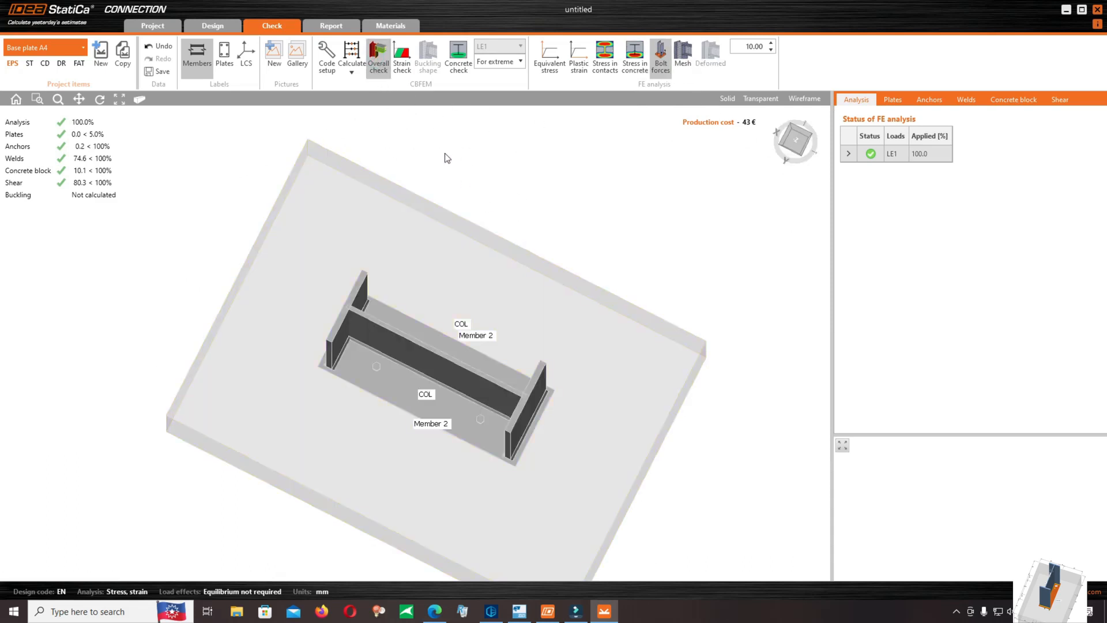
# Display the concrete bearing check results and the deformed shape of the connection.
pyautogui.click(457, 57)
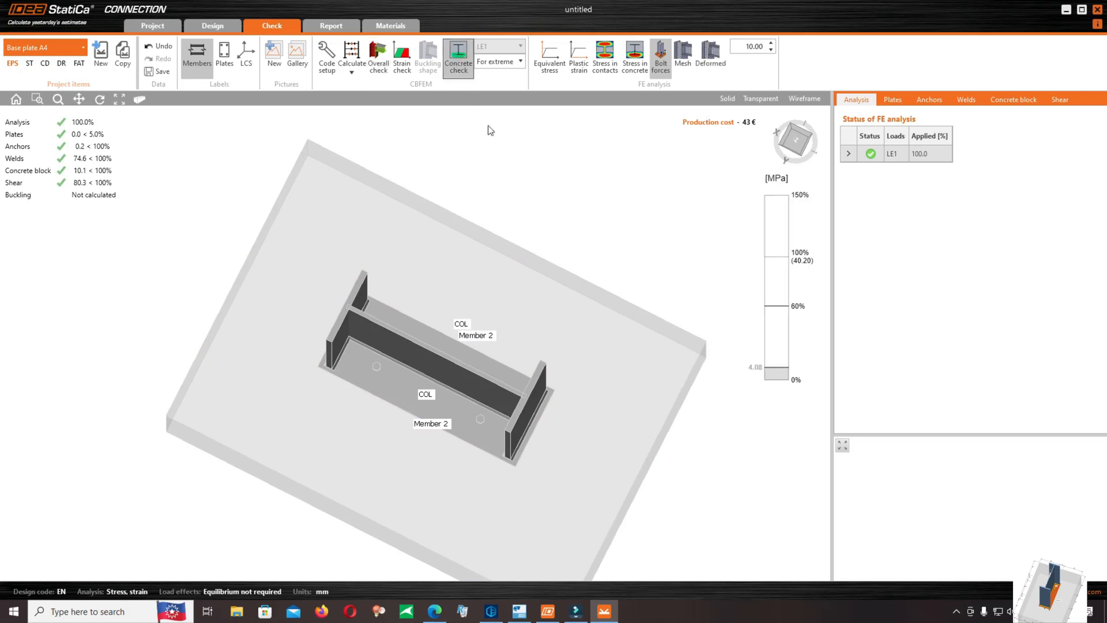
pyautogui.click(710, 57)
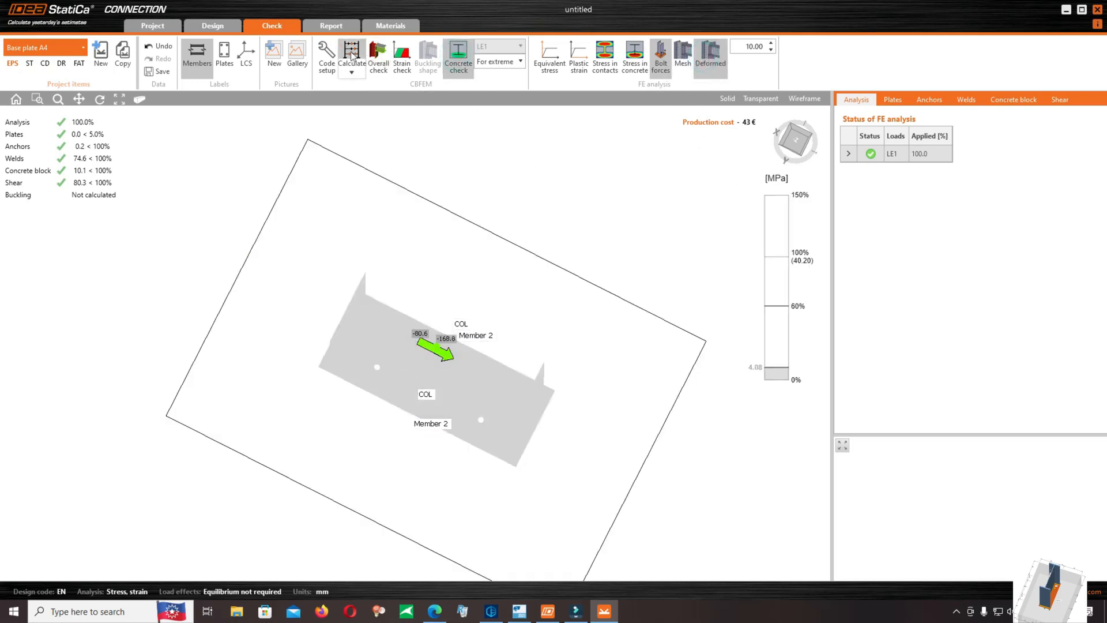
pyautogui.click(331, 26)
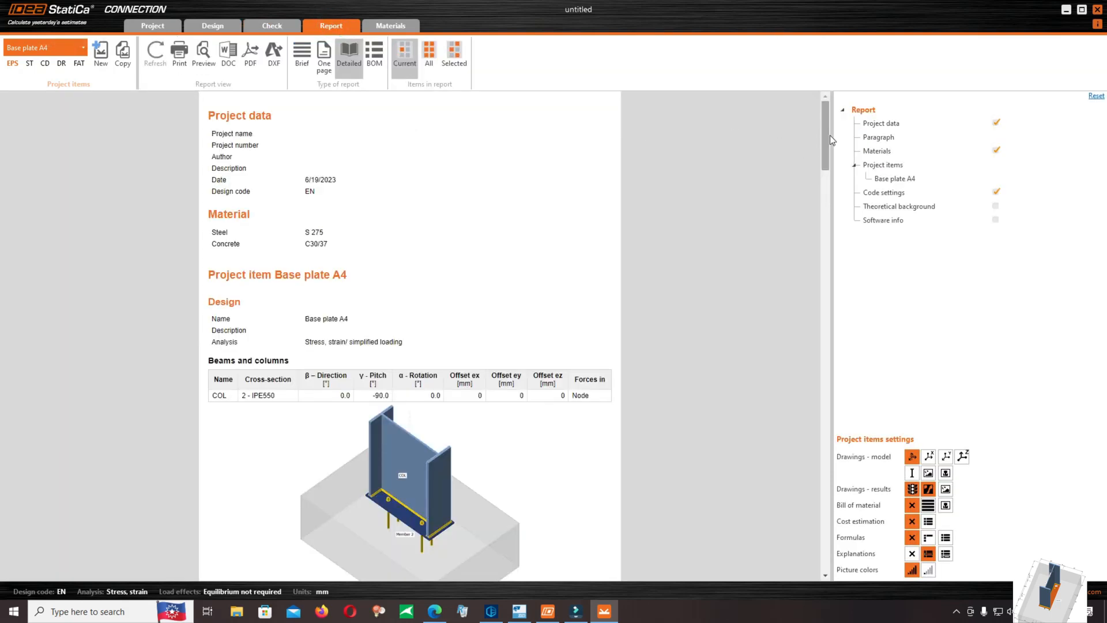
# Scroll through the detailed report and tick Theoretical background in the report tree.
pyautogui.scroll(-3)
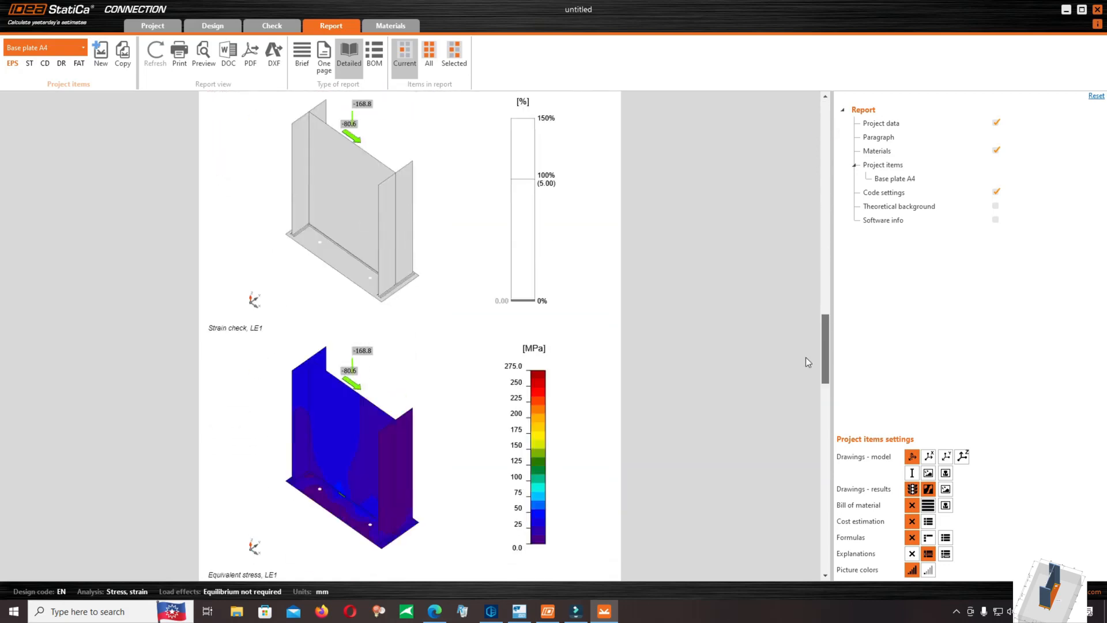
pyautogui.scroll(-3)
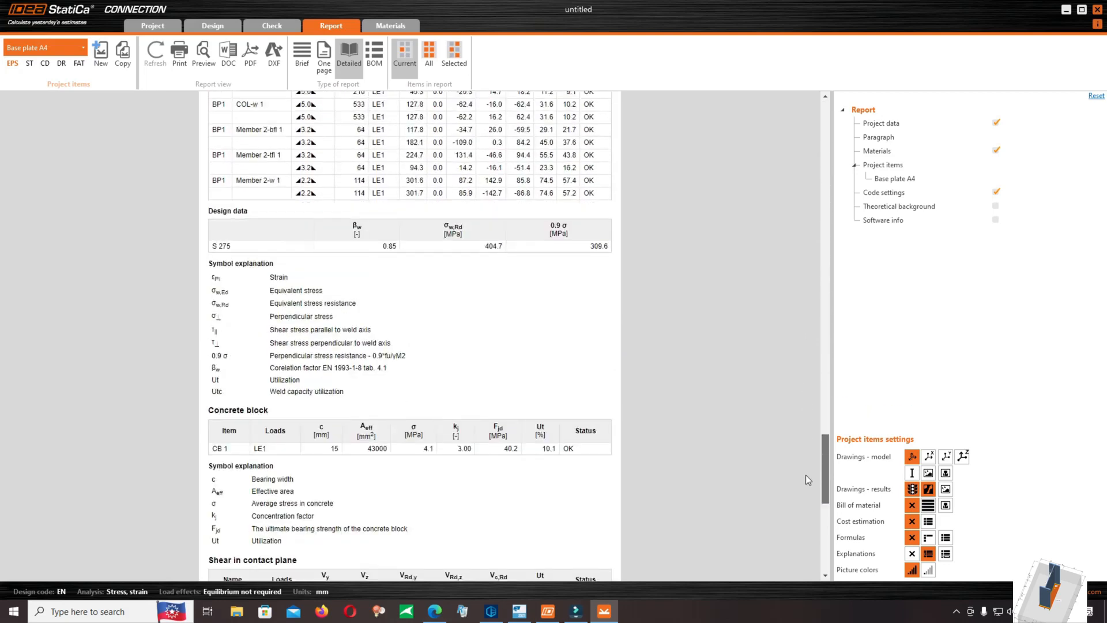
pyautogui.scroll(-3)
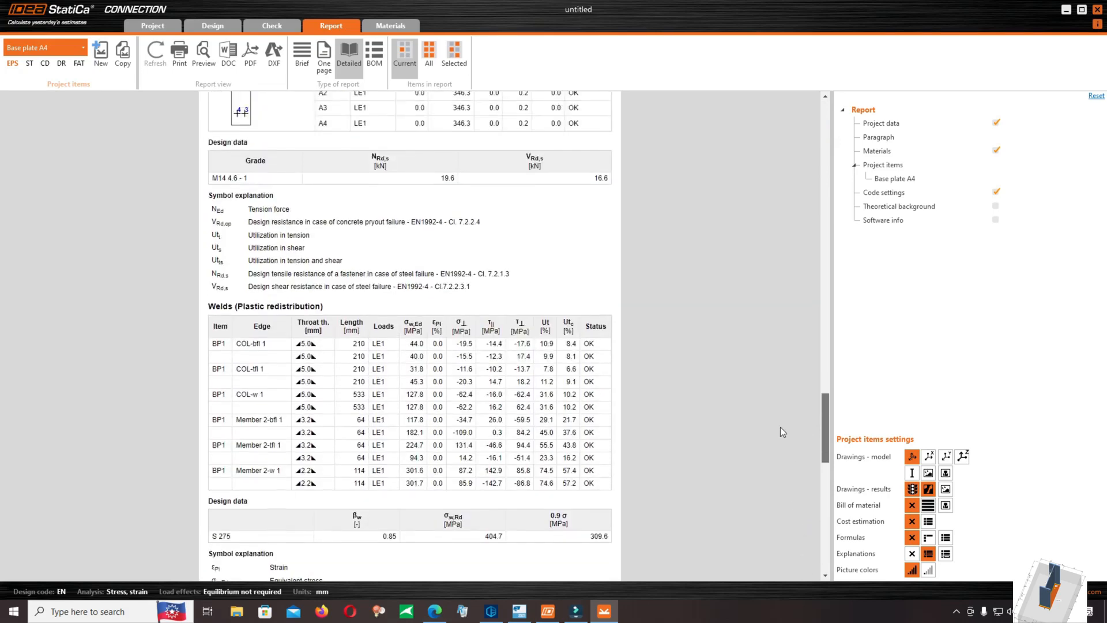
pyautogui.scroll(3)
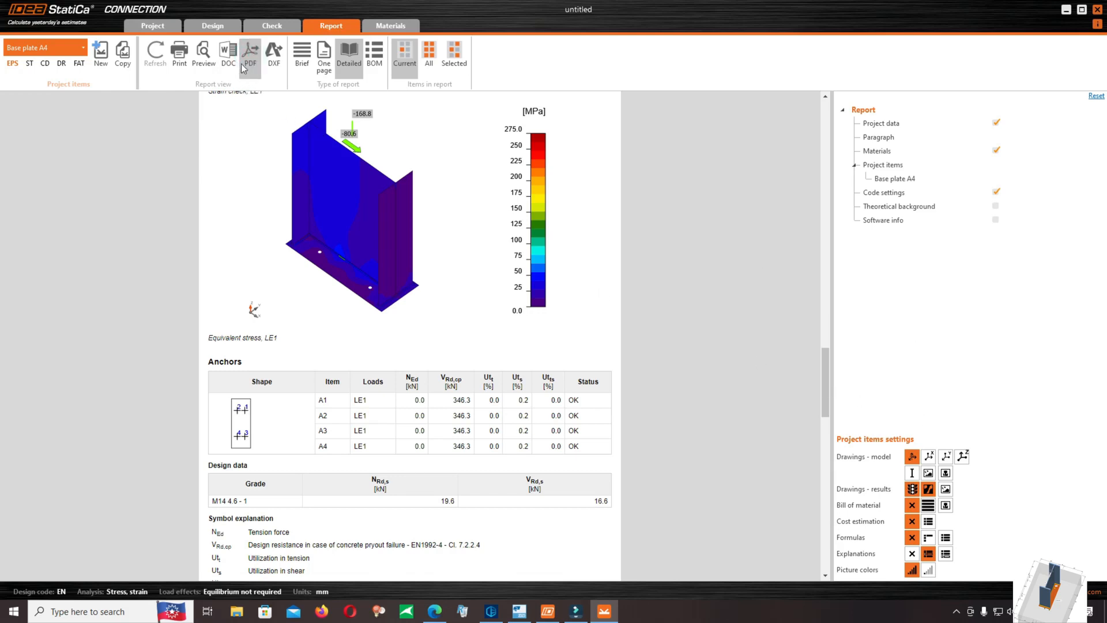
pyautogui.scroll(-3)
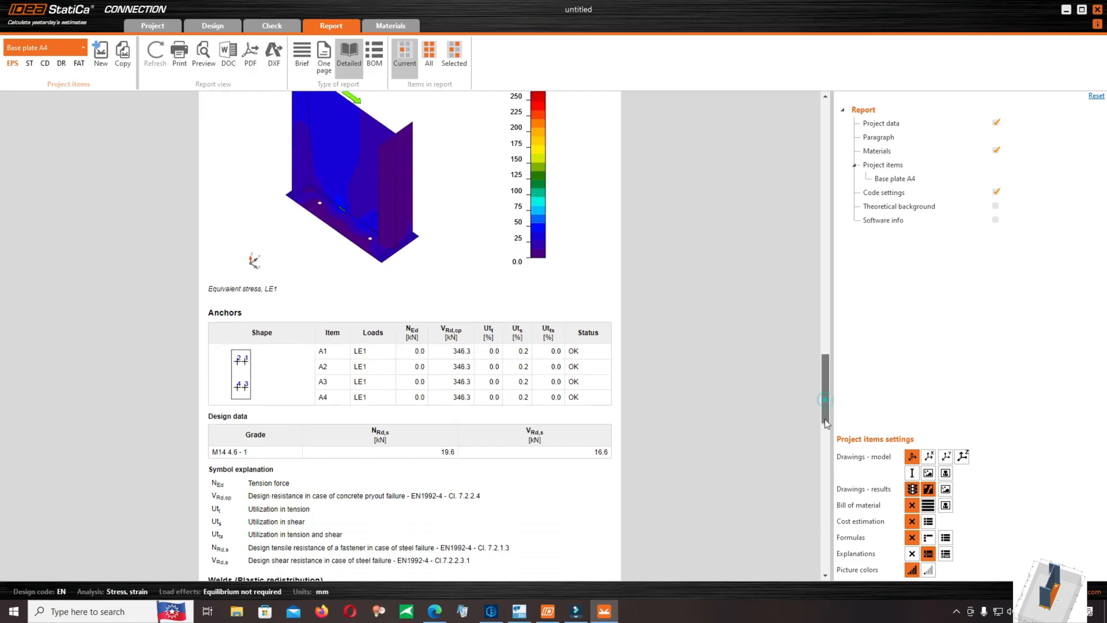
pyautogui.scroll(3)
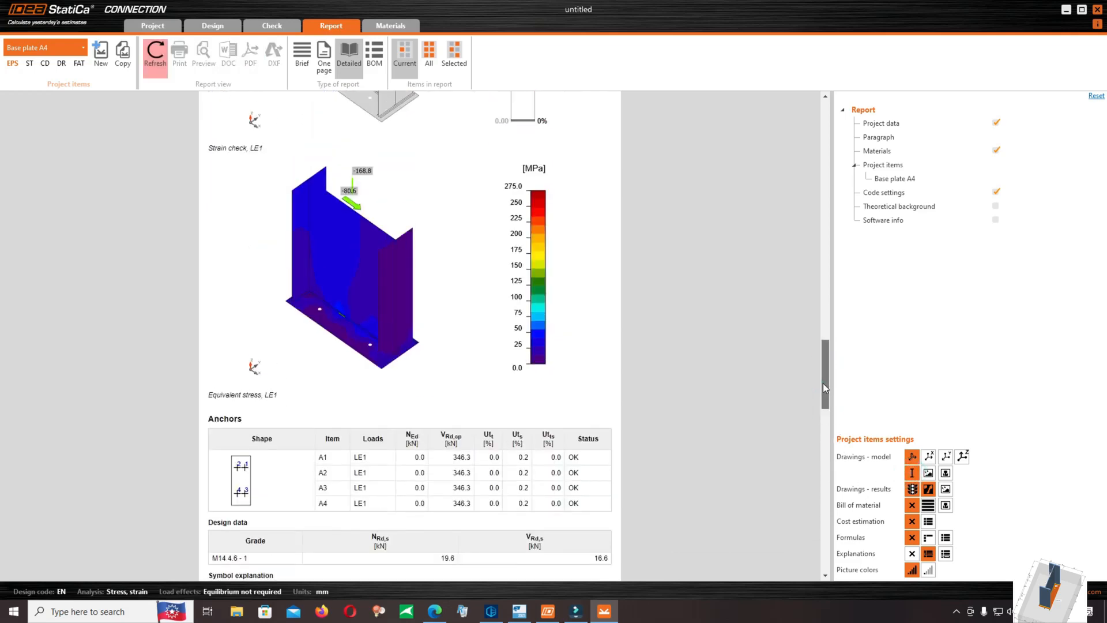
pyautogui.scroll(-3)
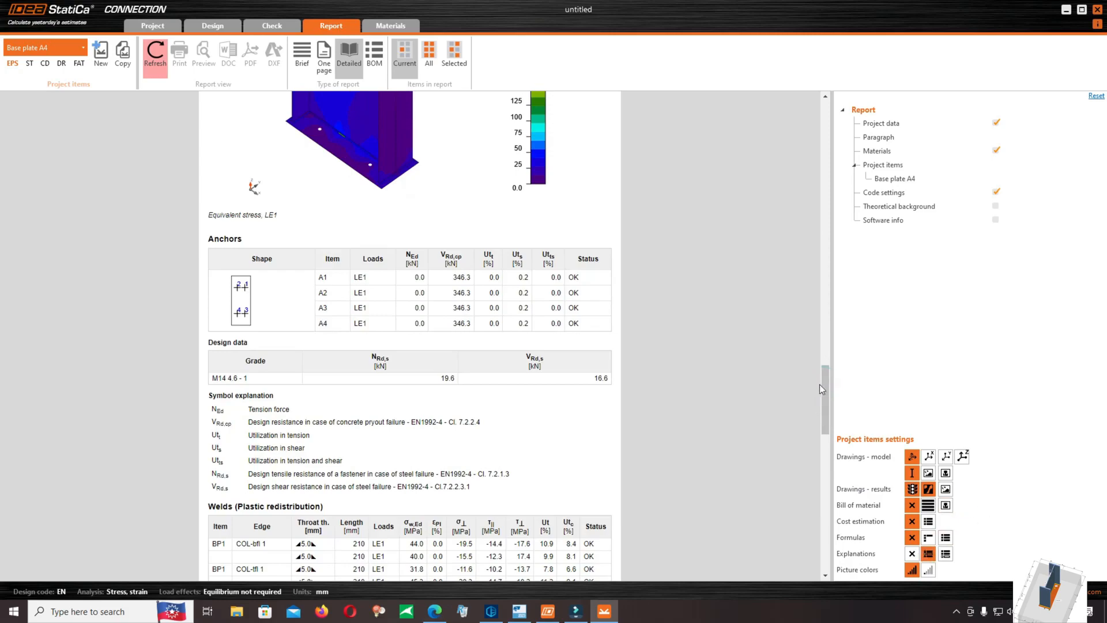
pyautogui.click(882, 220)
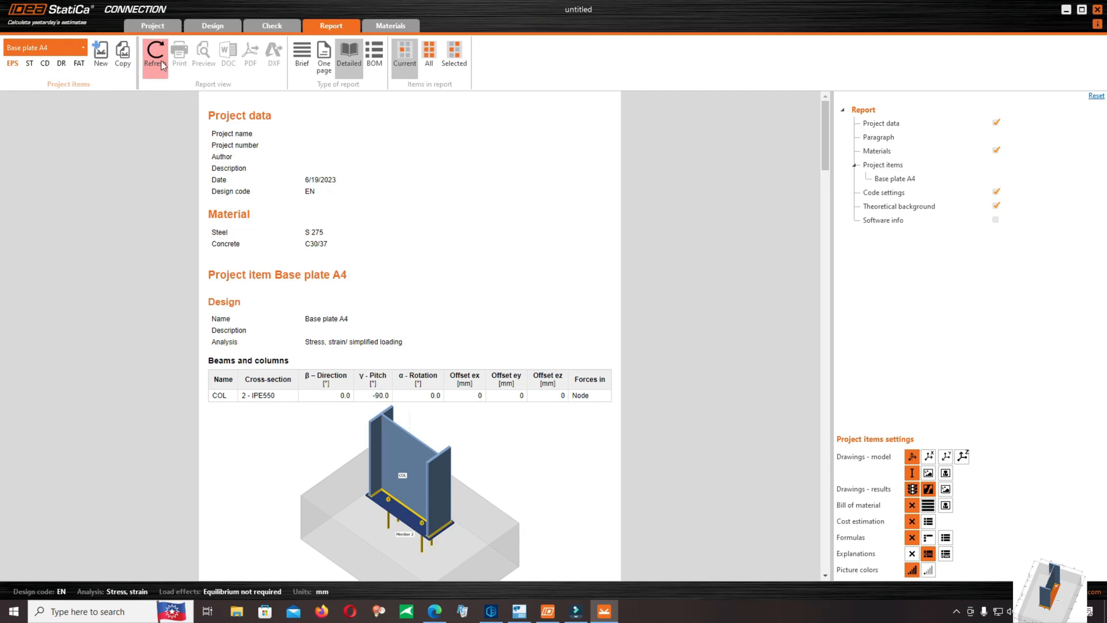
# Refresh the report and browse to the Official lesson folder for the Word export.
pyautogui.click(155, 53)
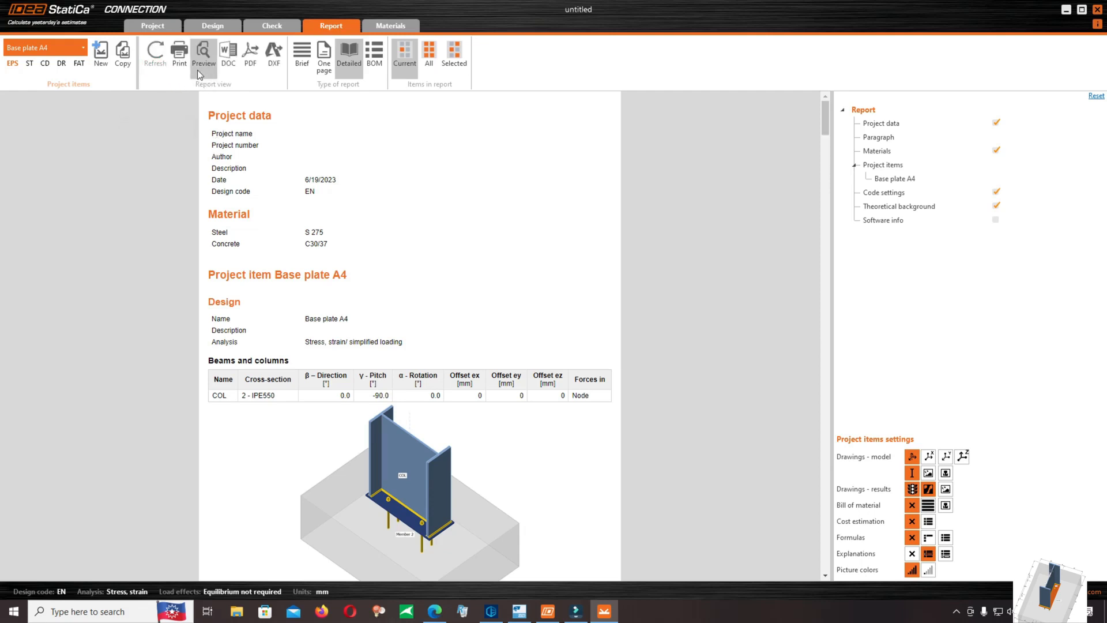
pyautogui.moveTo(227, 55)
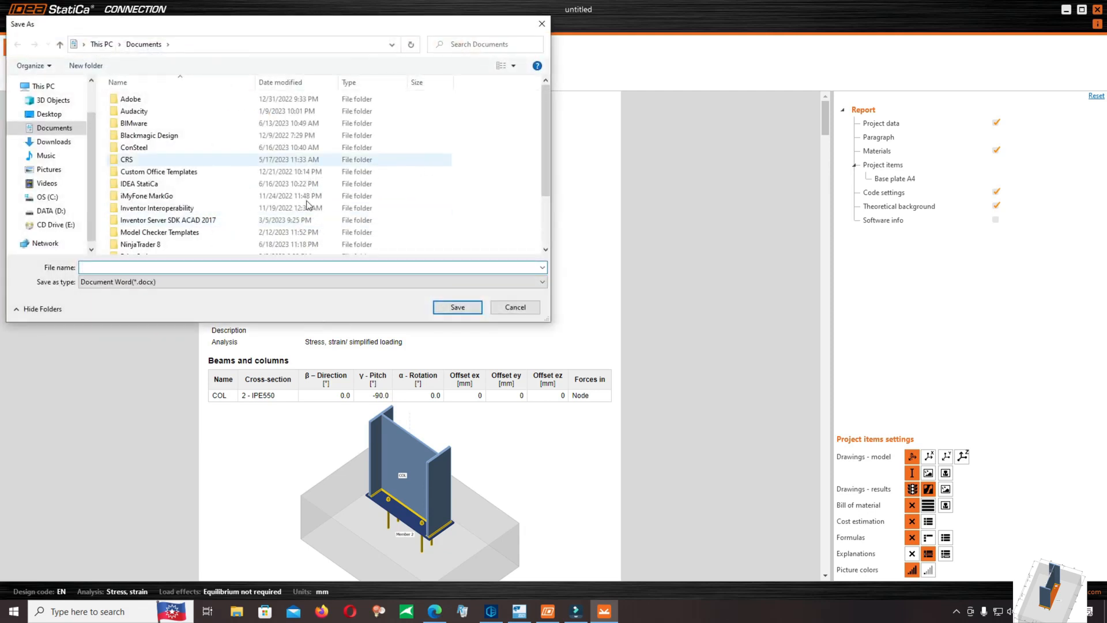
pyautogui.click(47, 210)
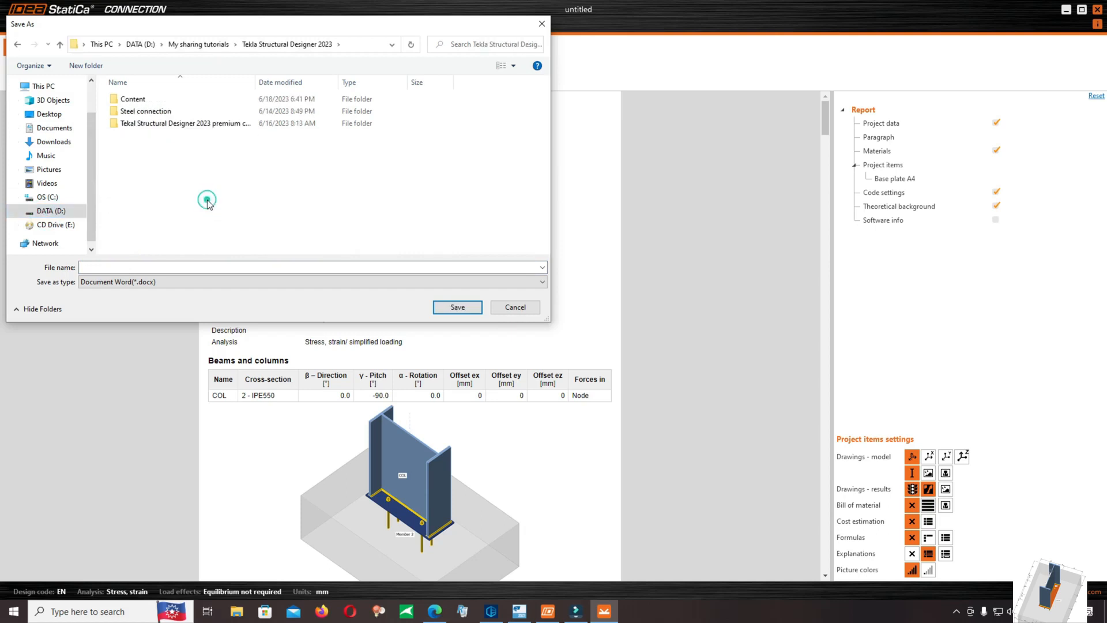
pyautogui.click(184, 123)
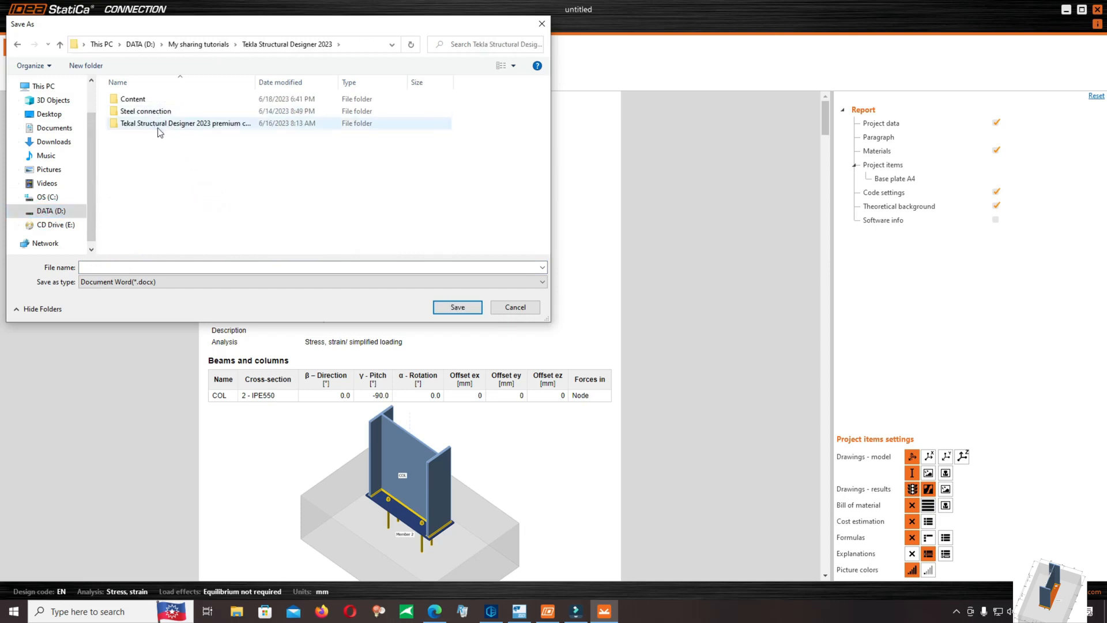
pyautogui.doubleClick(185, 123)
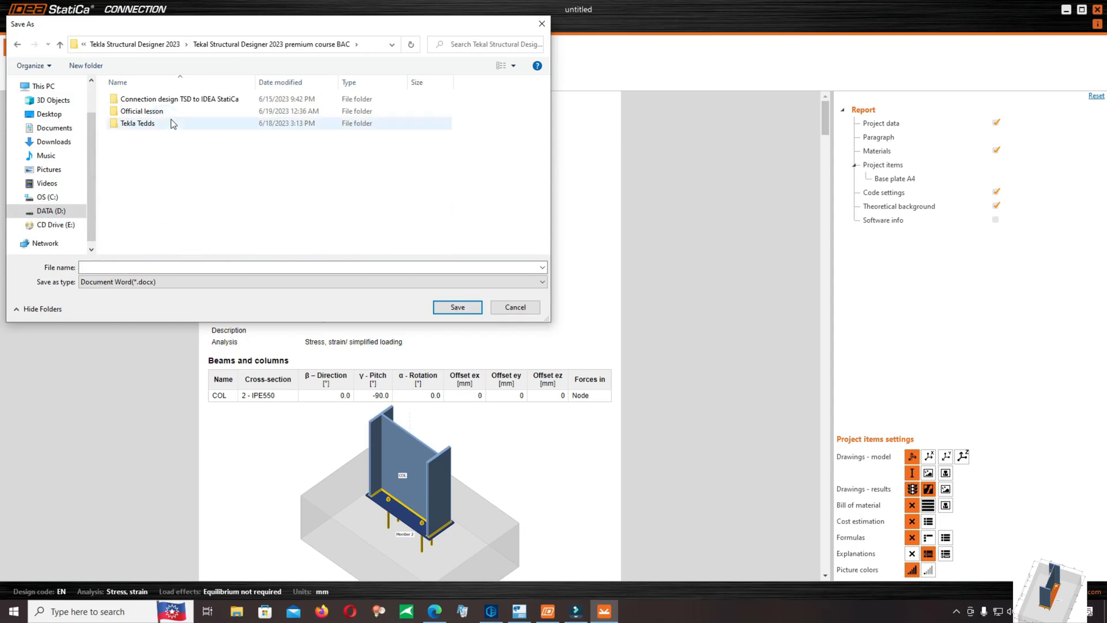
pyautogui.doubleClick(141, 111)
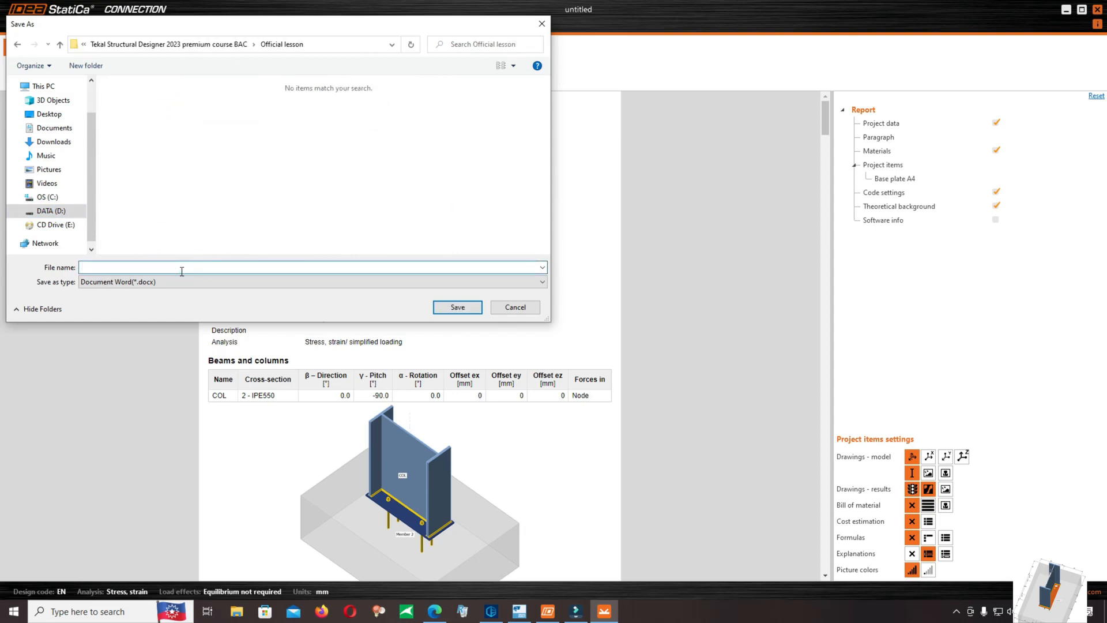
# Save the report as 'Steel base plate connection A4.docx'.
pyautogui.write('Steel b')
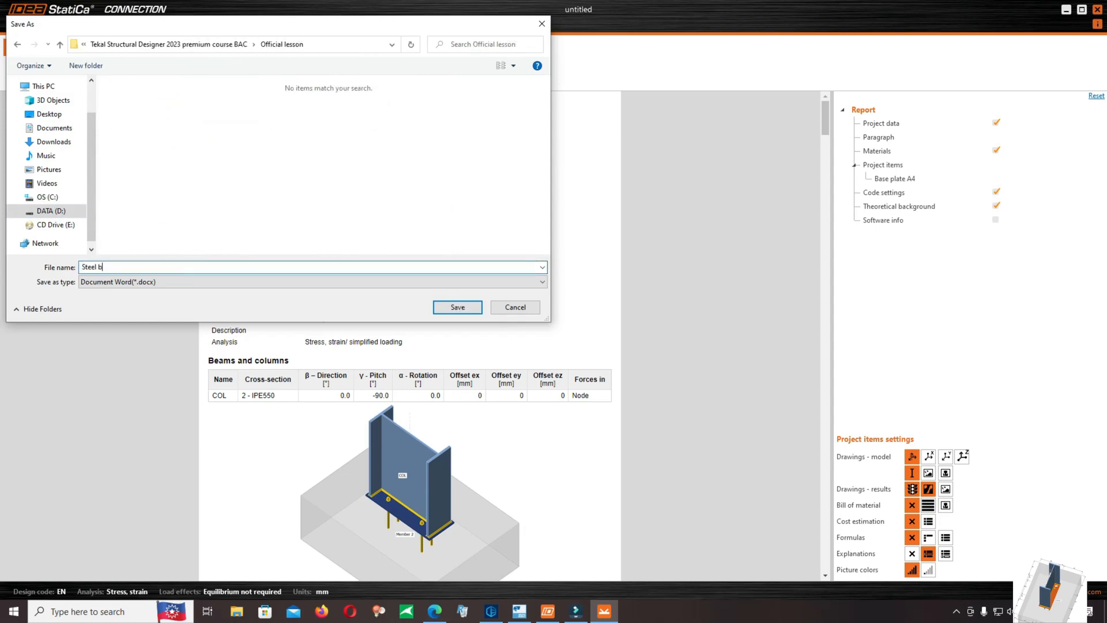
pyautogui.write('ase plate')
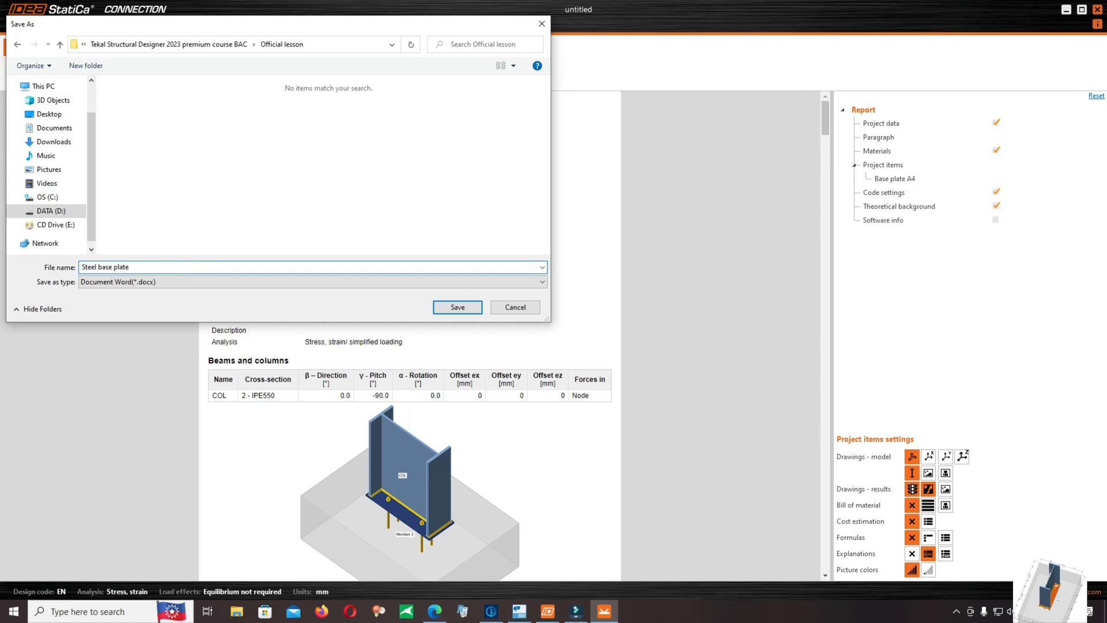
pyautogui.write('con')
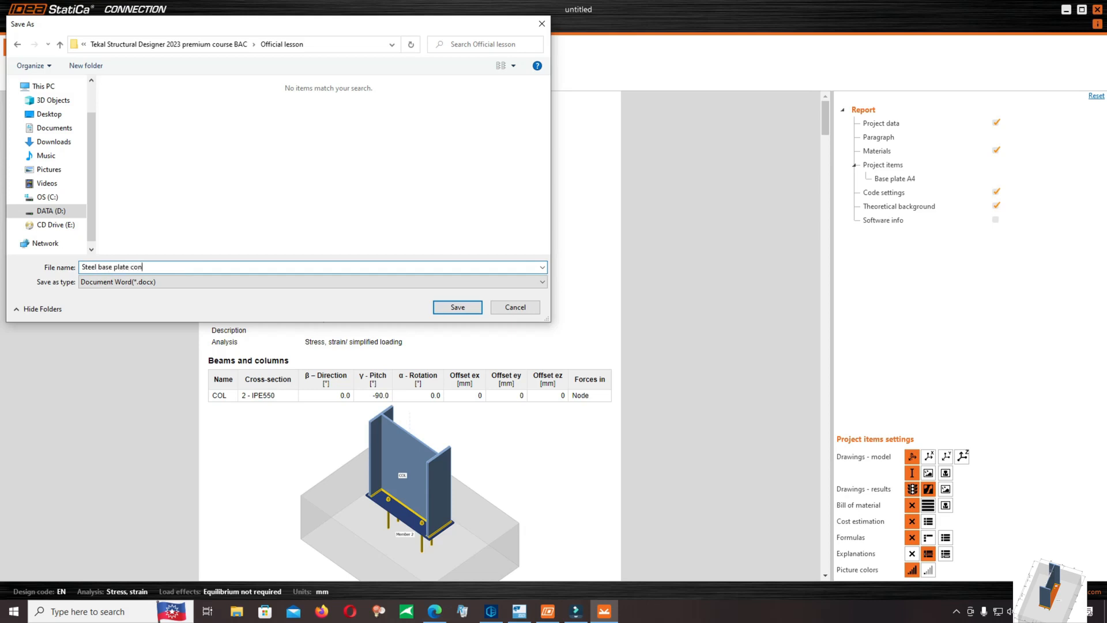
pyautogui.write('nection A4')
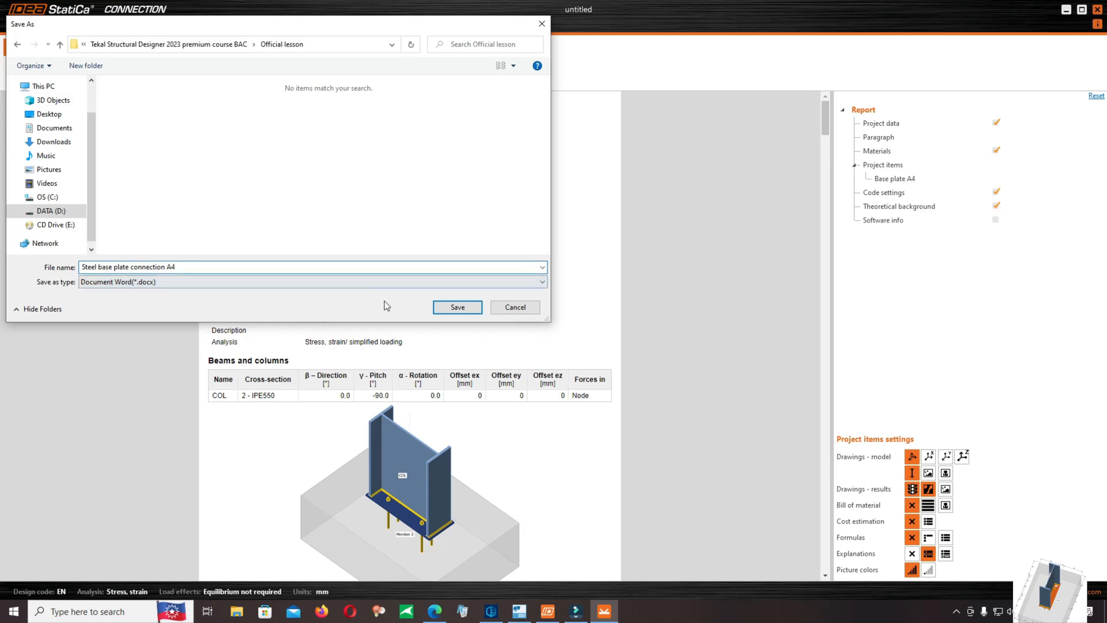
pyautogui.click(457, 306)
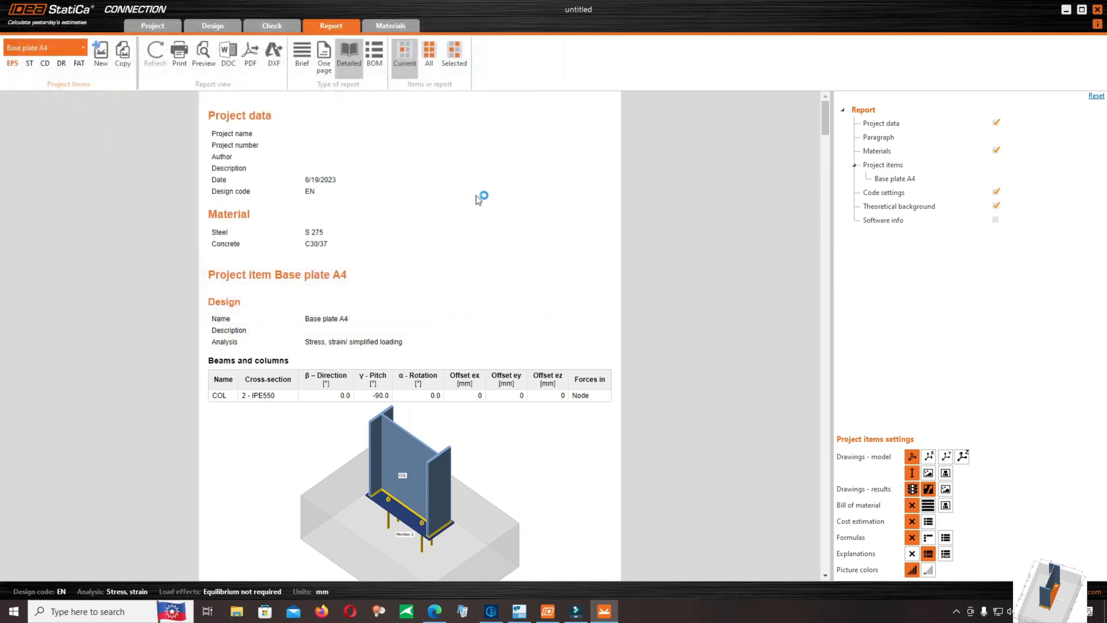
pyautogui.click(228, 55)
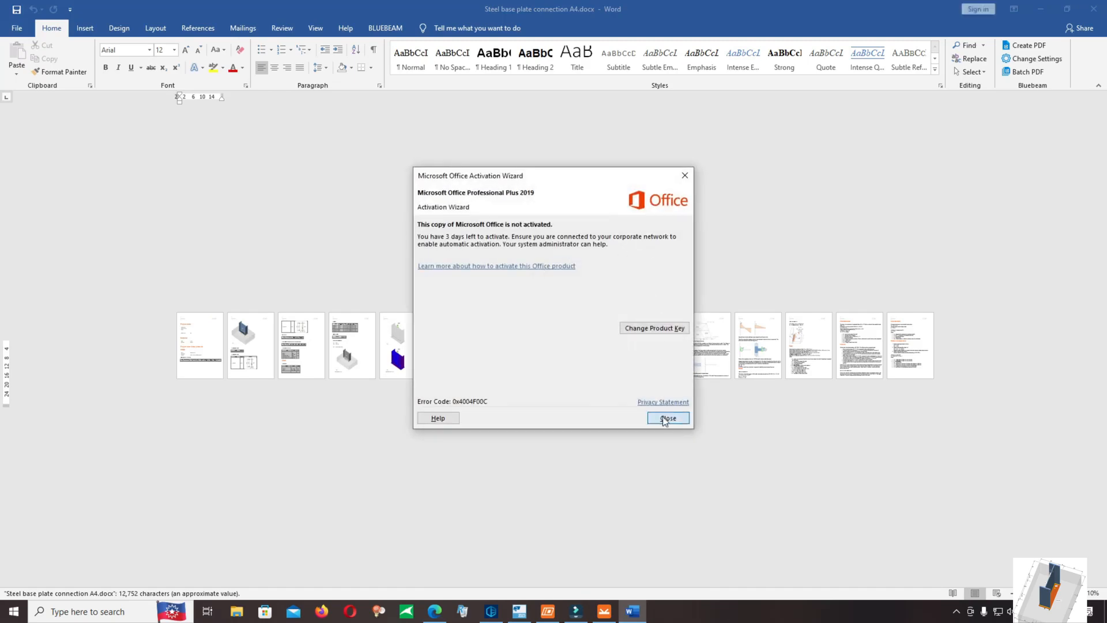
# Close the Office activation notice, scroll the Word report, then return to IDEA StatiCa.
pyautogui.click(666, 417)
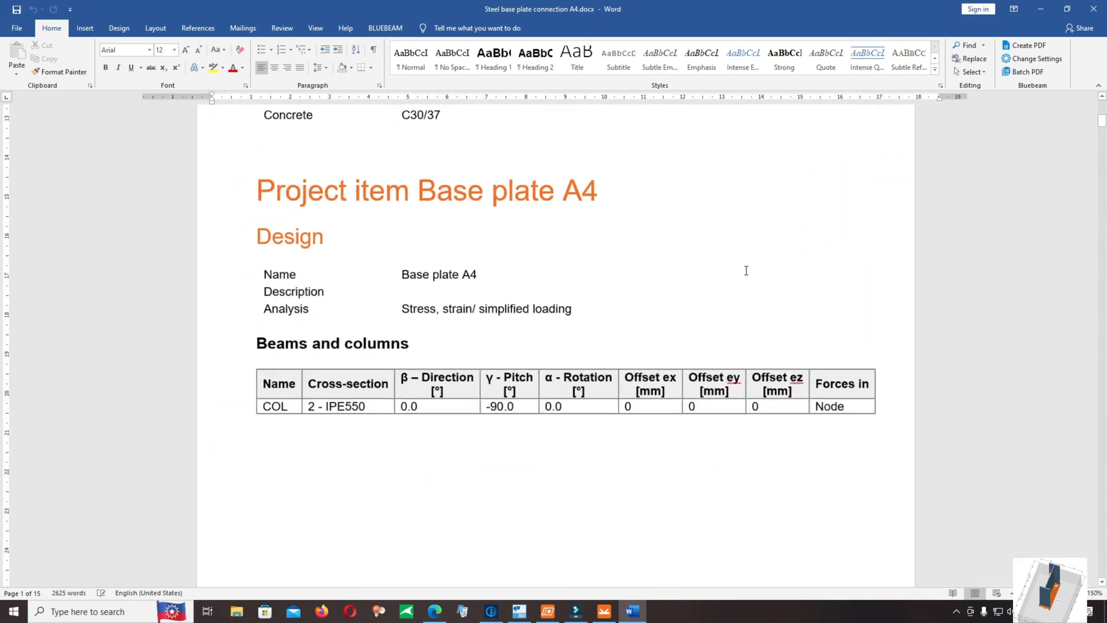
pyautogui.scroll(-3)
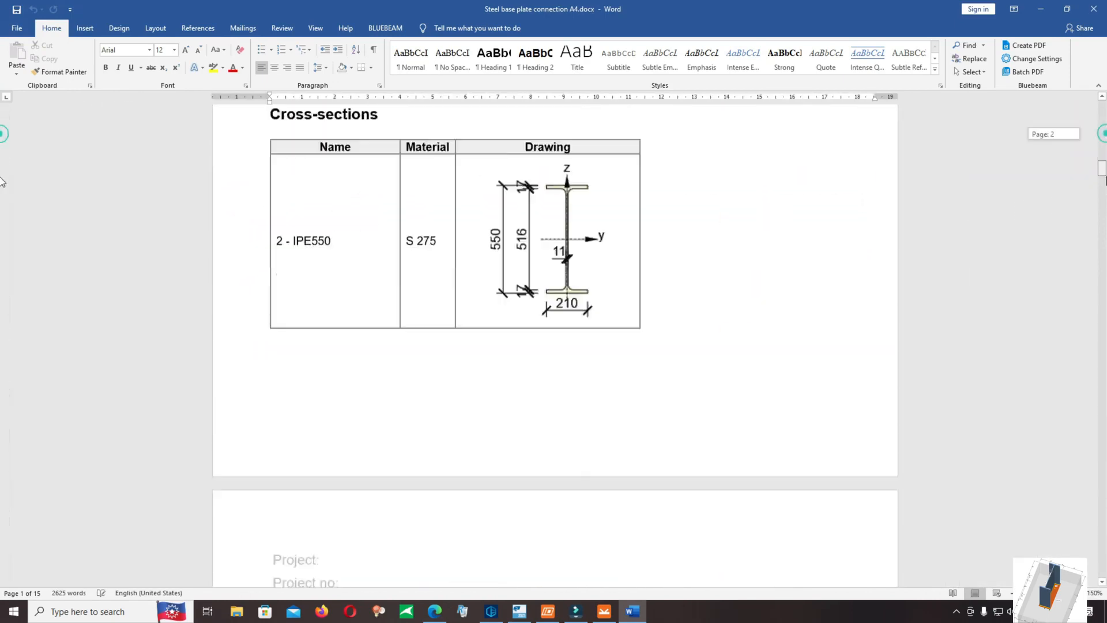
pyautogui.click(602, 612)
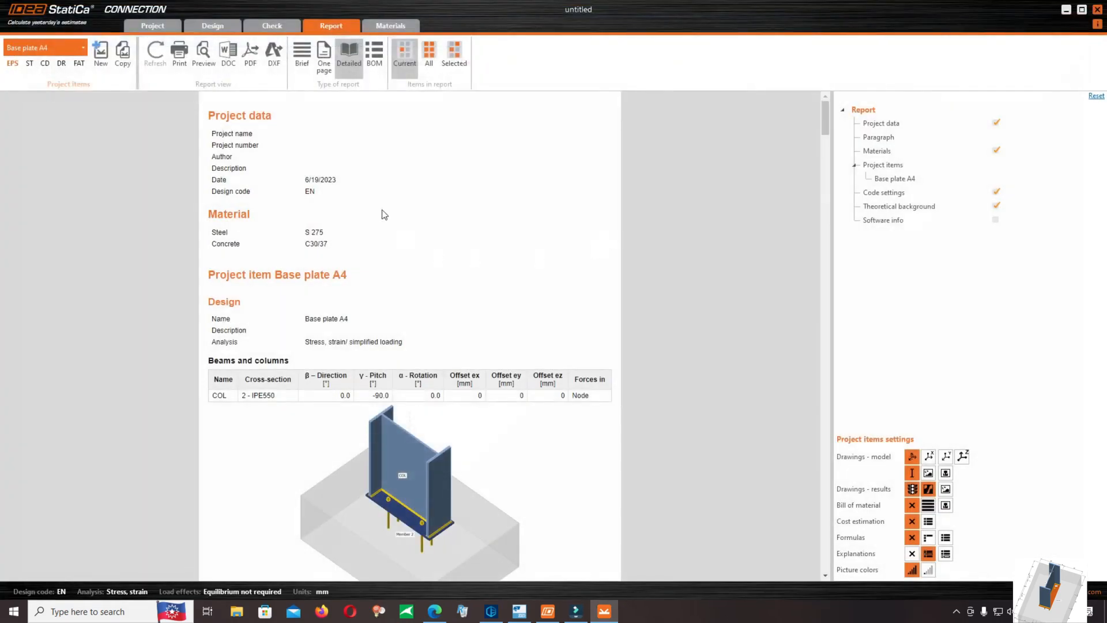
pyautogui.moveTo(127, 38)
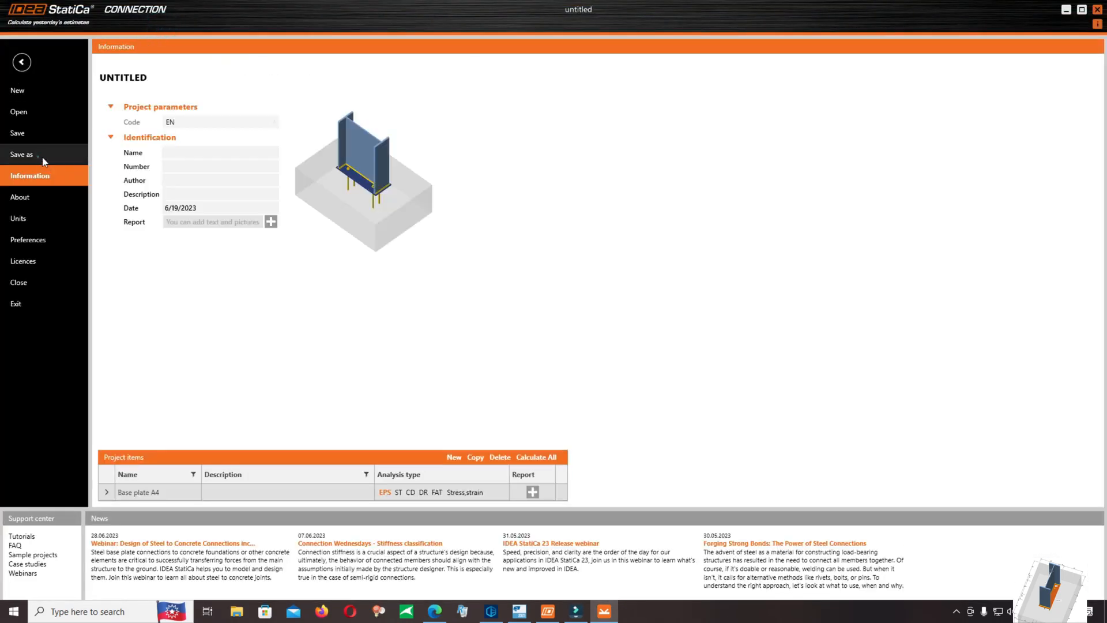
# Browse to the premium course folder and create and open a new 'Ideastatica' folder.
pyautogui.click(21, 154)
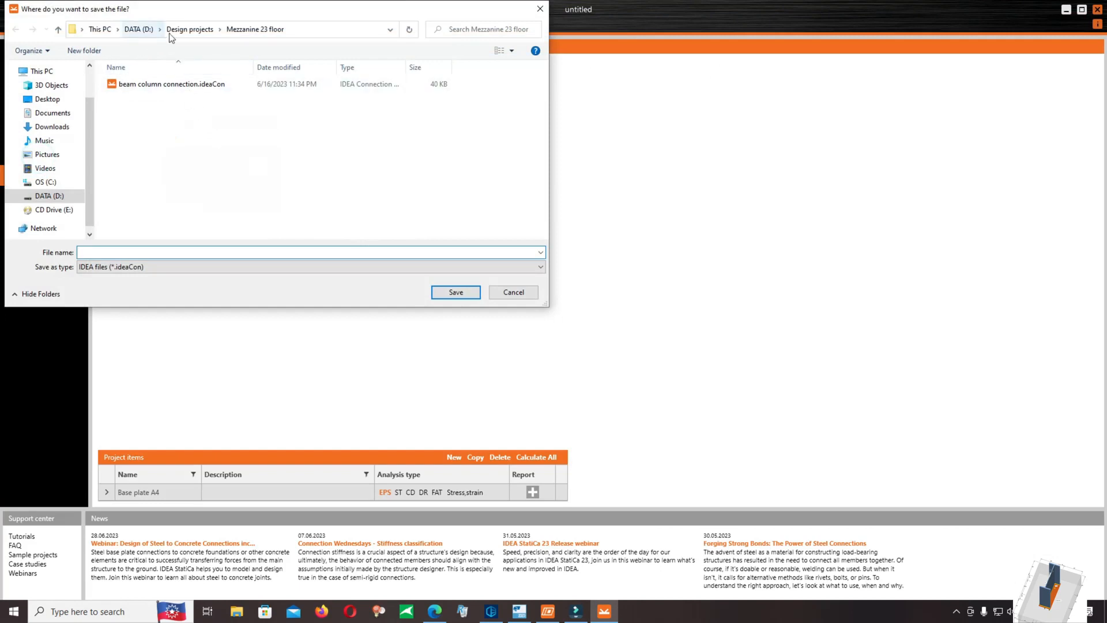
pyautogui.click(189, 29)
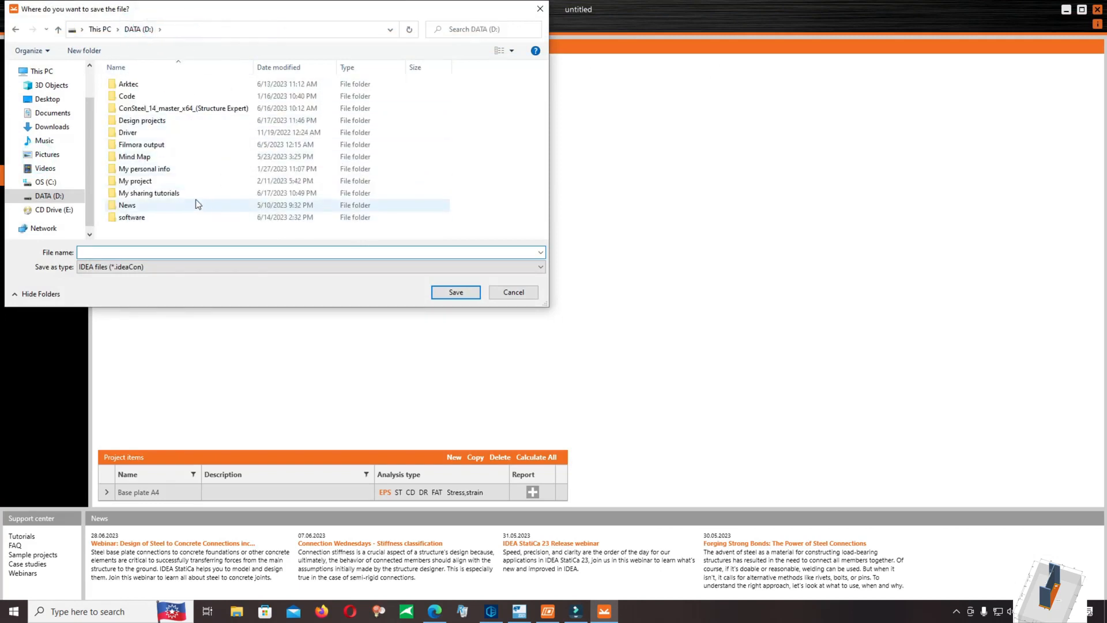
pyautogui.doubleClick(148, 192)
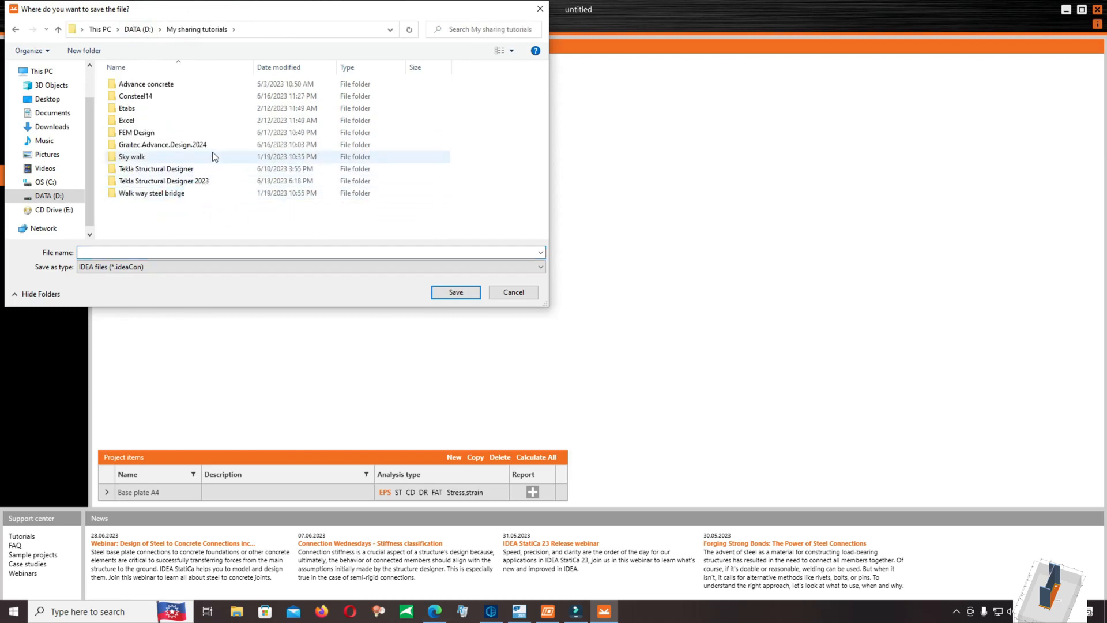
pyautogui.doubleClick(163, 180)
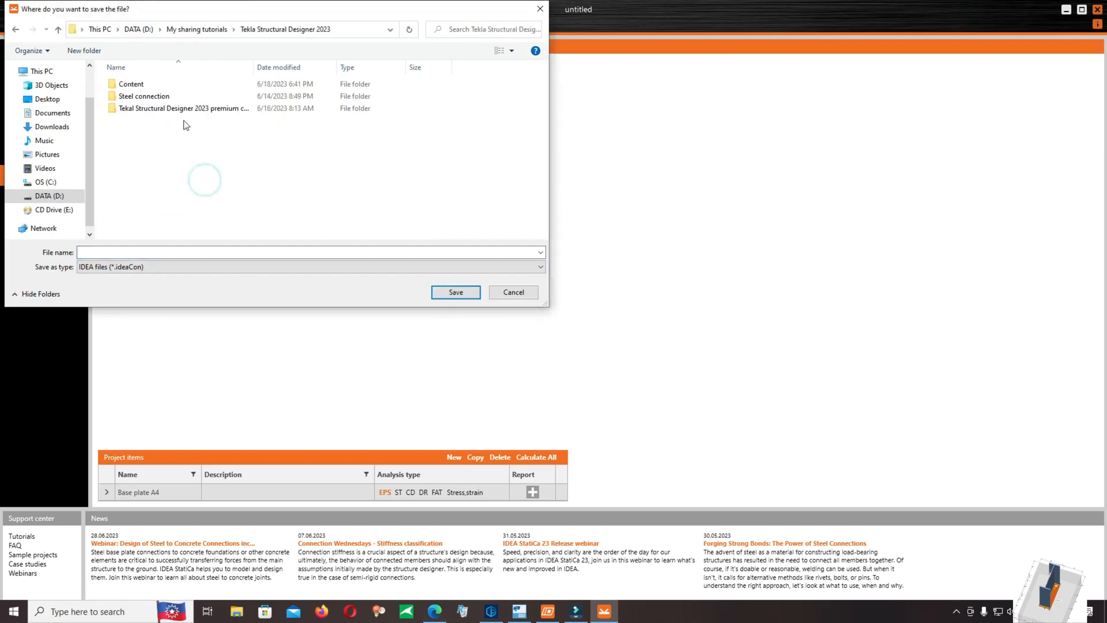
pyautogui.doubleClick(181, 108)
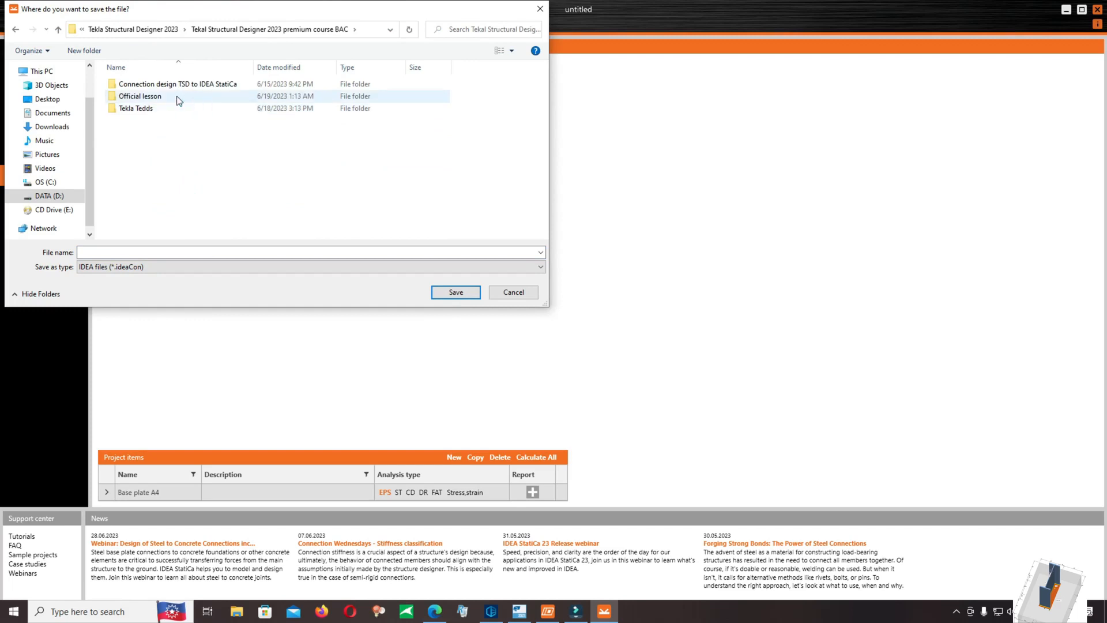
pyautogui.doubleClick(139, 96)
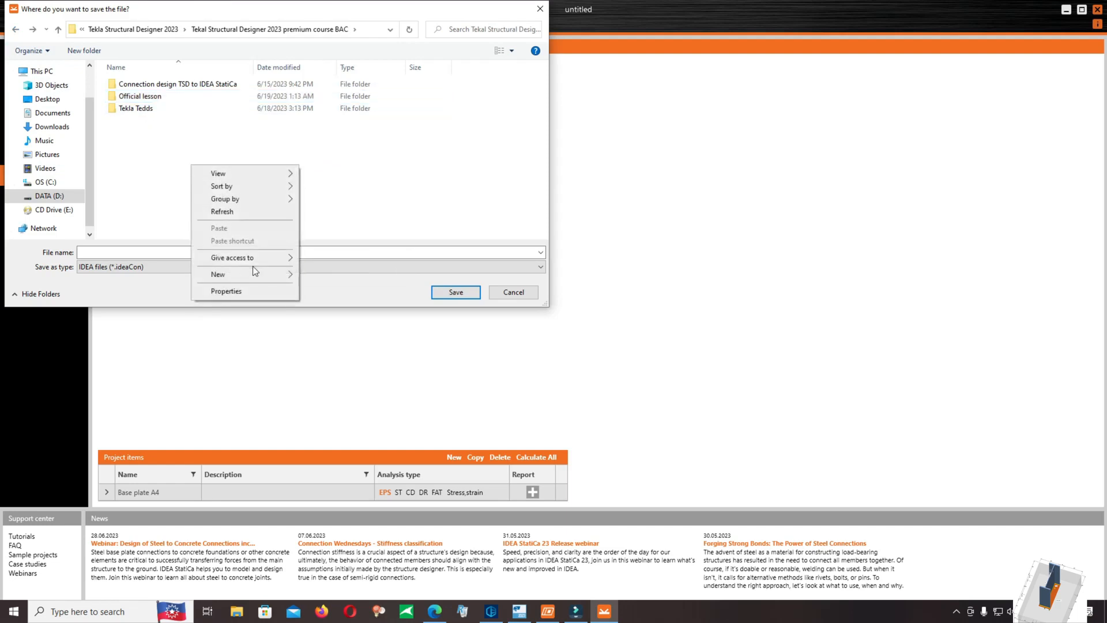
pyautogui.click(217, 274)
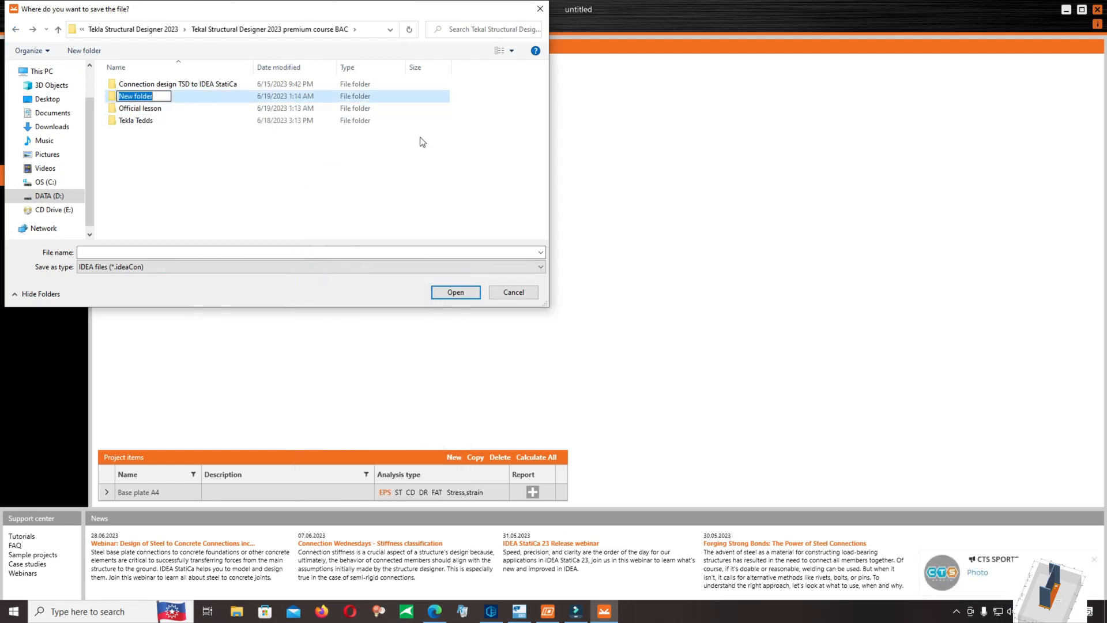
pyautogui.write('Ideasta')
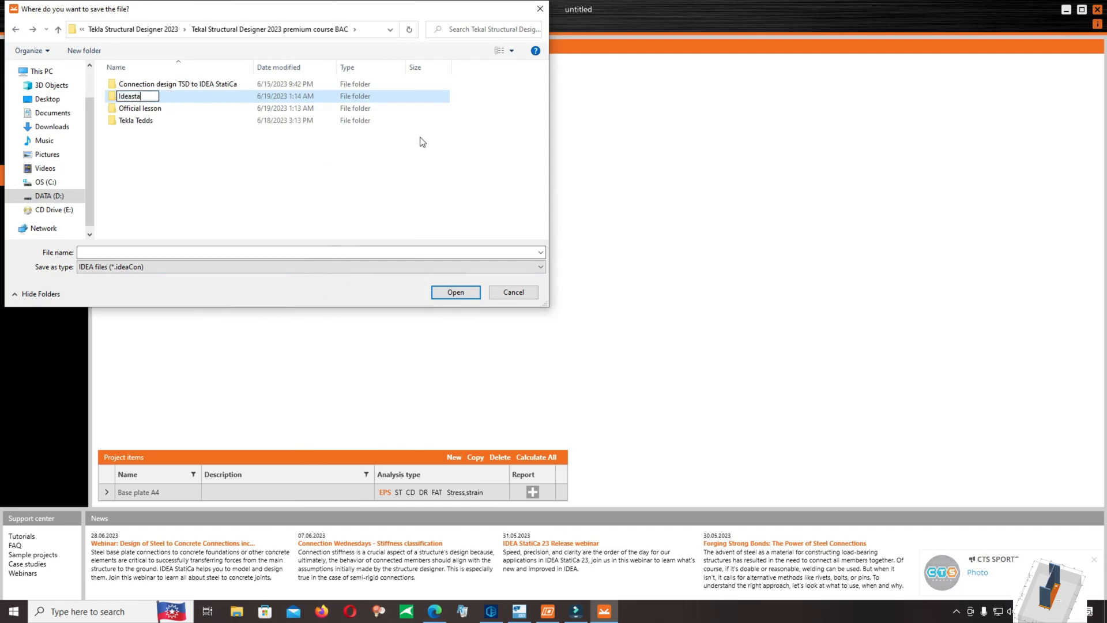
pyautogui.doubleClick(129, 95)
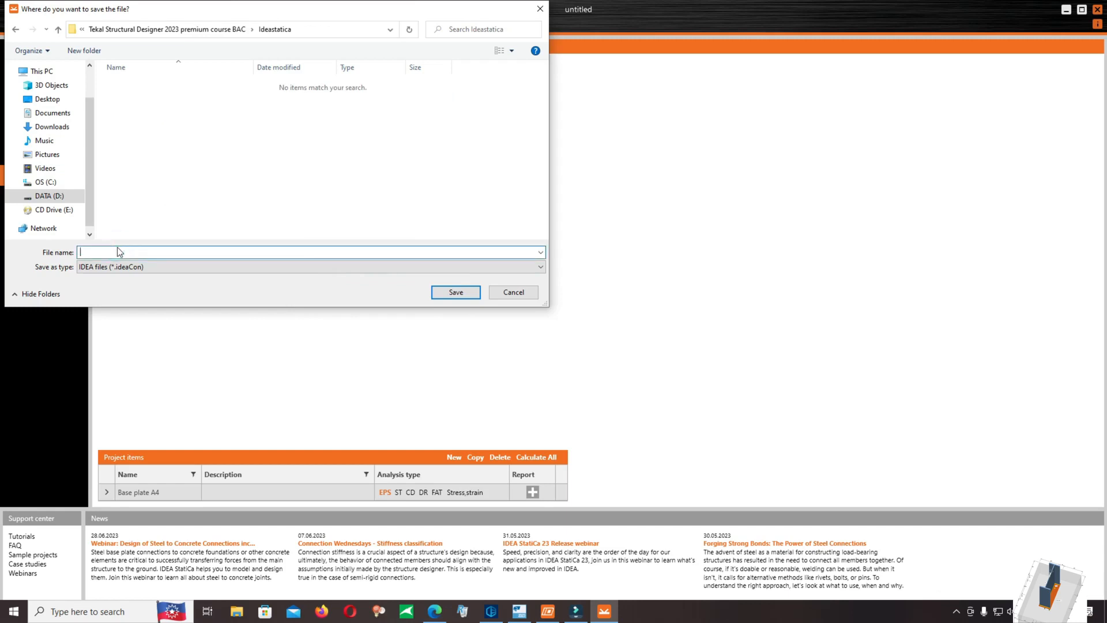
# Save the project as 'Base plate steel warehouse A4.ideaCon'.
pyautogui.write('Base pl')
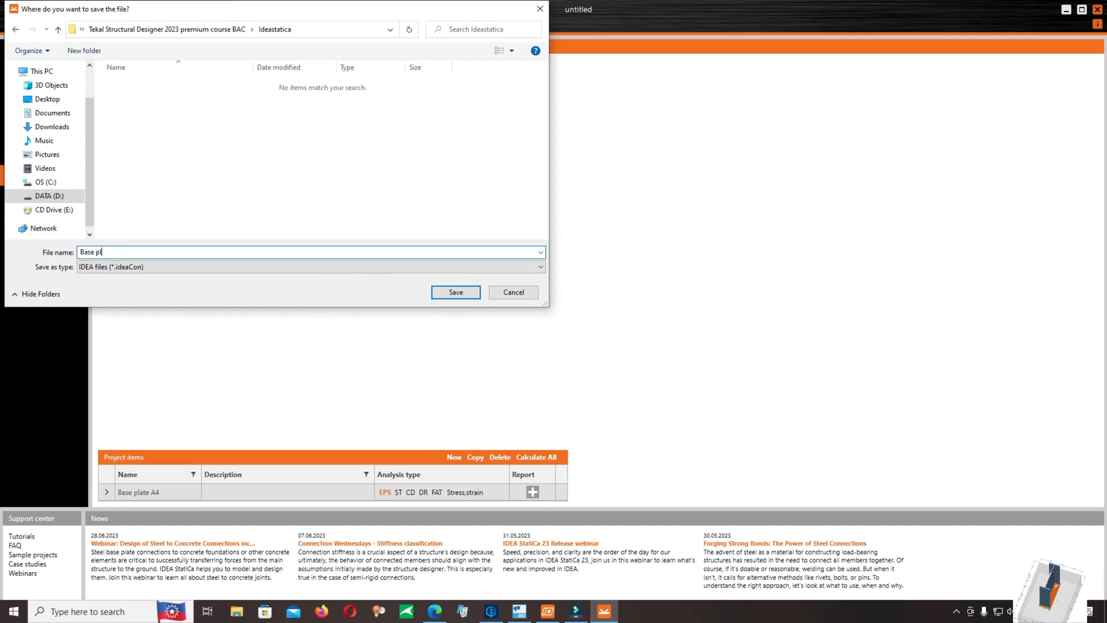
pyautogui.write('ate')
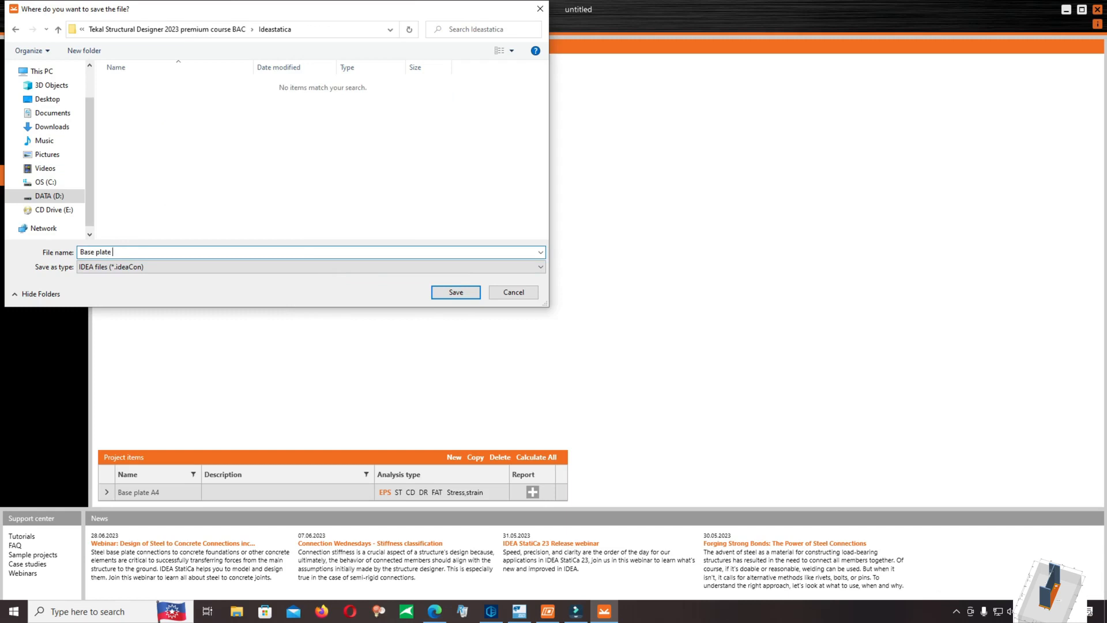
pyautogui.write('steel vwa')
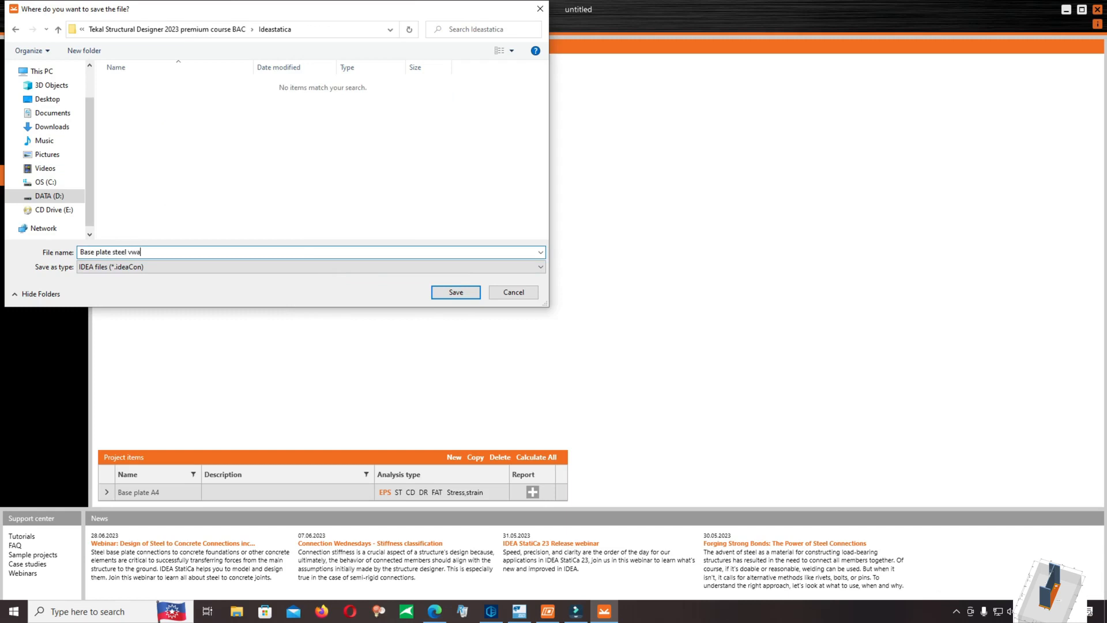
pyautogui.press('Backspace')
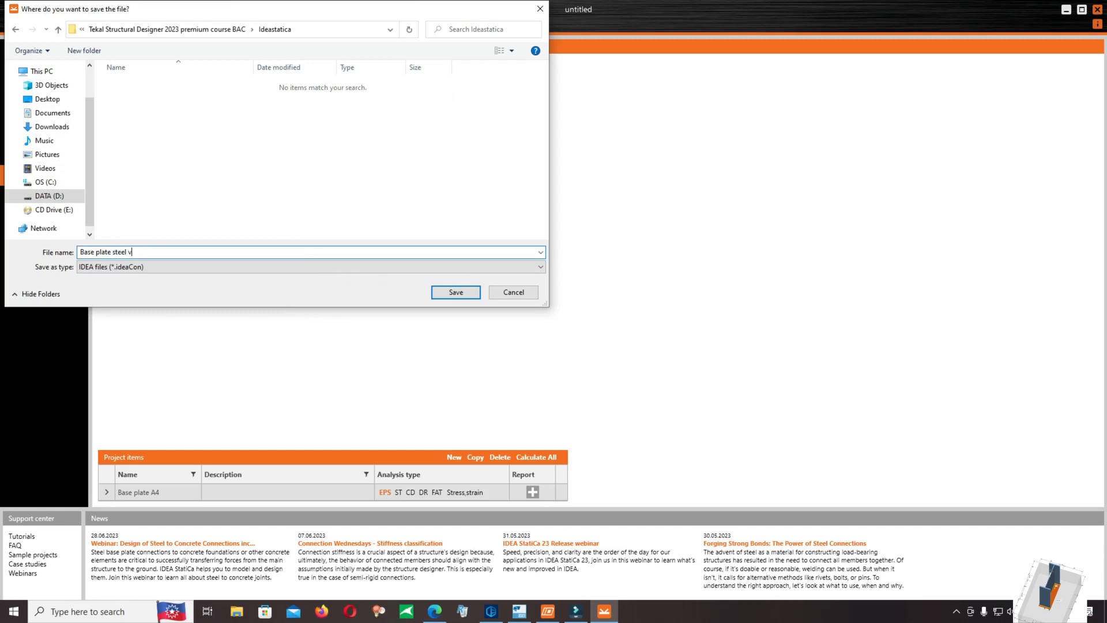
pyautogui.write('warehouse A')
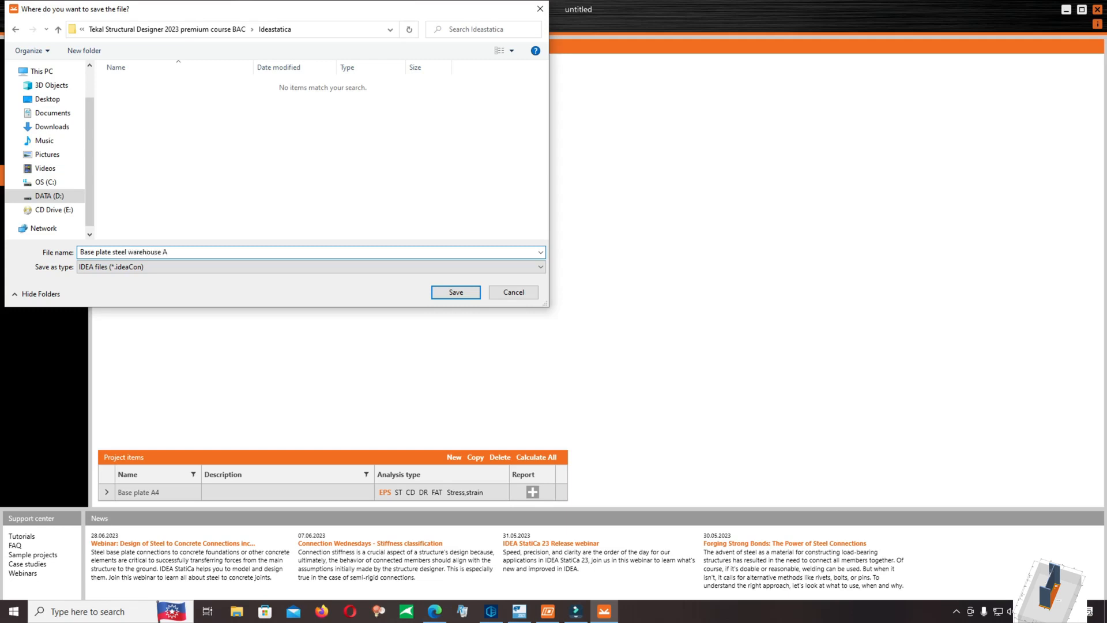
pyautogui.write('4')
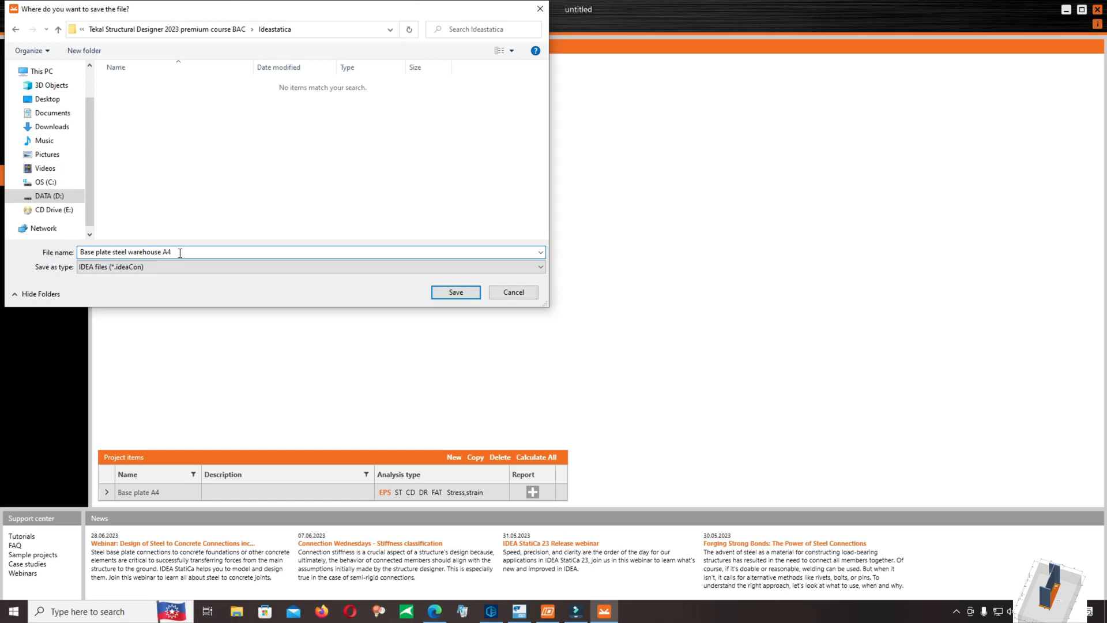
pyautogui.click(455, 291)
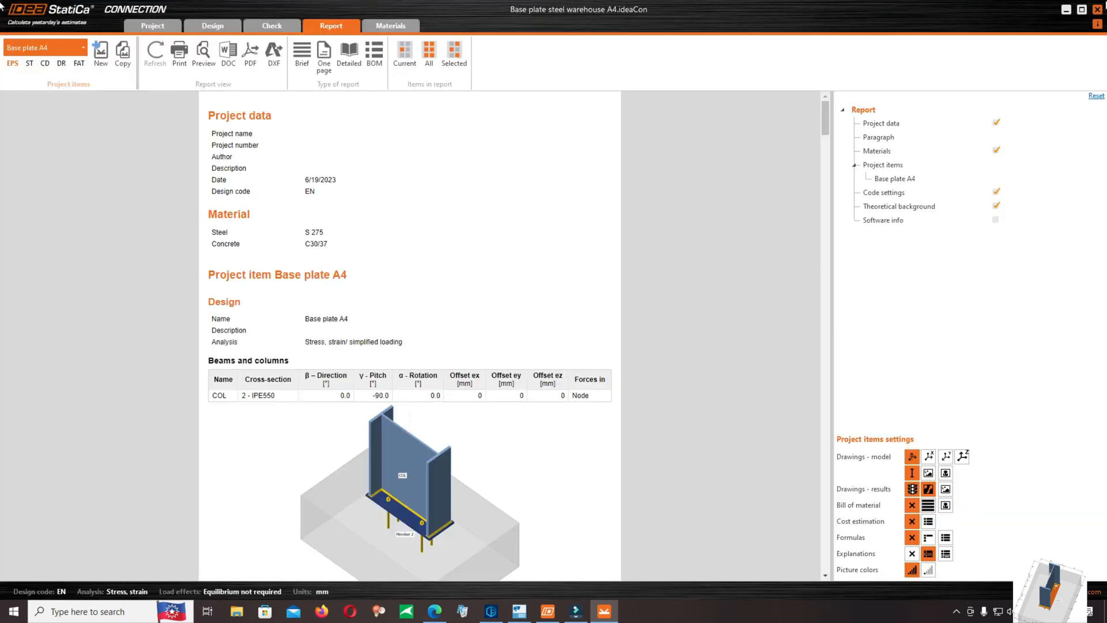
pyautogui.scroll(-3)
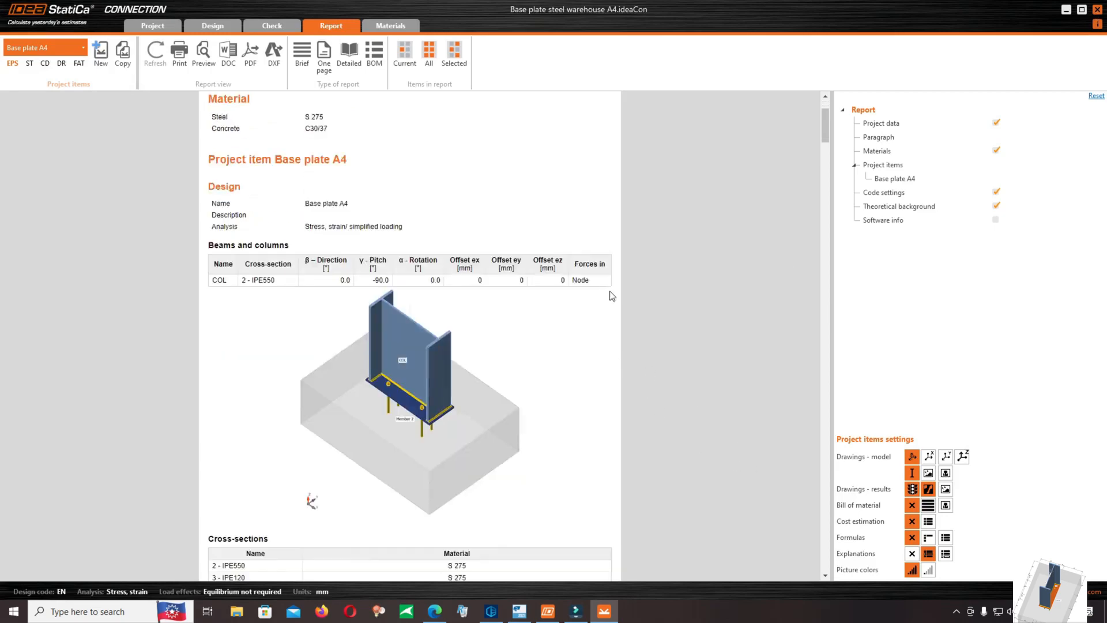
pyautogui.scroll(-3)
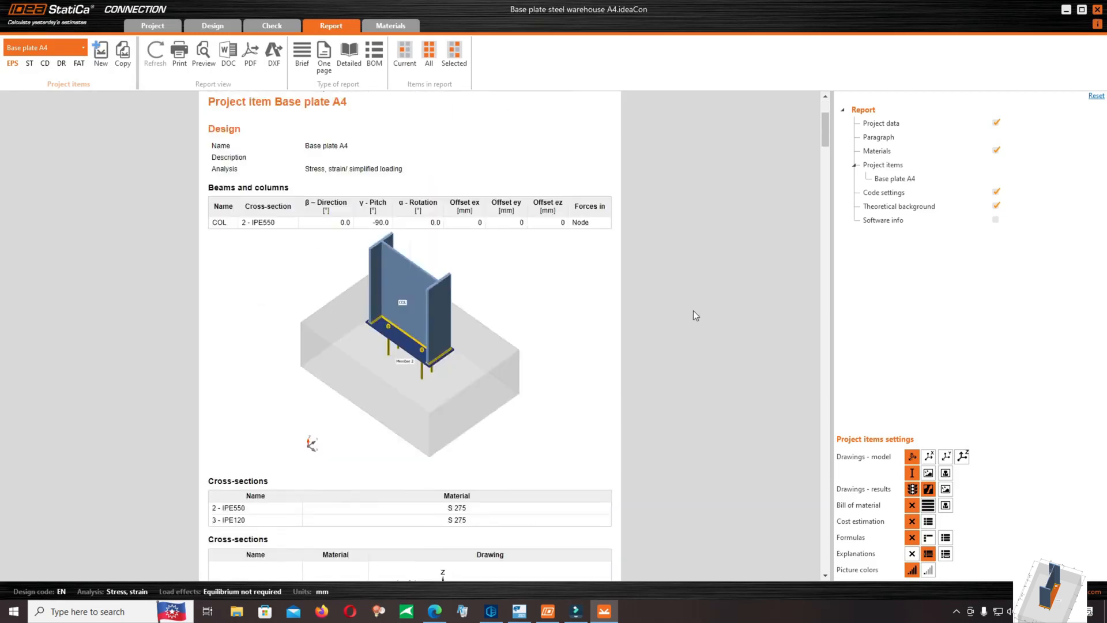
pyautogui.scroll(-3)
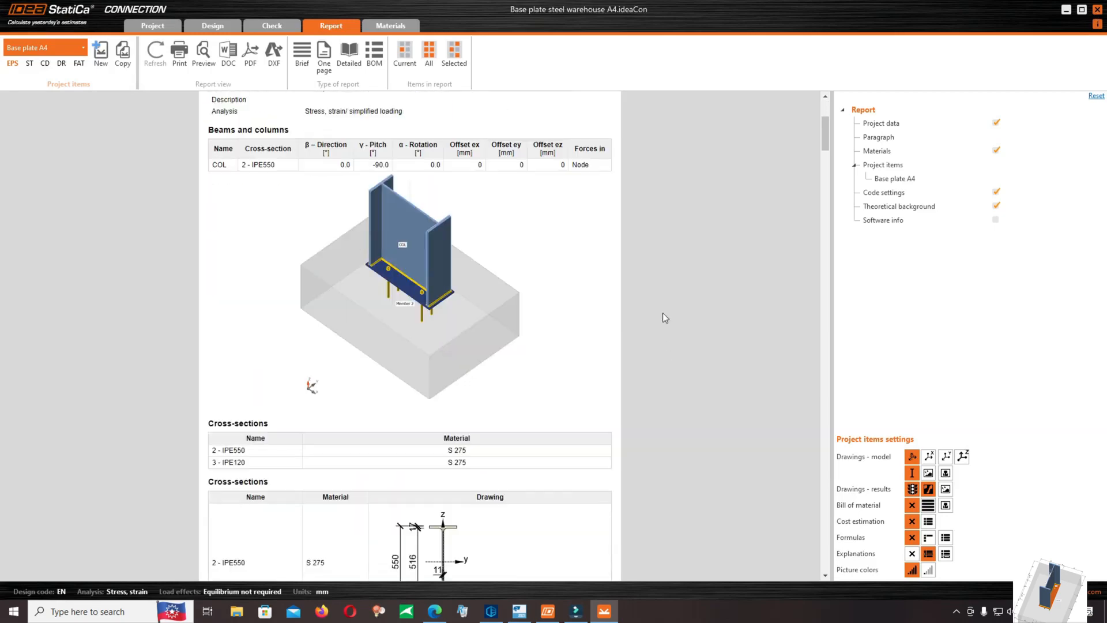